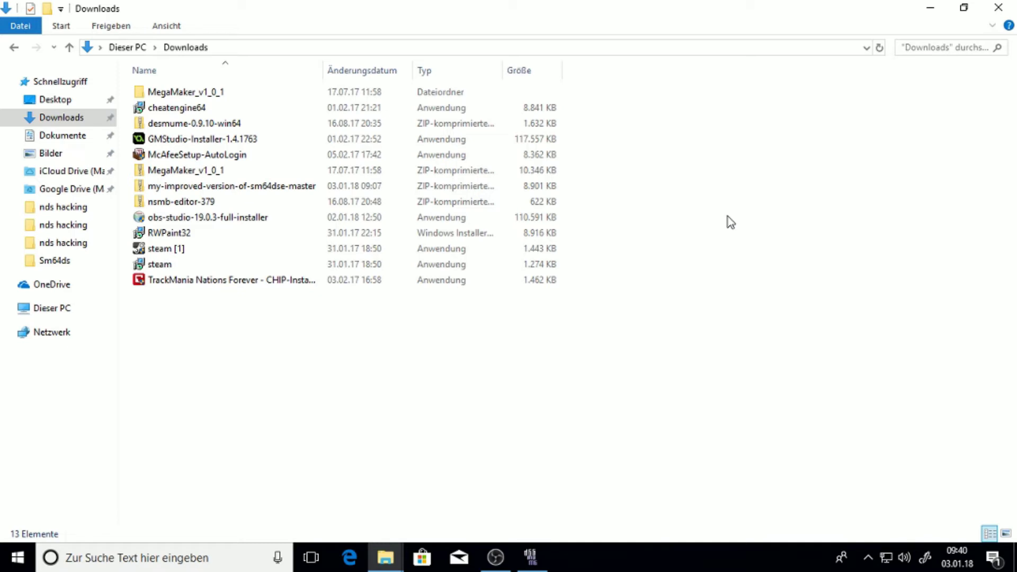
mouse_move(234, 186)
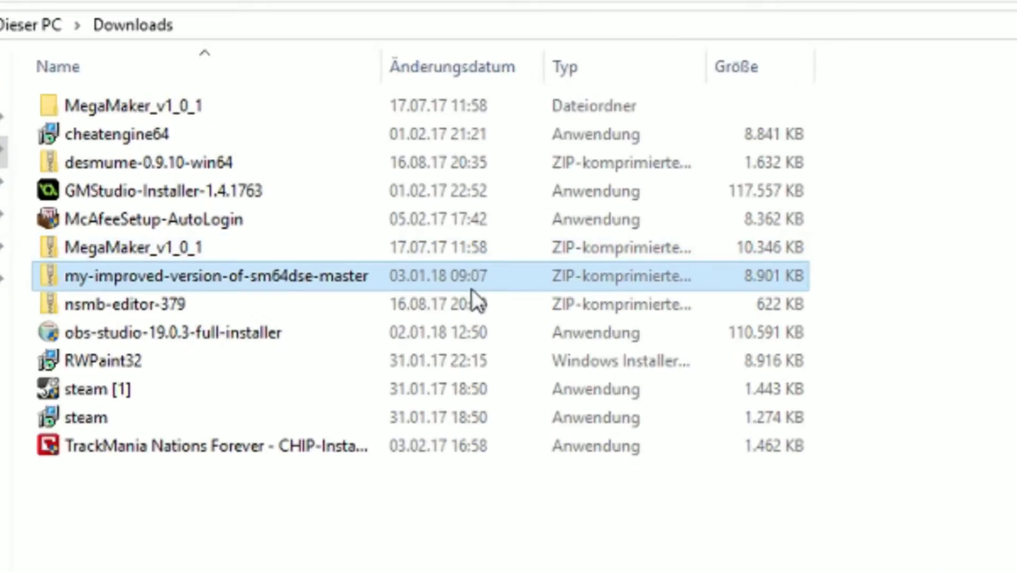
Browse into the sm64dse-master archive's project folder and its bin folder holding Release.
double_click(214, 275)
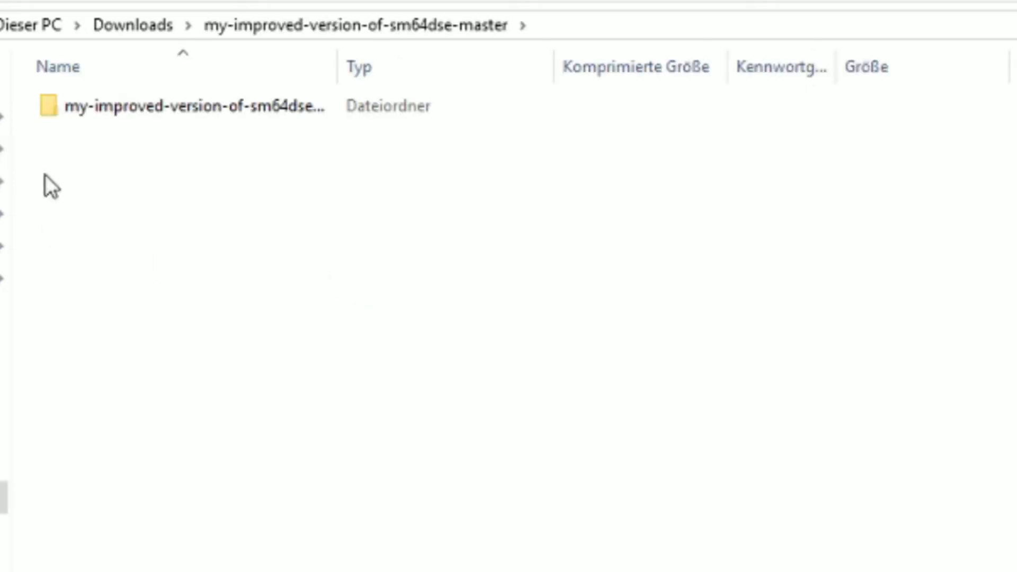
double_click(181, 106)
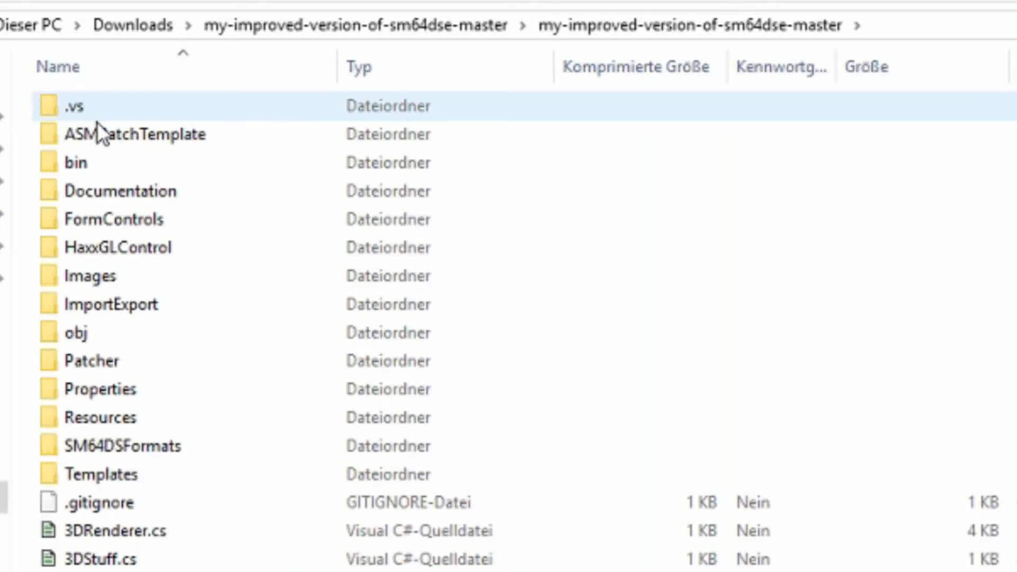
double_click(76, 162)
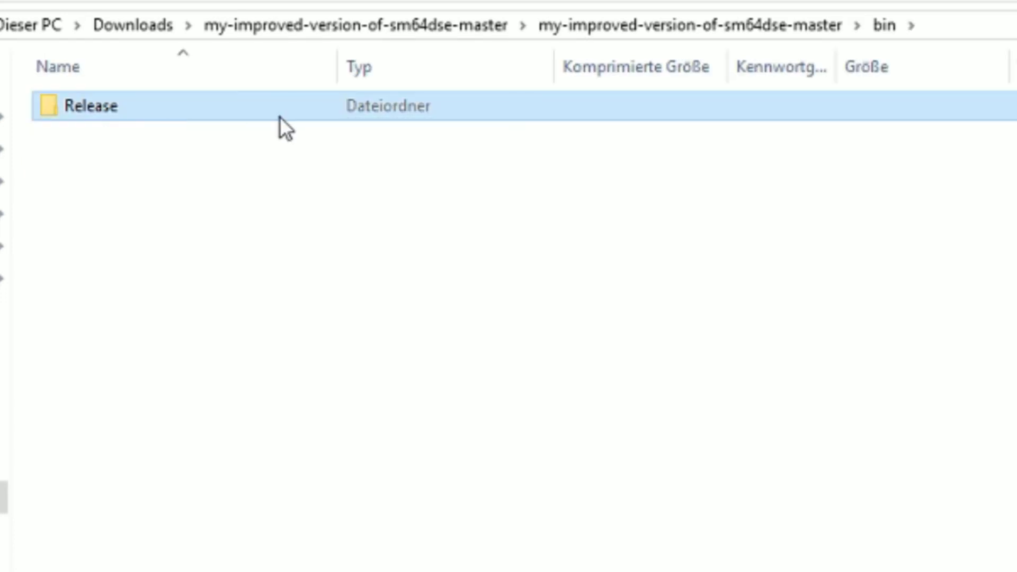
mouse_move(272, 107)
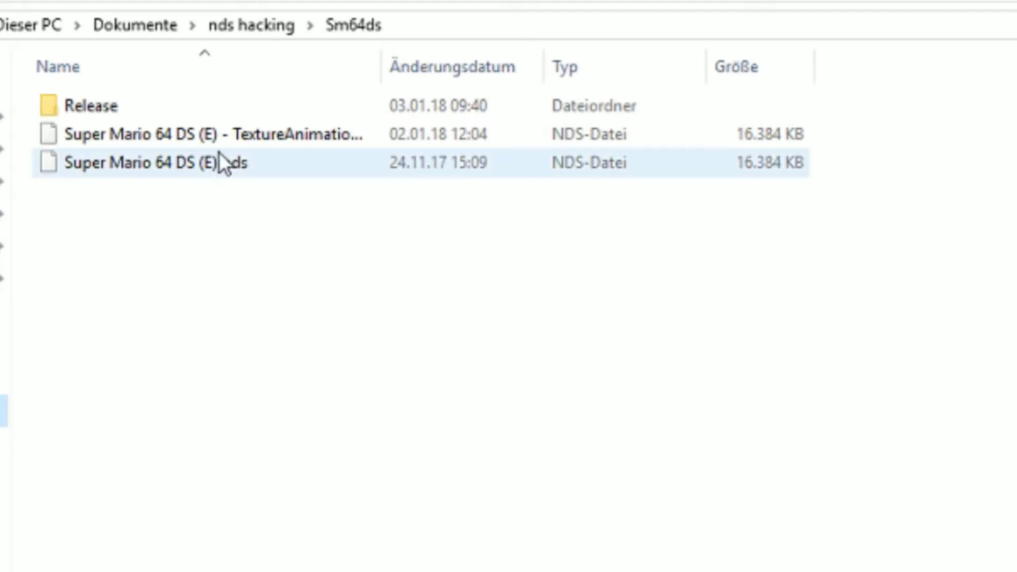
Rename the copied Release folder to Sm64dse.
left_click(91, 106)
type("S")
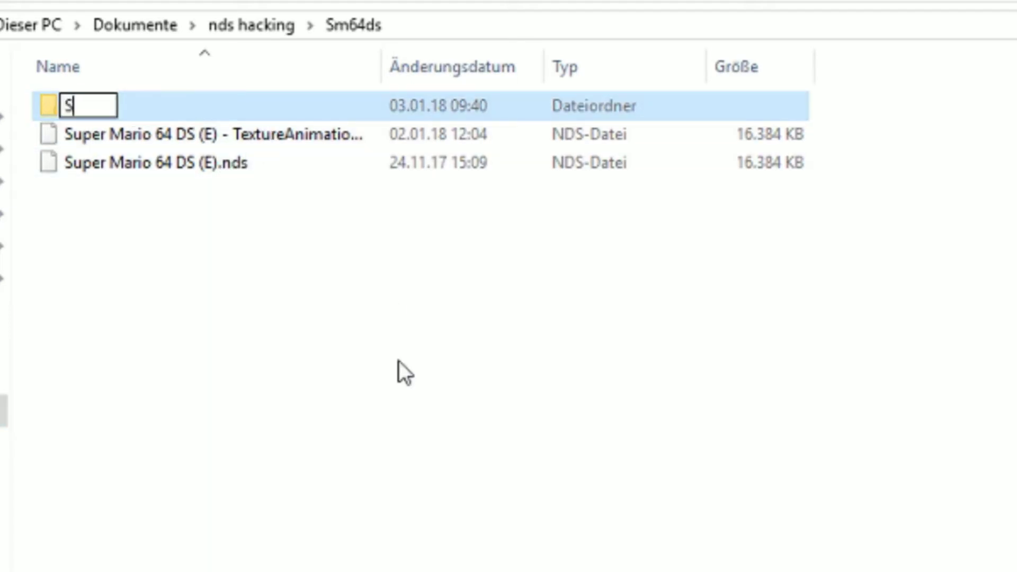
type("m")
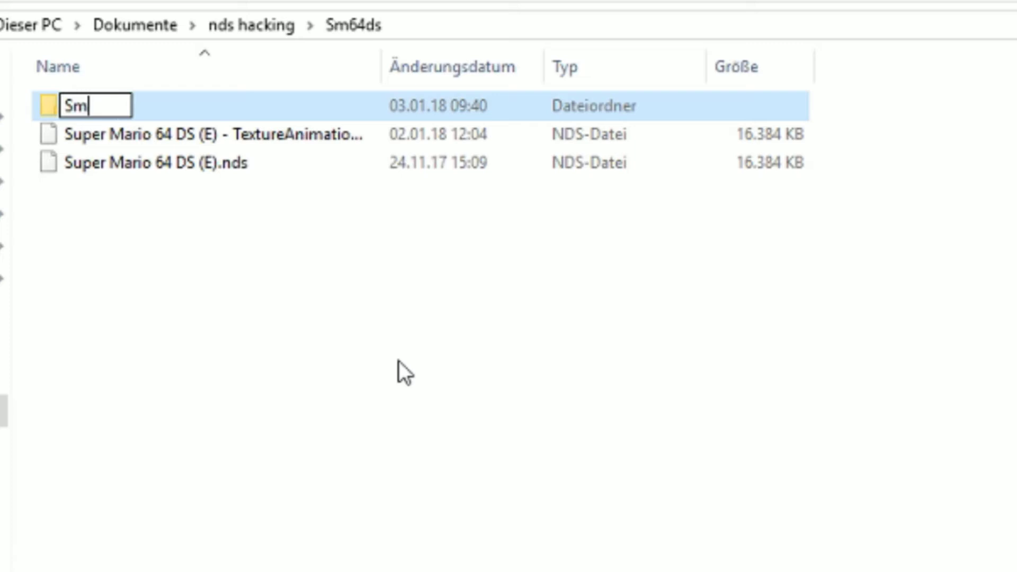
type("64dse")
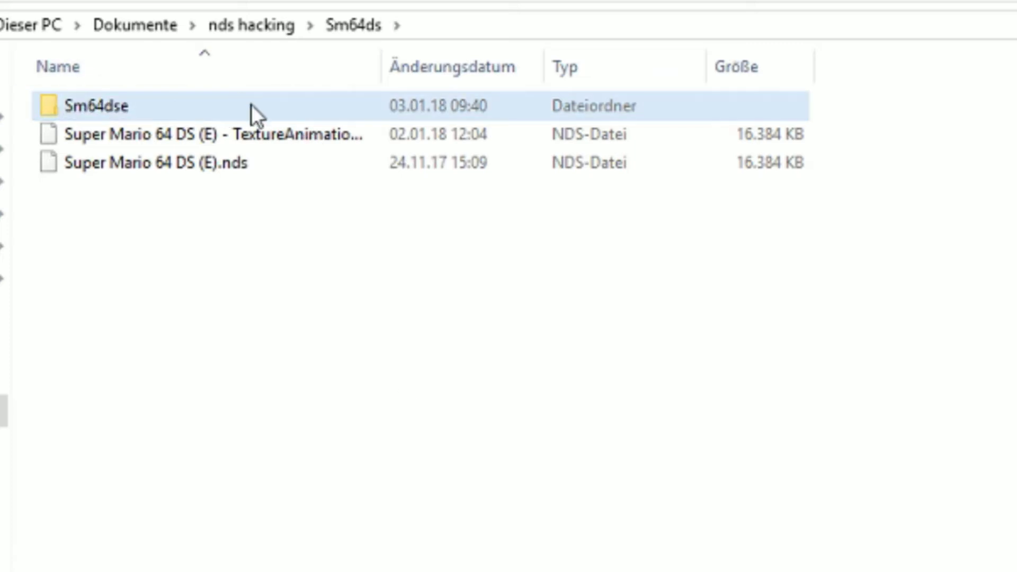
mouse_move(217, 109)
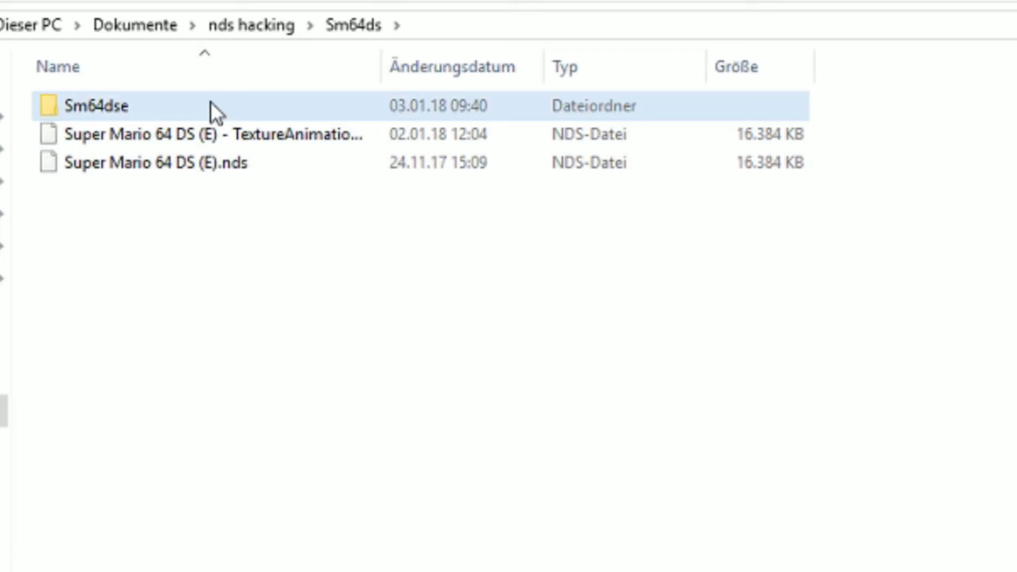
Launch SM64DSe.exe from inside the renamed Sm64dse folder.
double_click(89, 106)
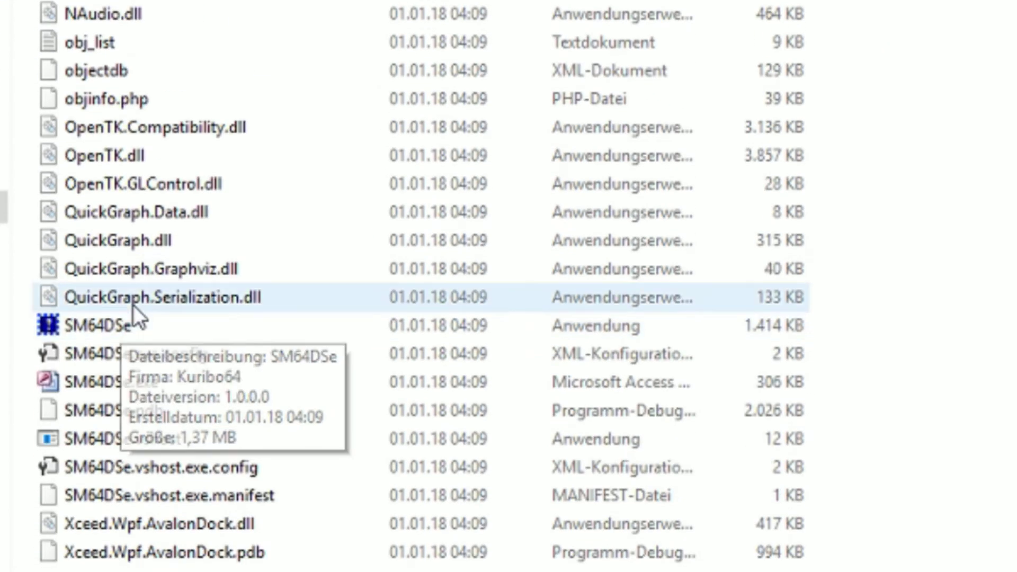
double_click(107, 325)
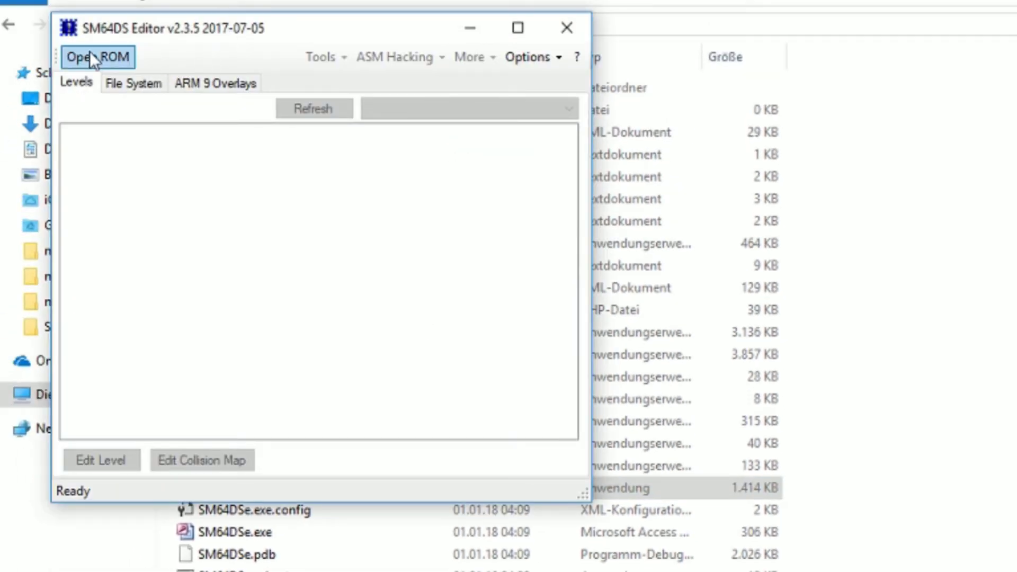
Load the Super Mario 64 DS (E) - TextureAnimations.nds ROM into the editor.
left_click(97, 57)
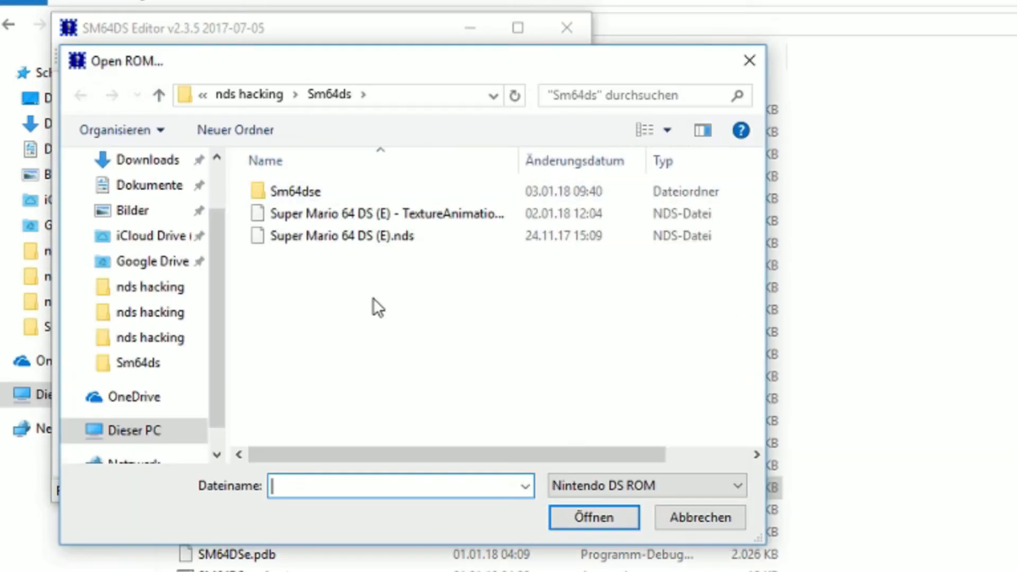
left_click(382, 214)
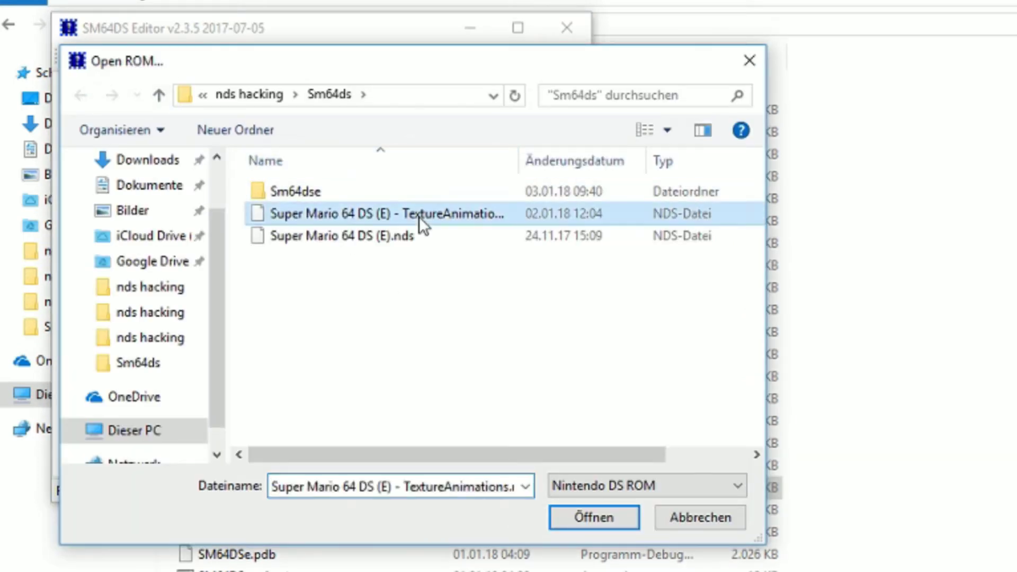
mouse_move(482, 346)
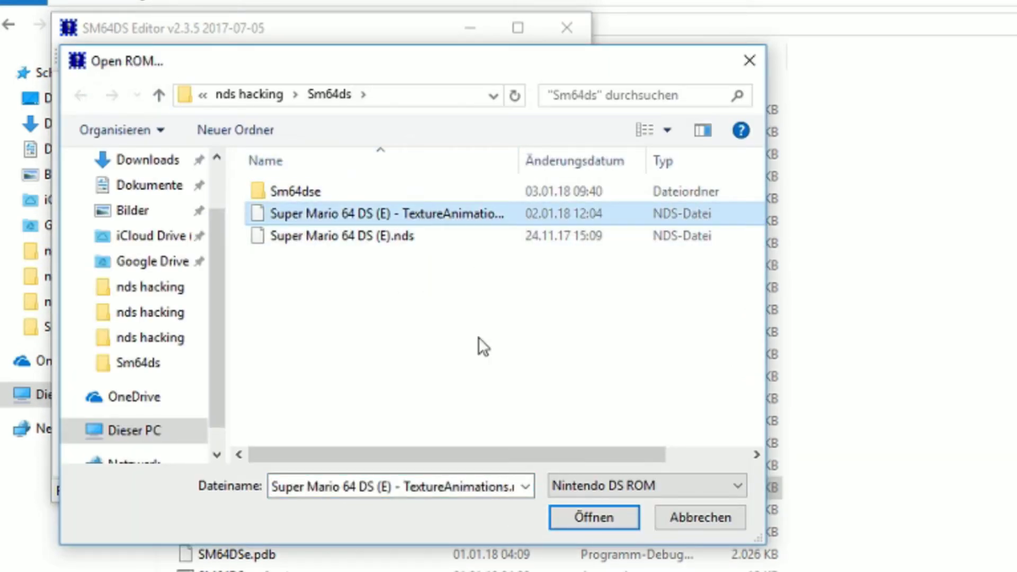
mouse_move(312, 224)
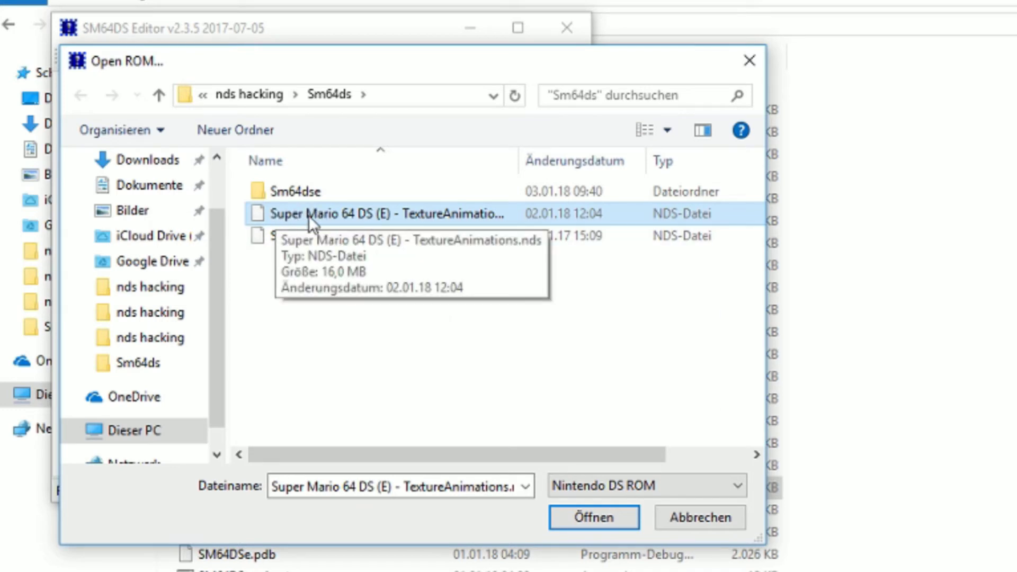
mouse_move(428, 343)
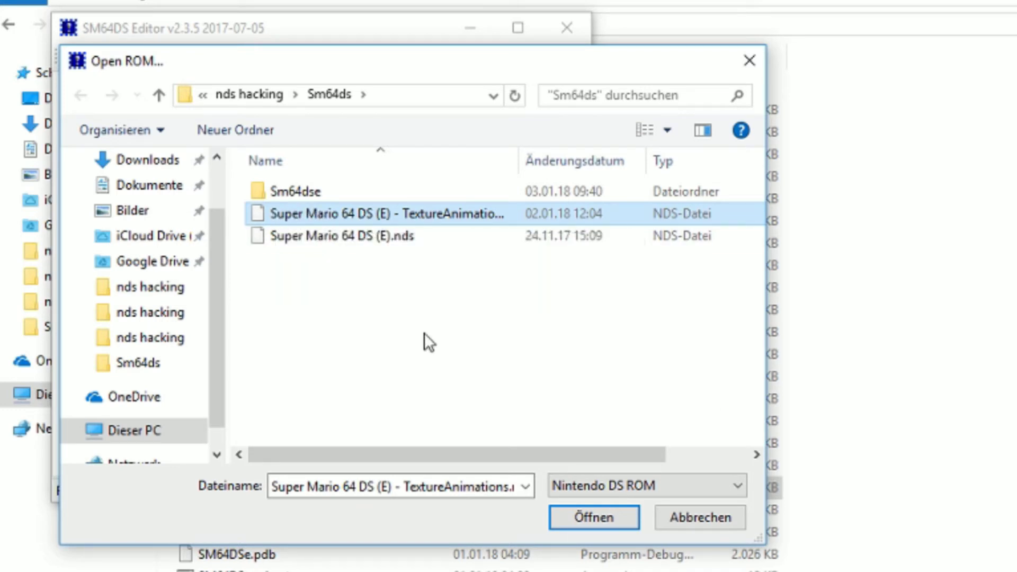
mouse_move(542, 334)
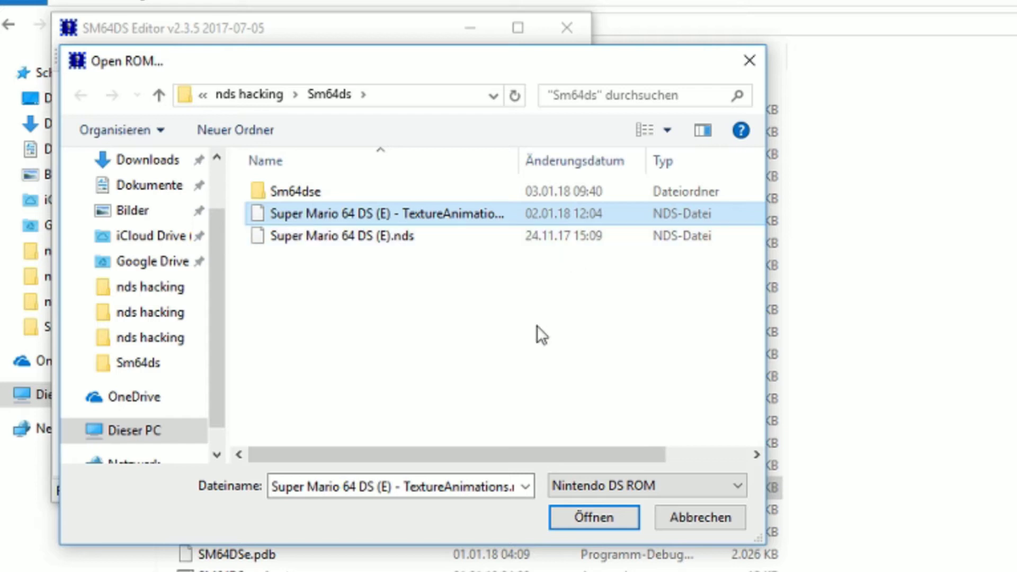
mouse_move(370, 215)
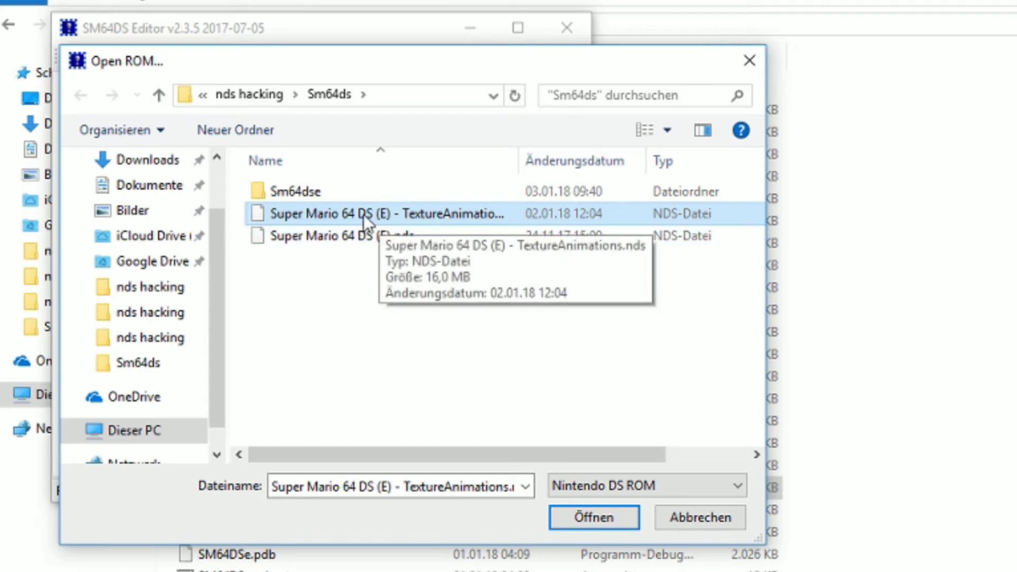
mouse_move(386, 223)
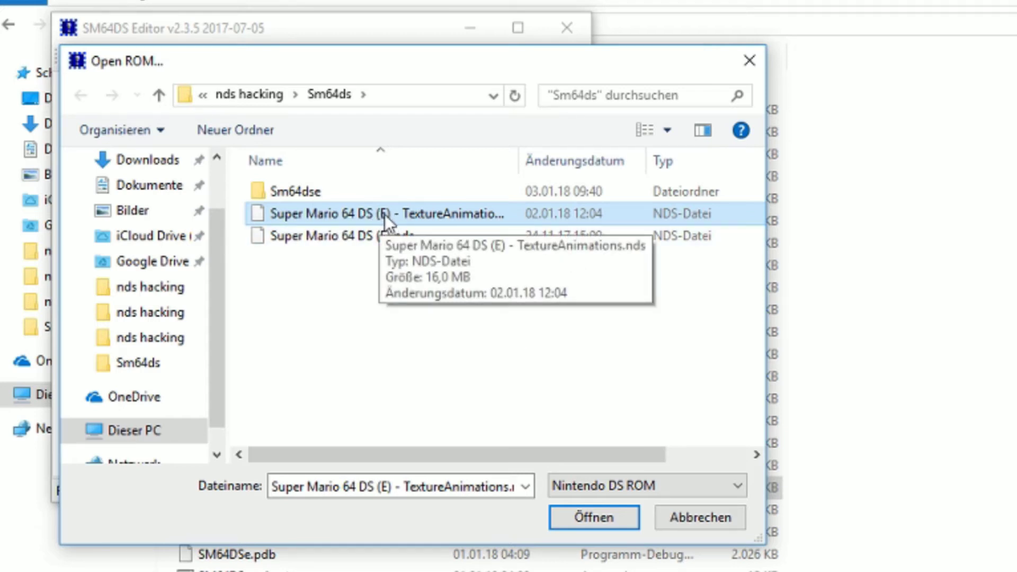
mouse_move(409, 273)
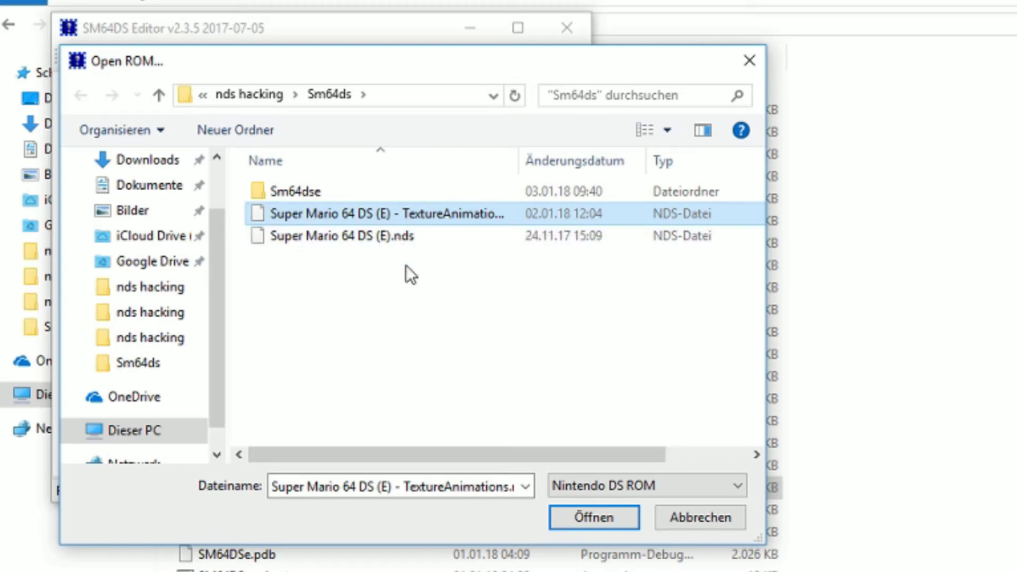
mouse_move(559, 348)
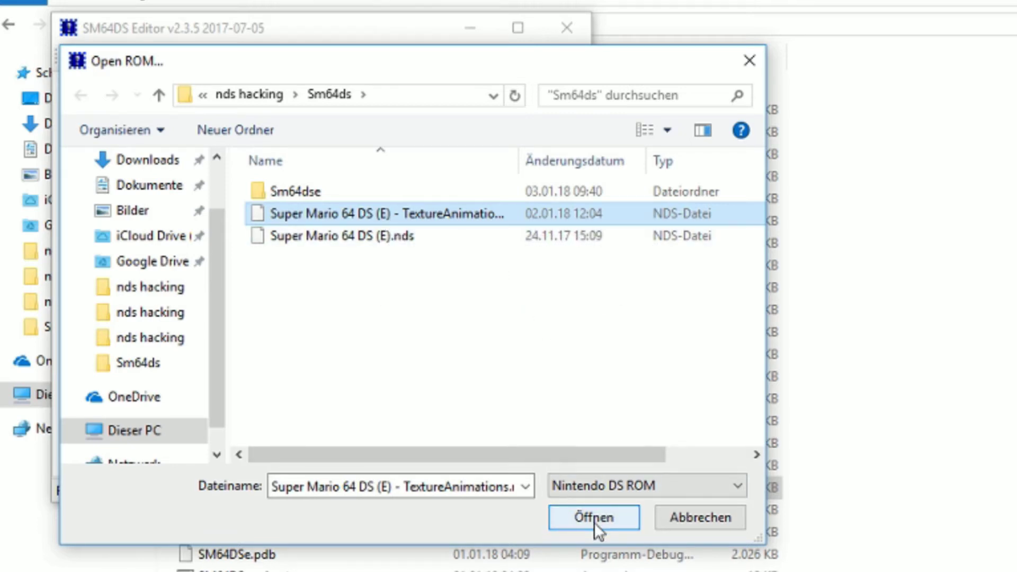
left_click(592, 517)
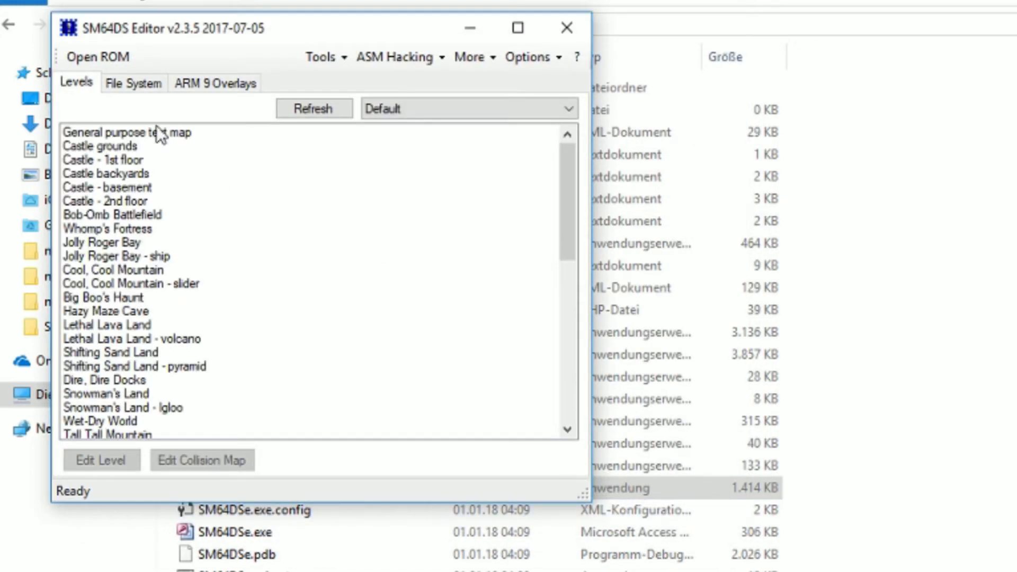
mouse_move(208, 135)
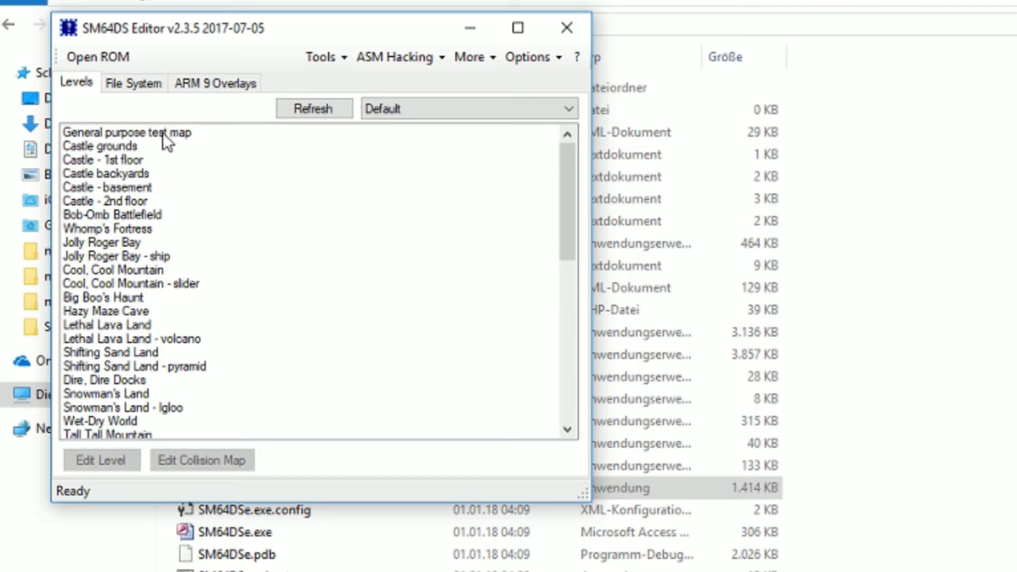
Open the General purpose test map in the level editor.
left_click(129, 131)
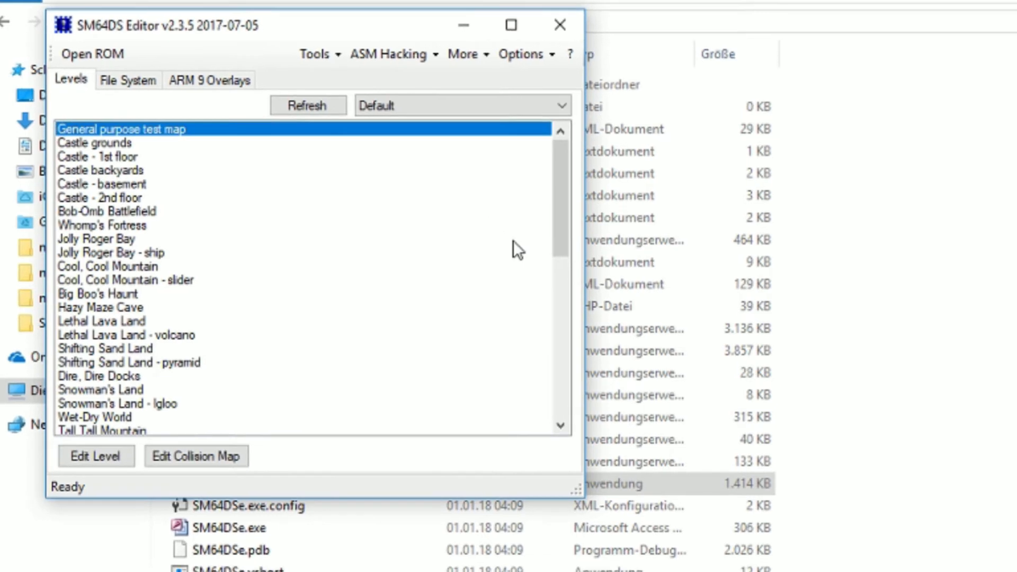
left_click(96, 455)
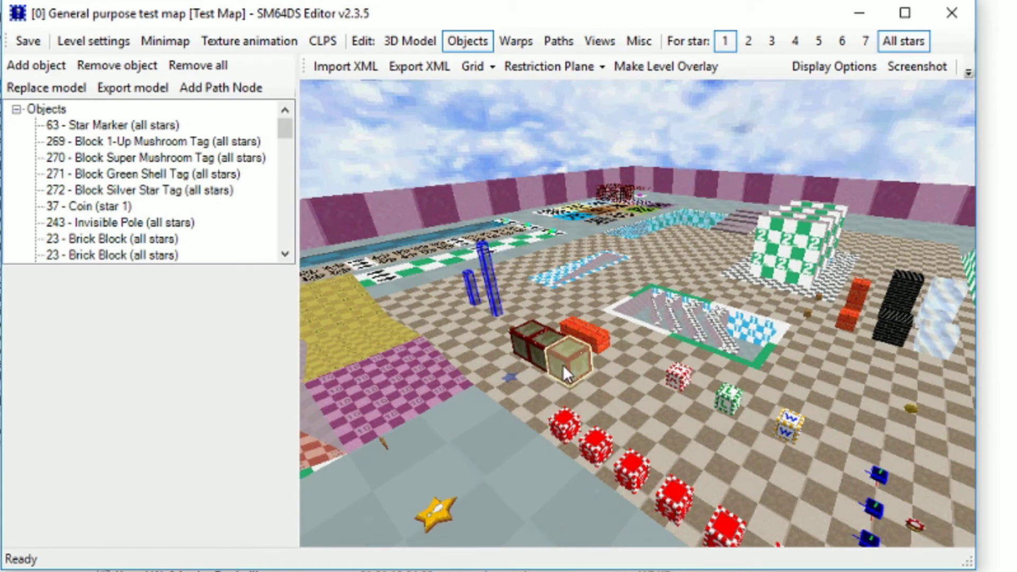
mouse_move(249, 41)
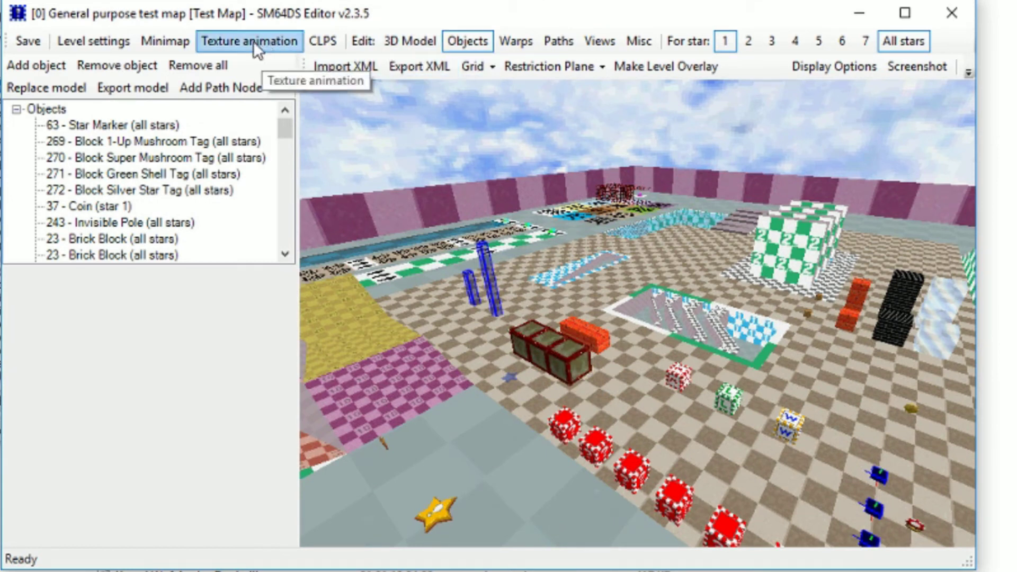
Start creating texture animation data for Area 0 in the texture animation editor.
left_click(249, 41)
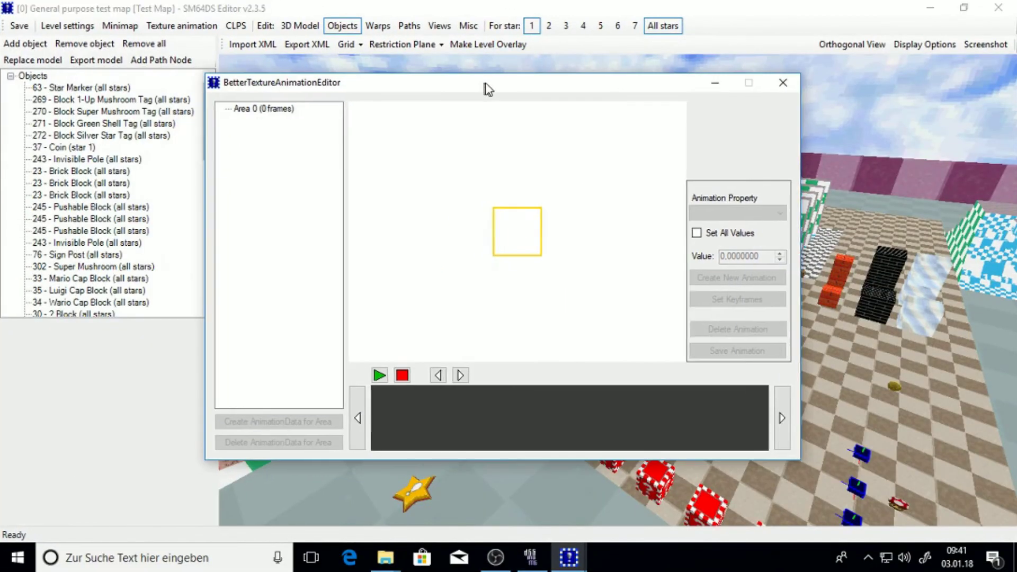
left_click(265, 108)
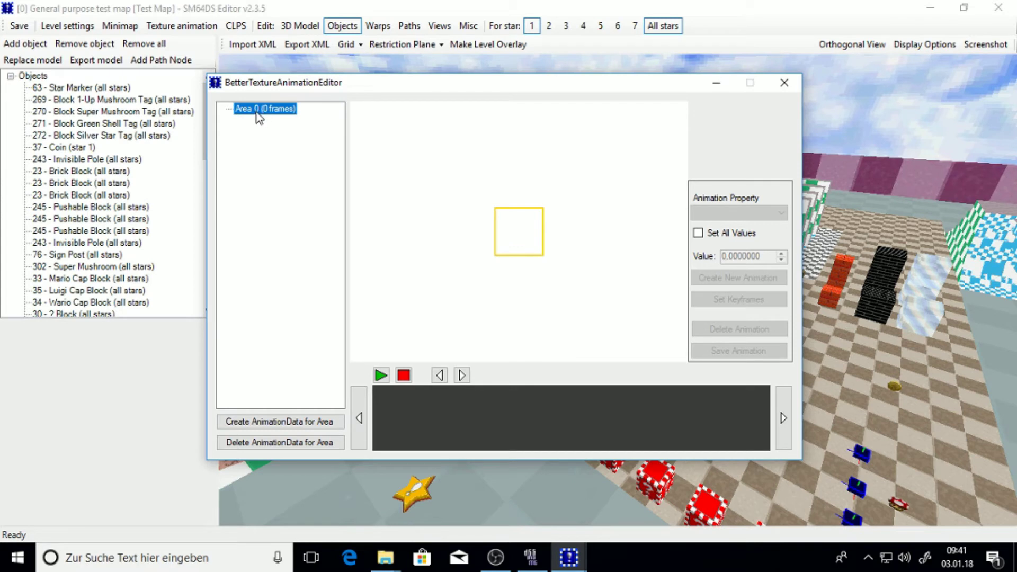
mouse_move(272, 129)
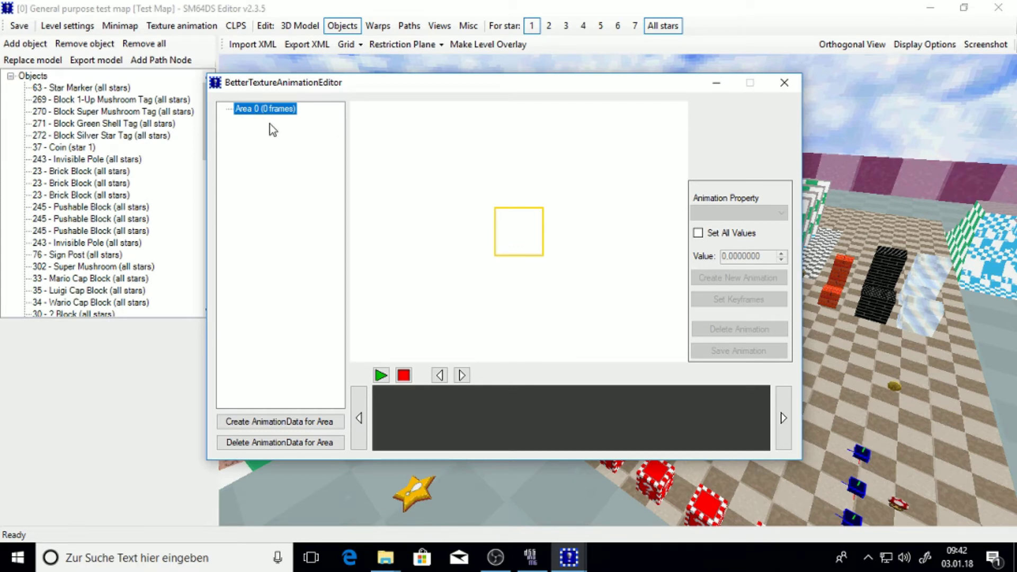
mouse_move(280, 422)
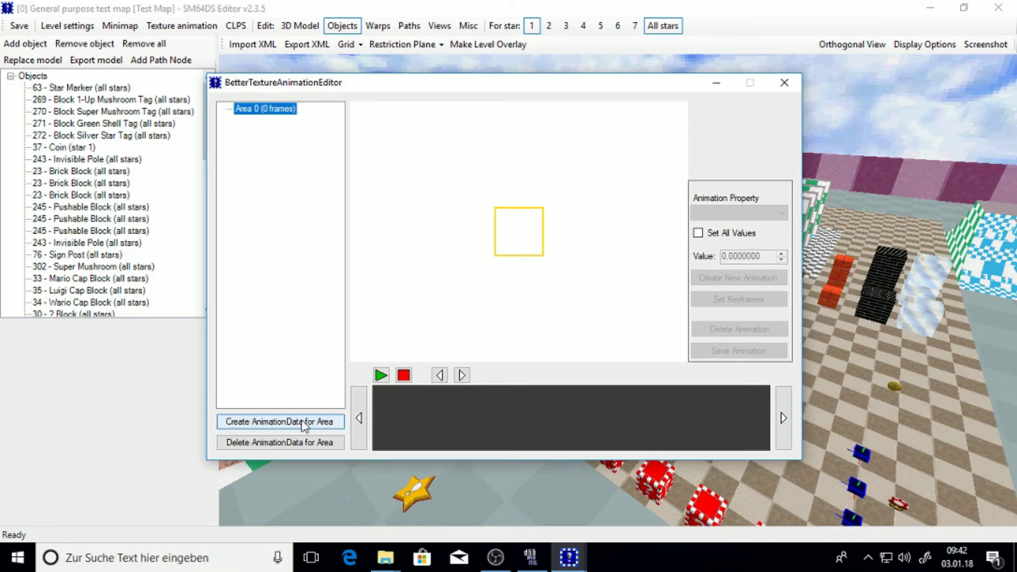
left_click(280, 420)
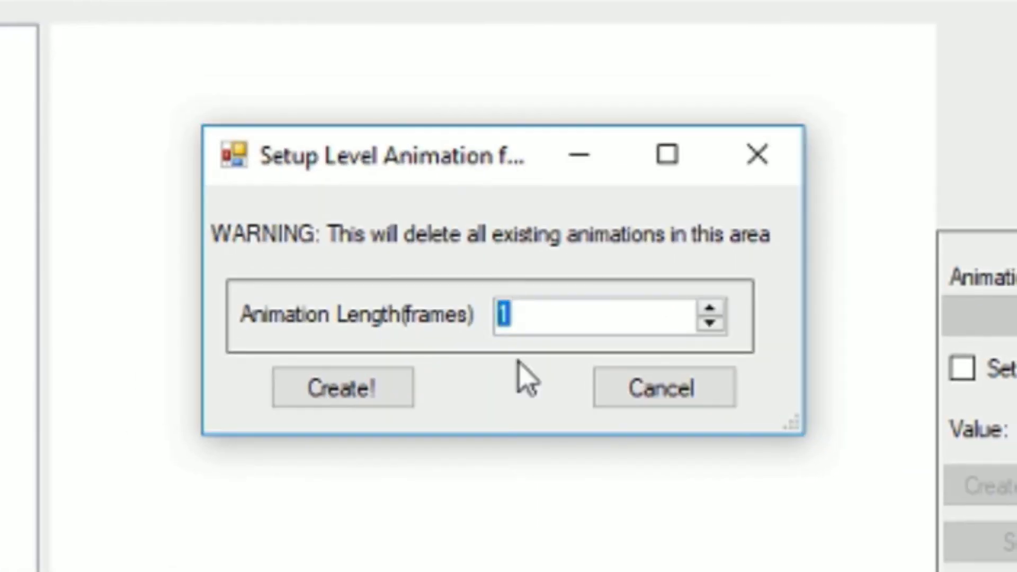
Create animation data for Area 0 with a length of 61 frames.
left_click(712, 307)
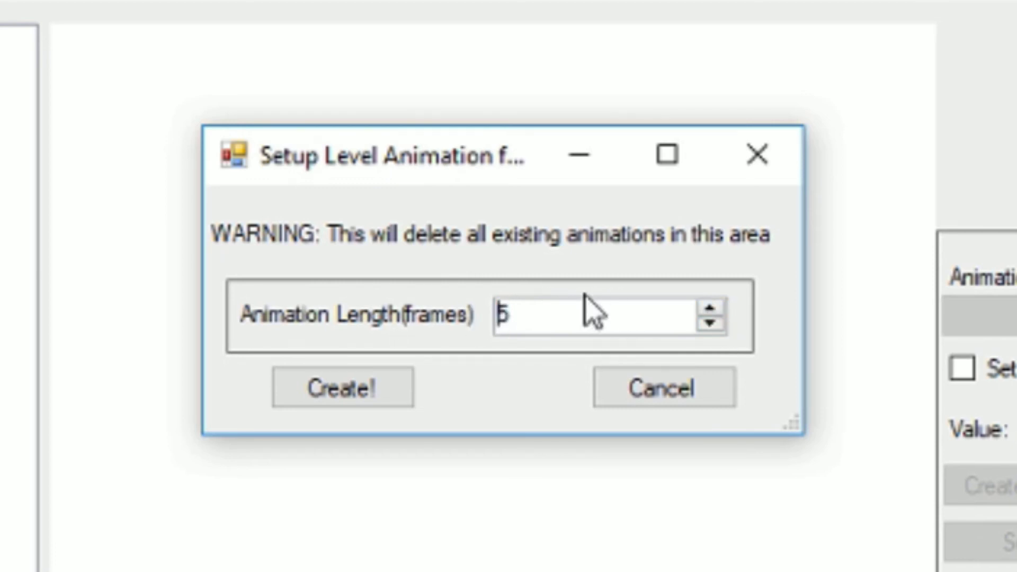
triple_click(513, 314)
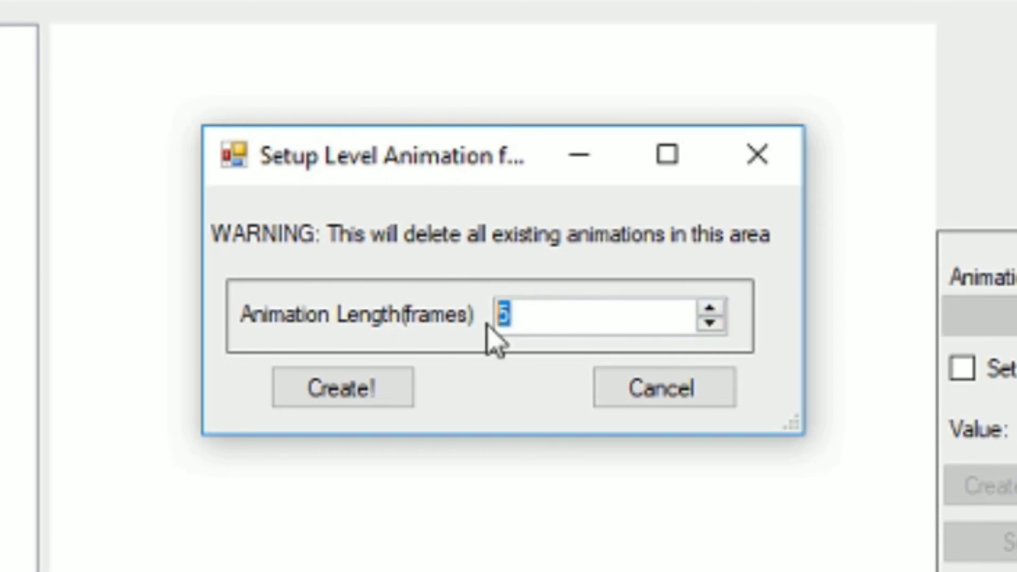
mouse_move(592, 330)
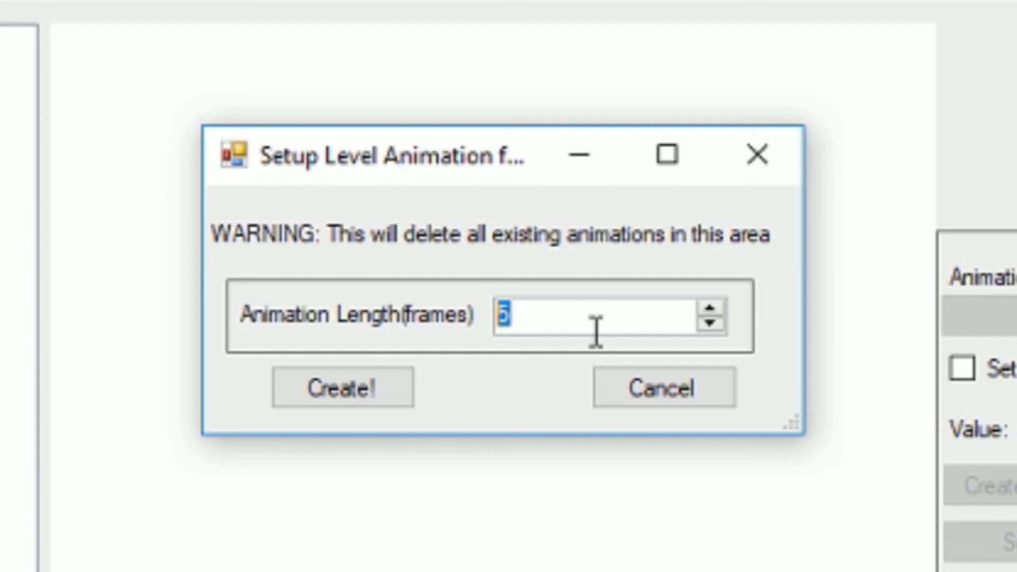
type("61")
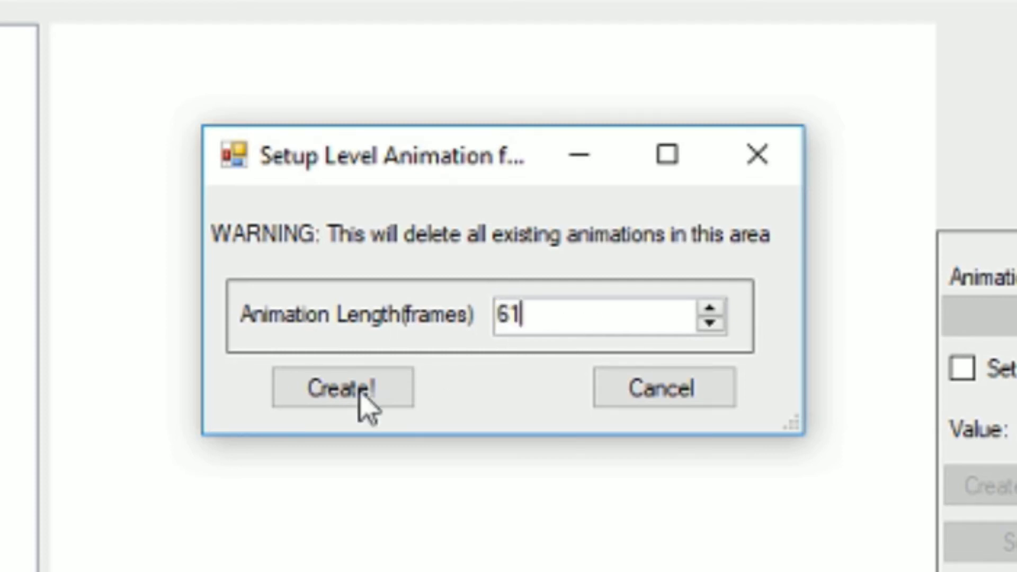
left_click(342, 388)
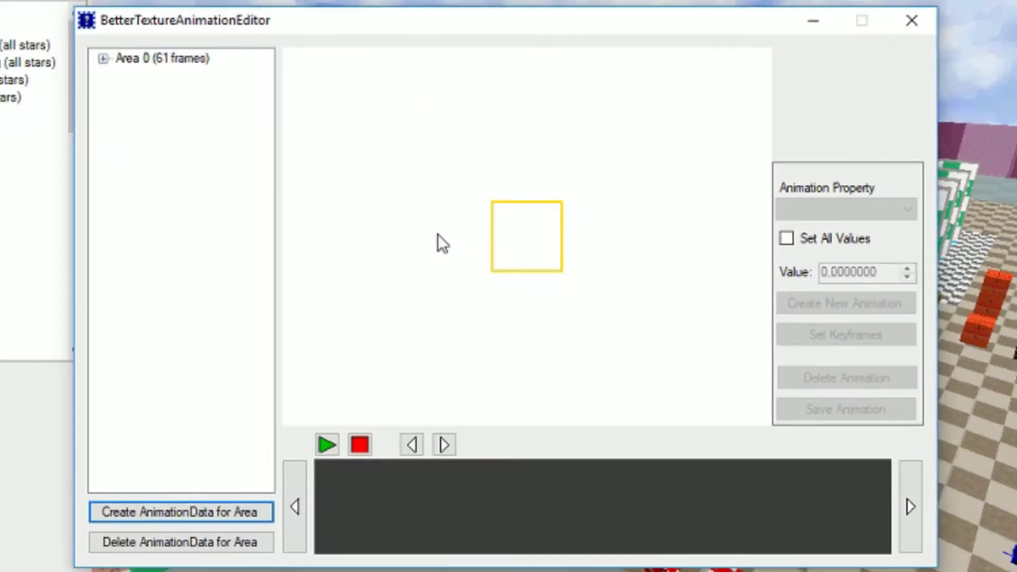
Expand Area 0's materials, preview several textures and settle on the brown checkered lambert56.
left_click(103, 58)
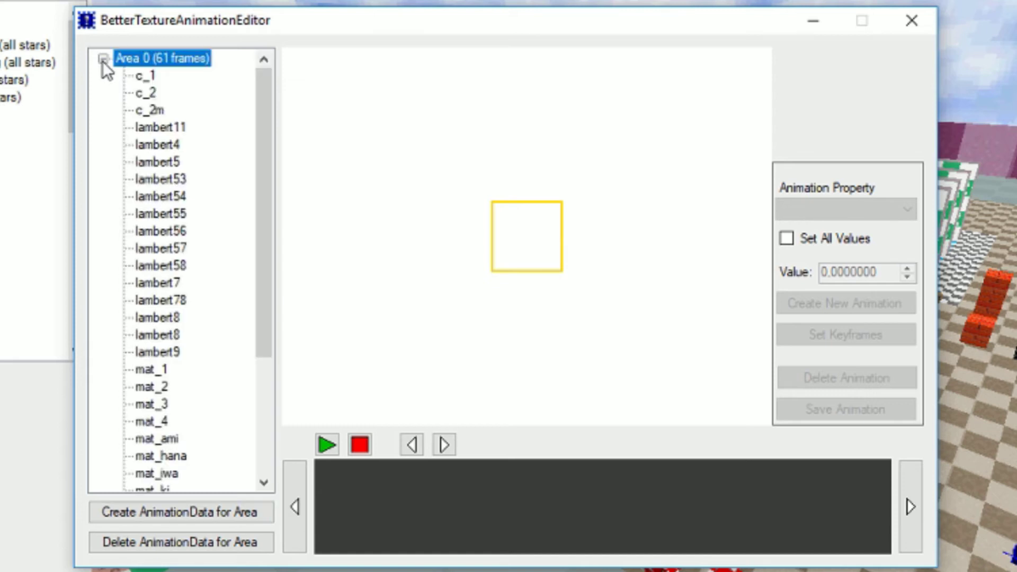
left_click(146, 75)
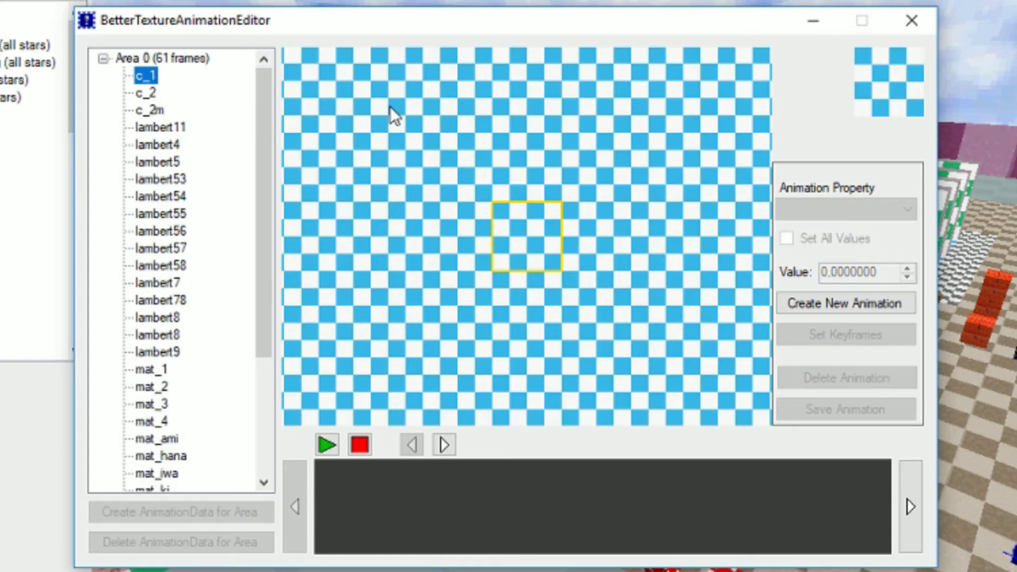
left_click(158, 179)
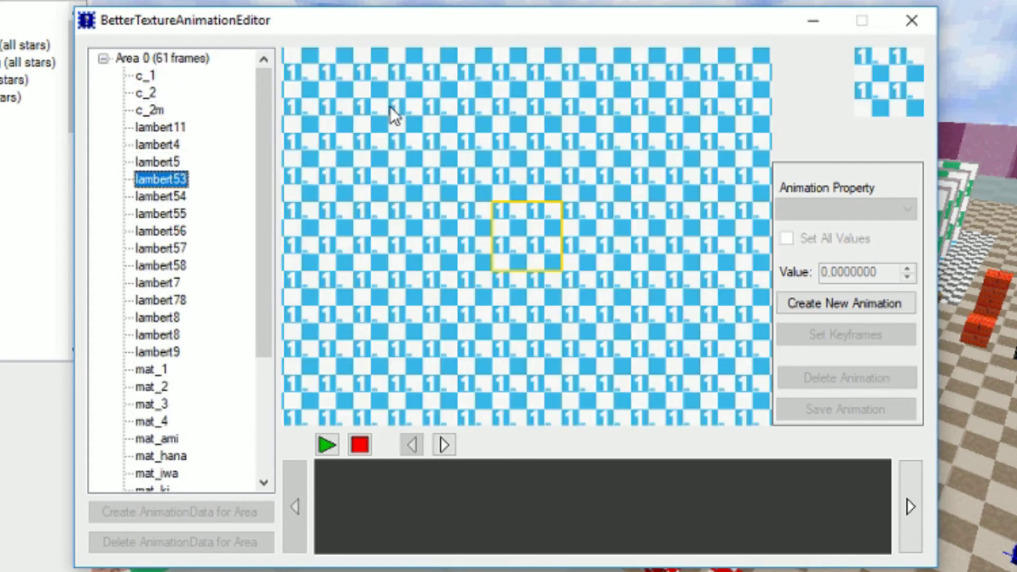
left_click(158, 265)
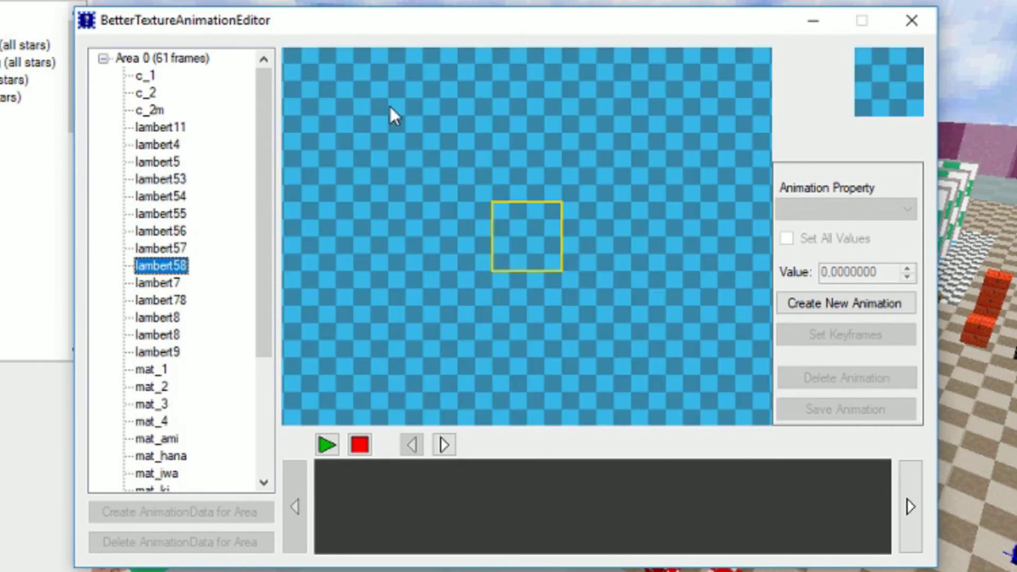
left_click(160, 300)
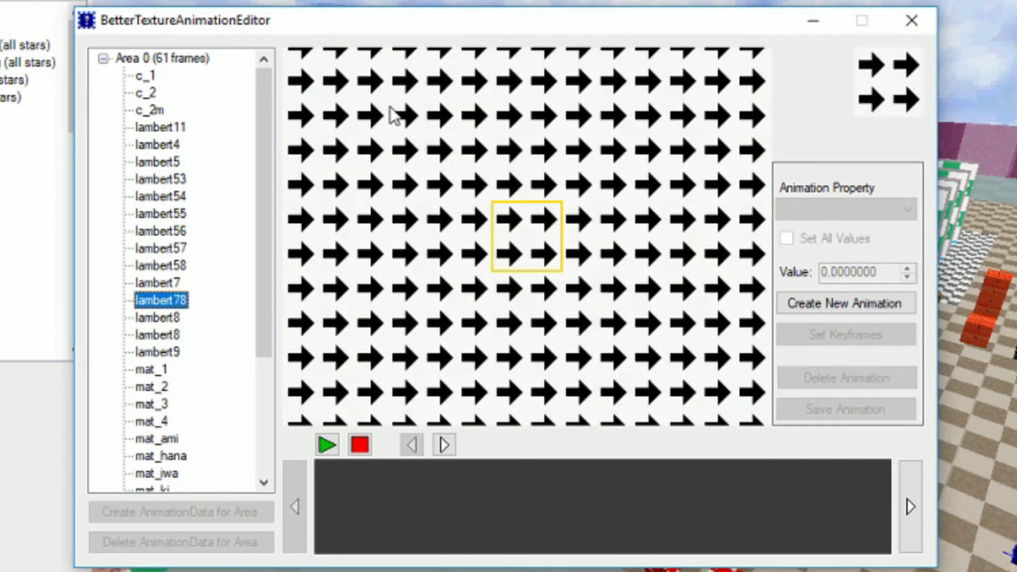
left_click(160, 231)
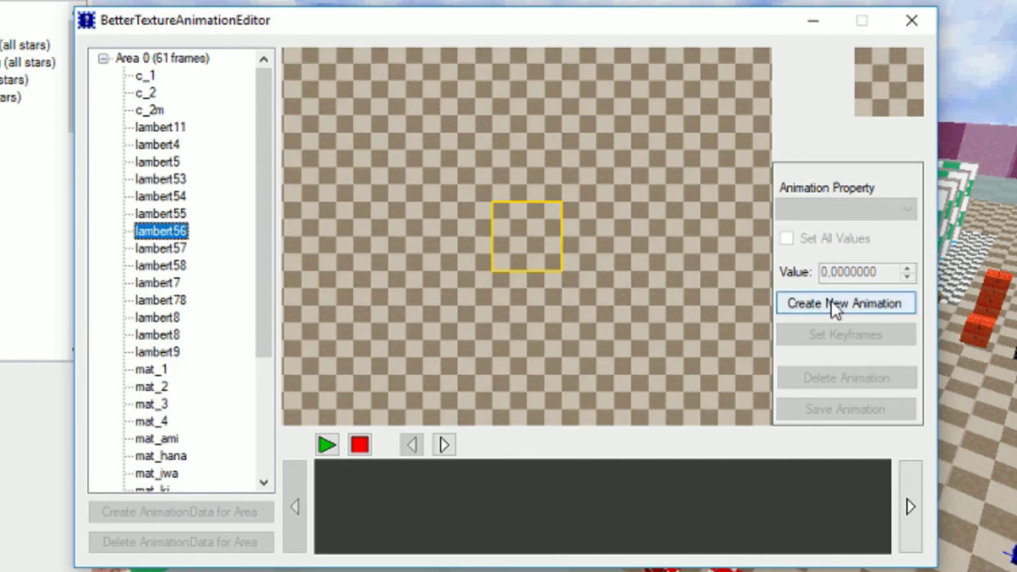
Create a new animation for lambert56, defaulting to the Translation X property.
left_click(846, 303)
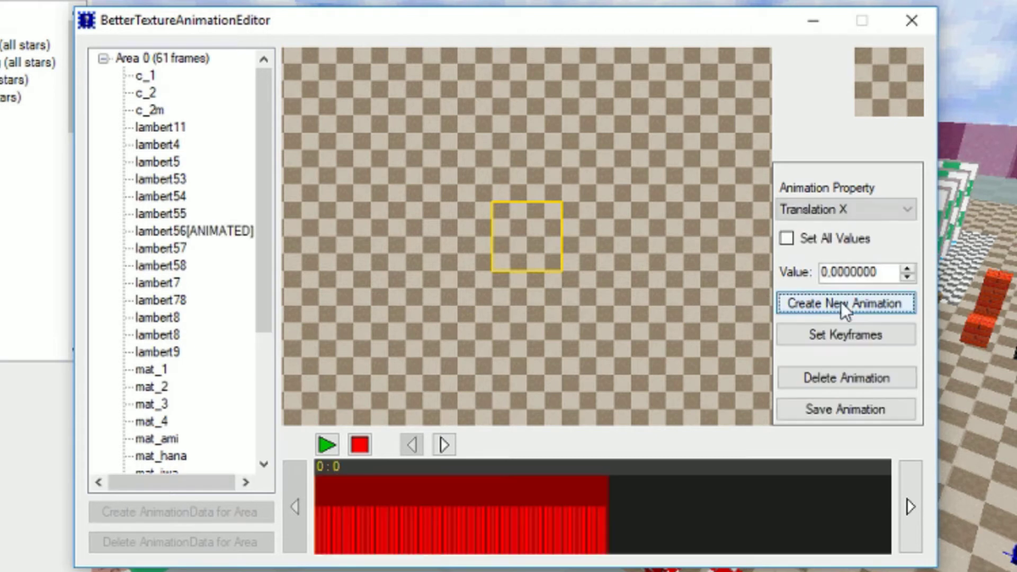
mouse_move(643, 432)
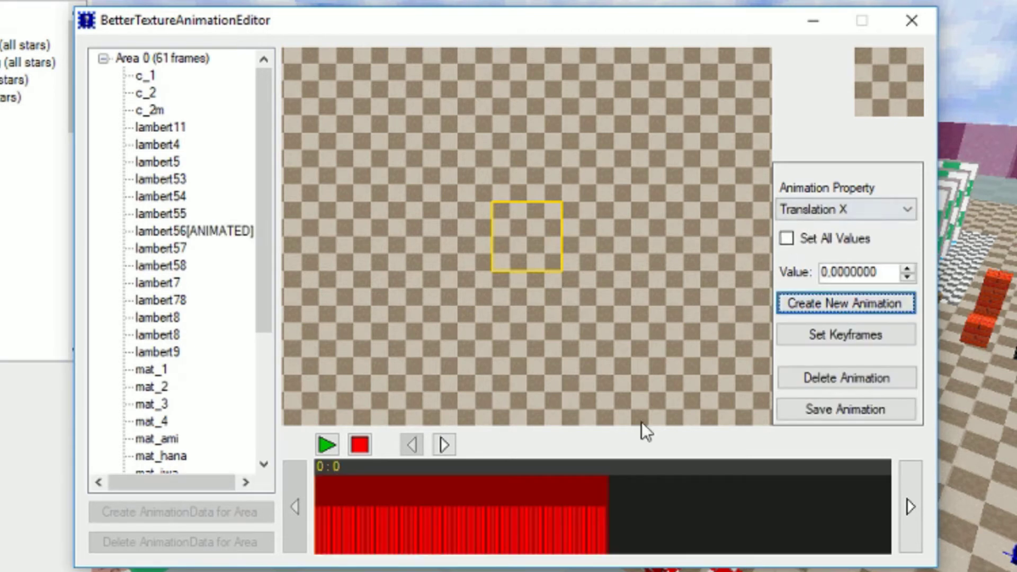
mouse_move(406, 525)
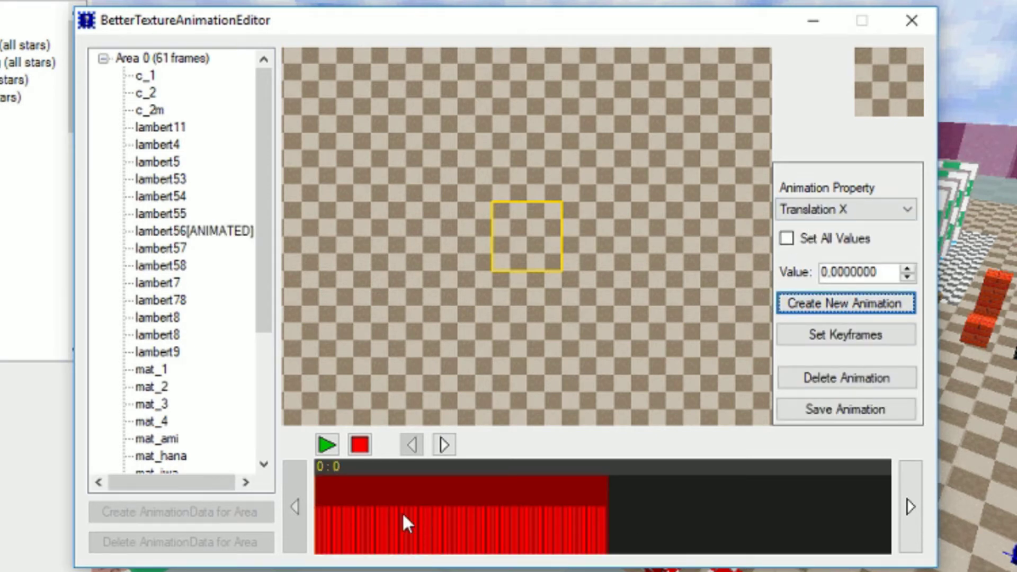
mouse_move(416, 510)
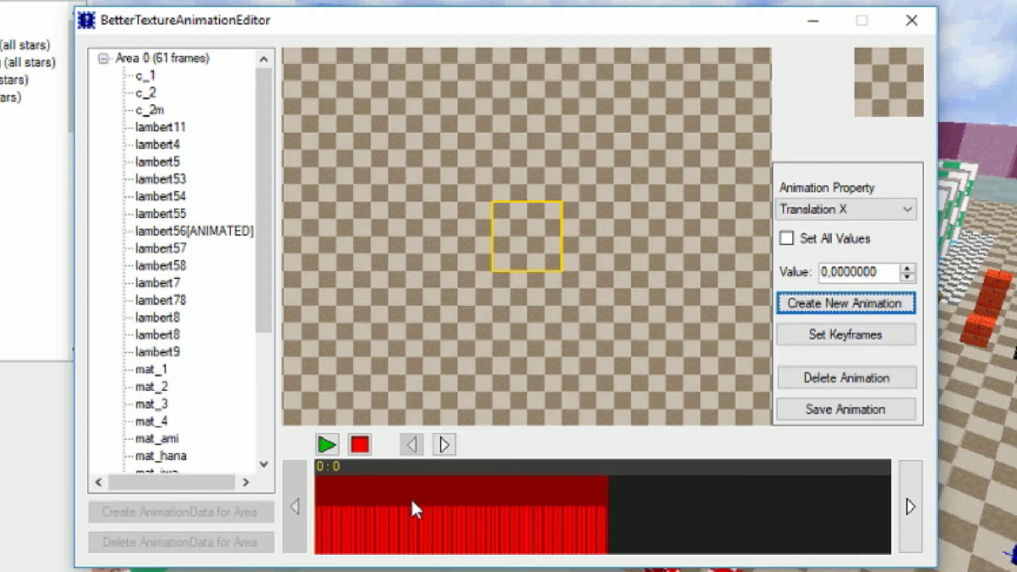
mouse_move(635, 499)
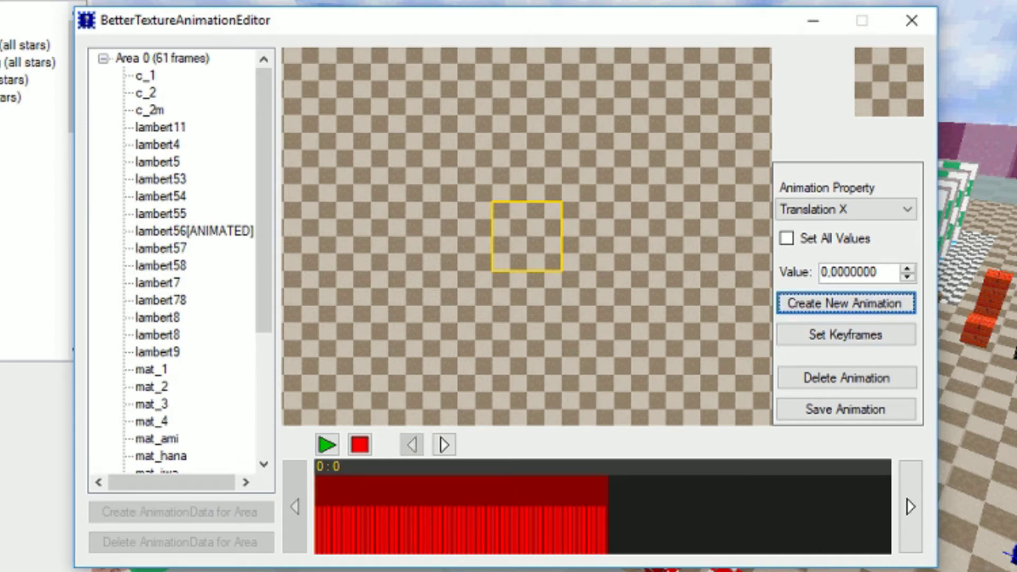
mouse_move(681, 342)
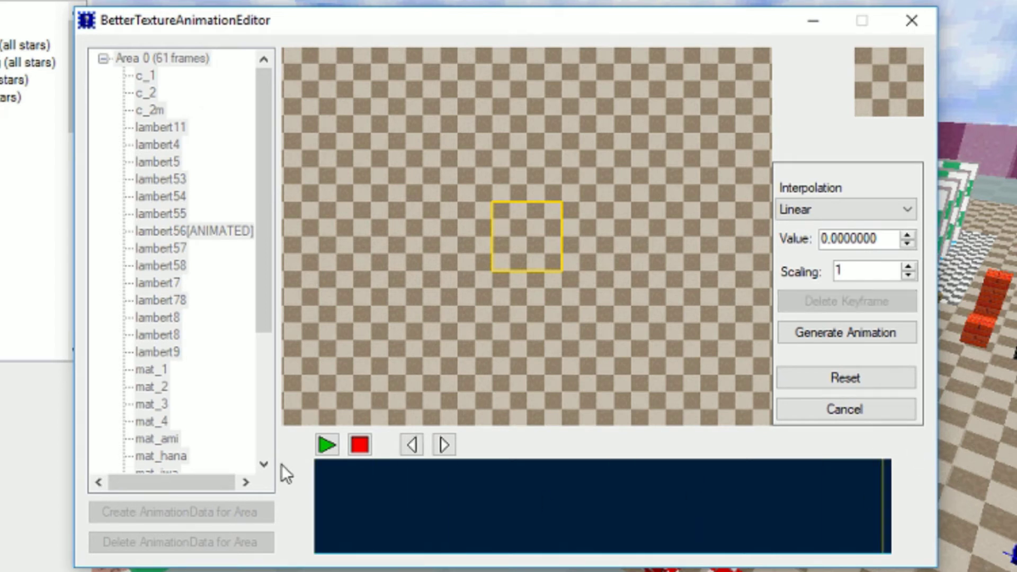
mouse_move(896, 241)
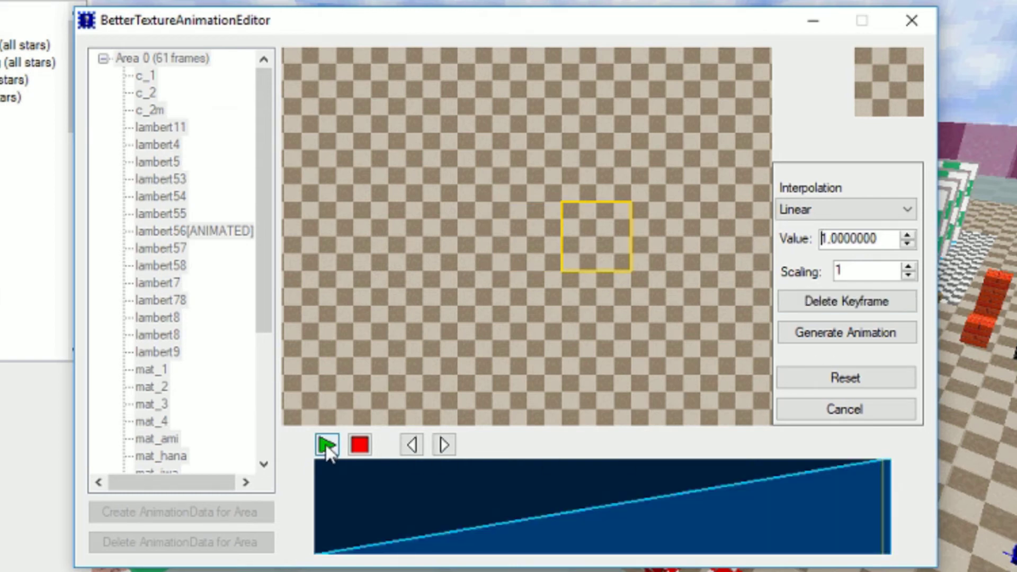
Play back lambert56's linear X slide from 0 to 1.
left_click(325, 445)
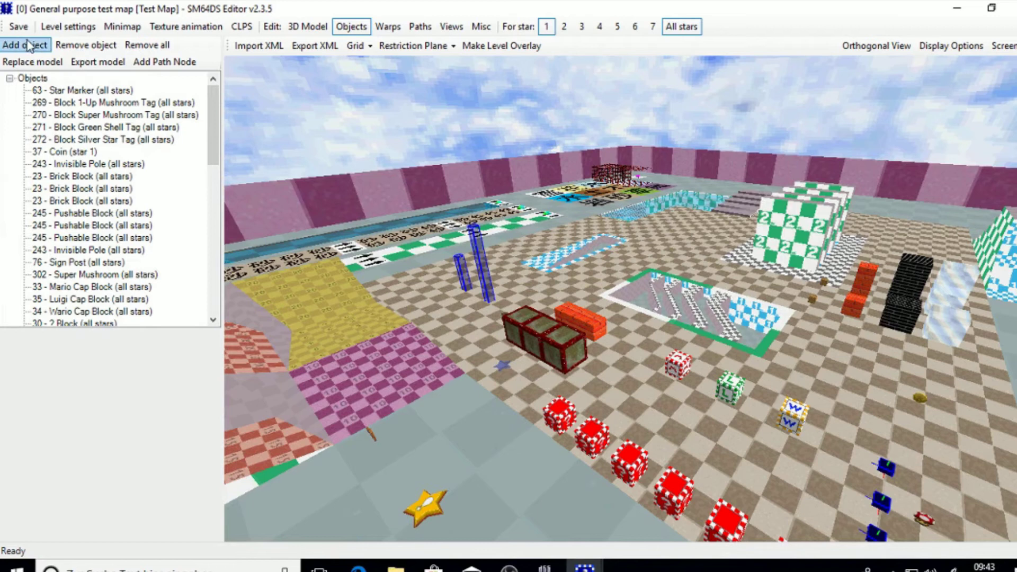
mouse_move(18, 26)
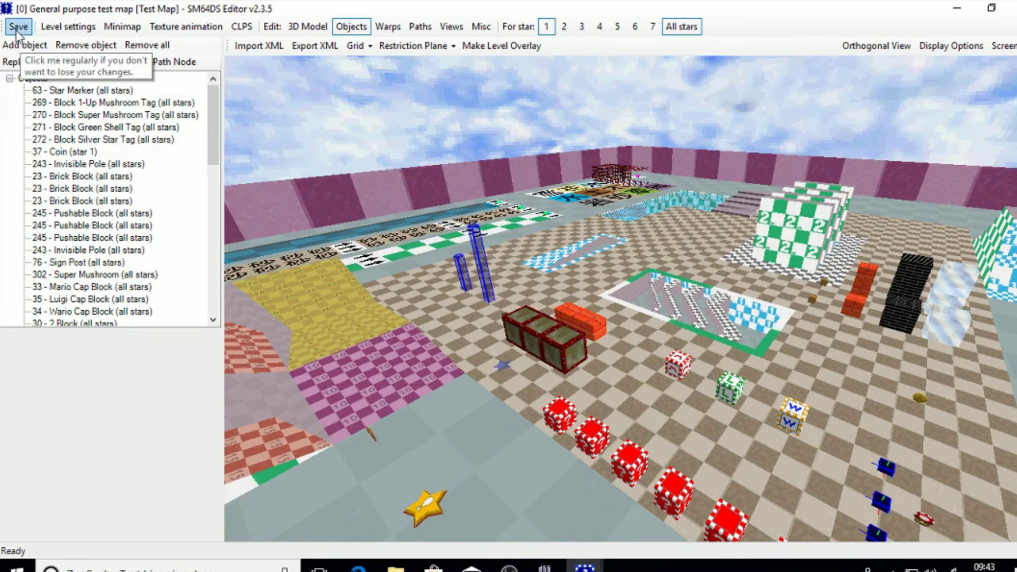
Save the test map's texture animation changes.
left_click(18, 26)
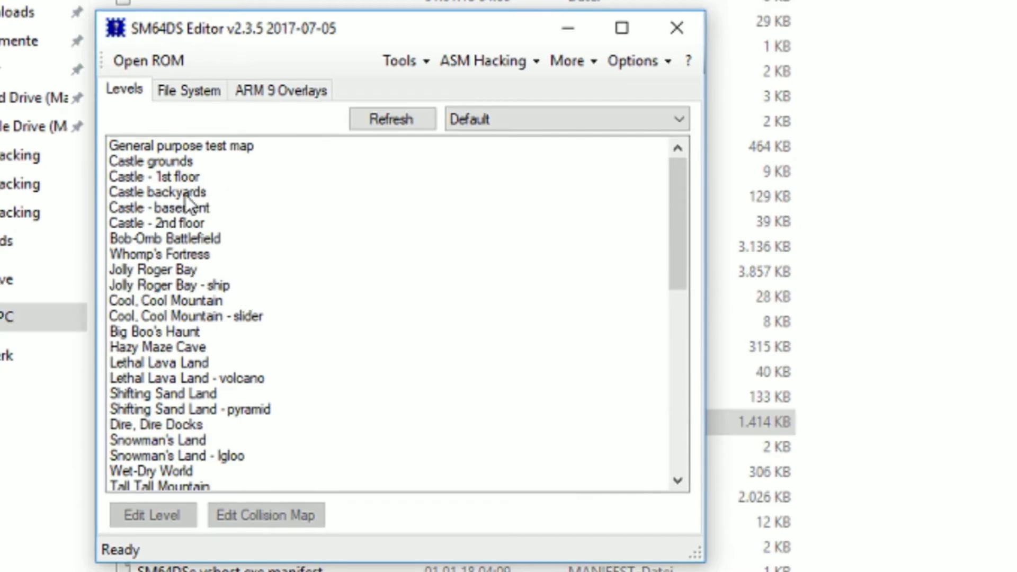
Open the Castle - 1st floor level in the level editor.
left_click(165, 176)
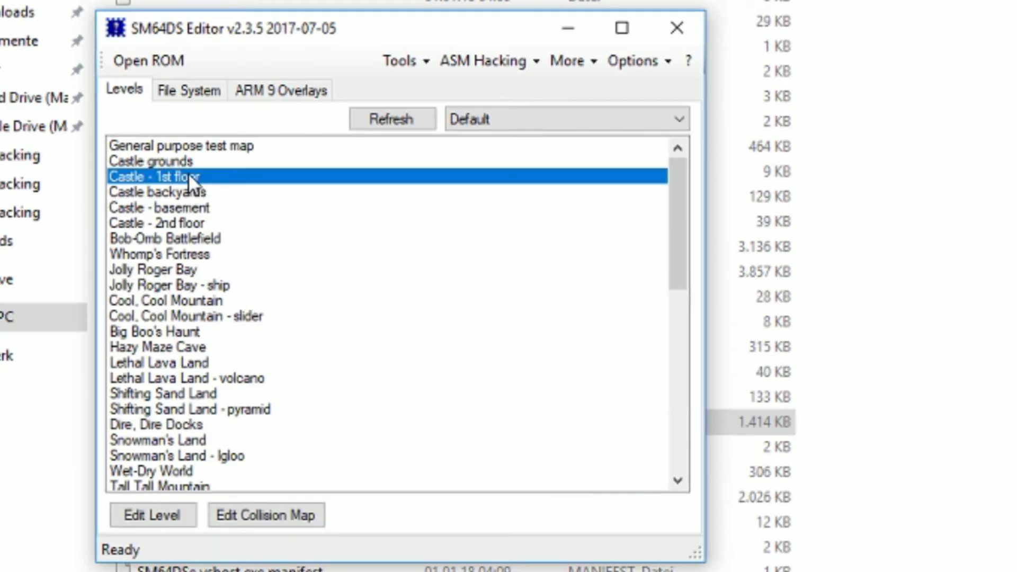
left_click(151, 515)
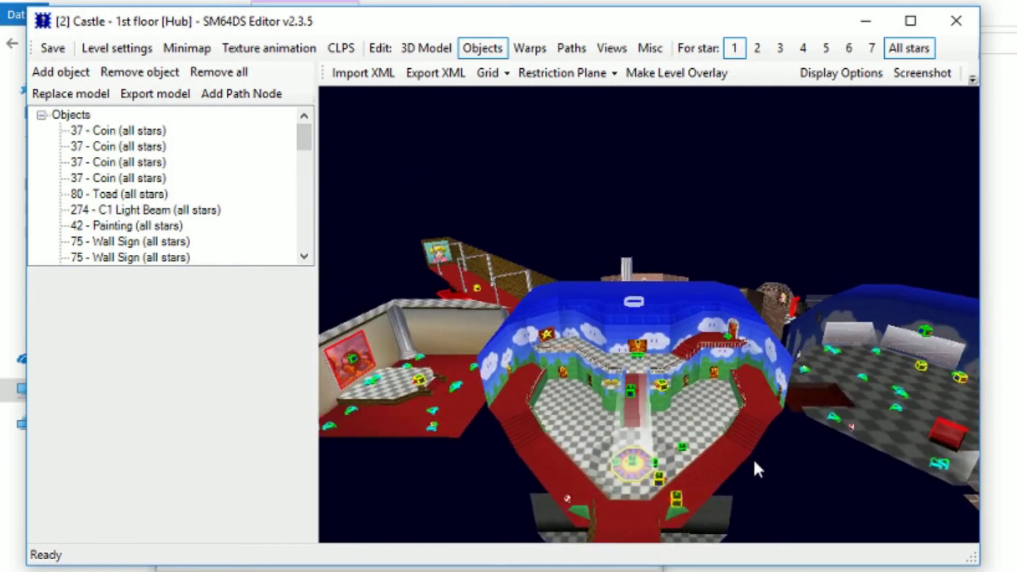
Show only Area 1 of the castle model after checking Areas 0, 4 and 7.
left_click(426, 48)
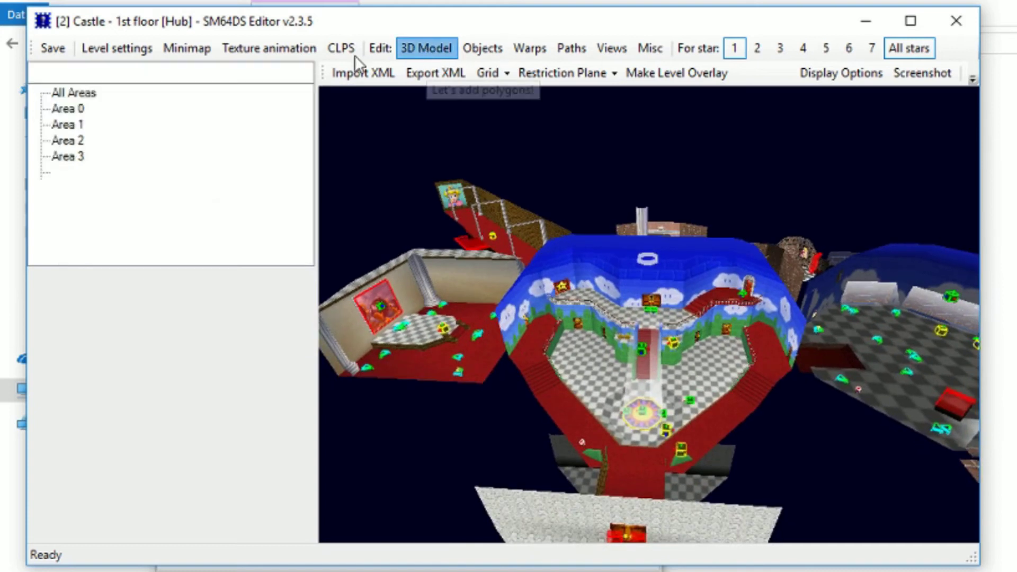
left_click(426, 48)
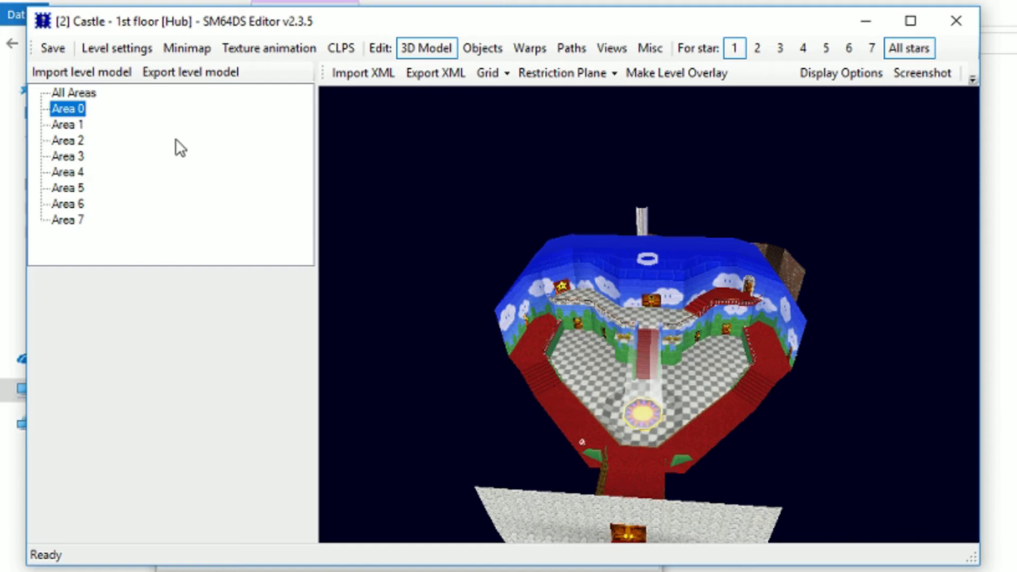
left_click(66, 140)
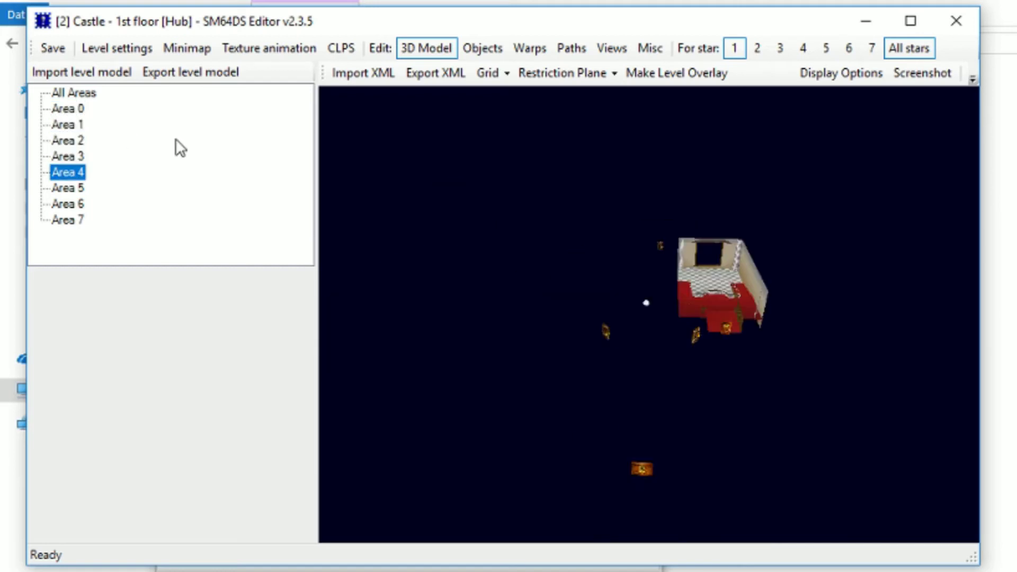
left_click(67, 219)
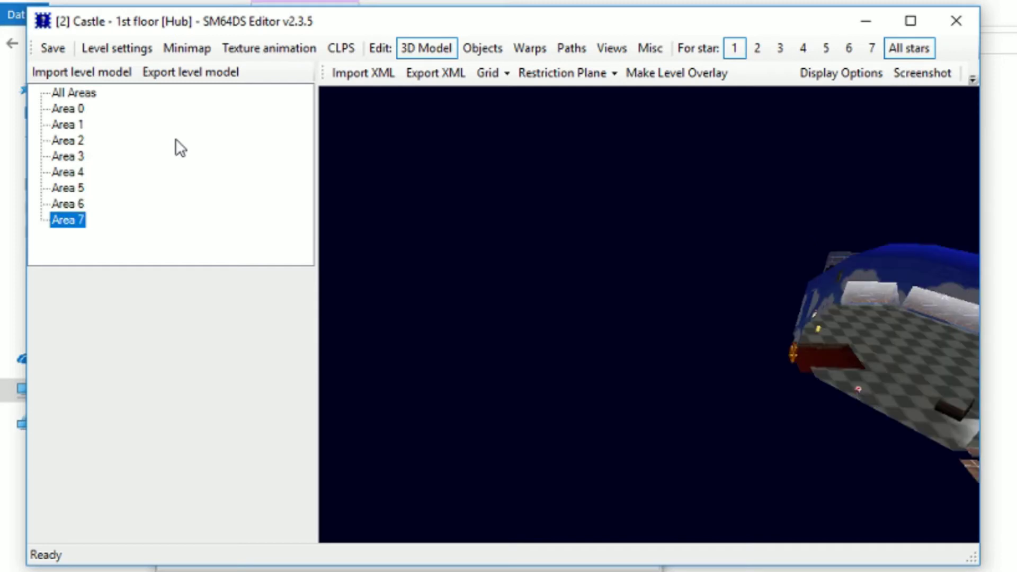
left_click(66, 156)
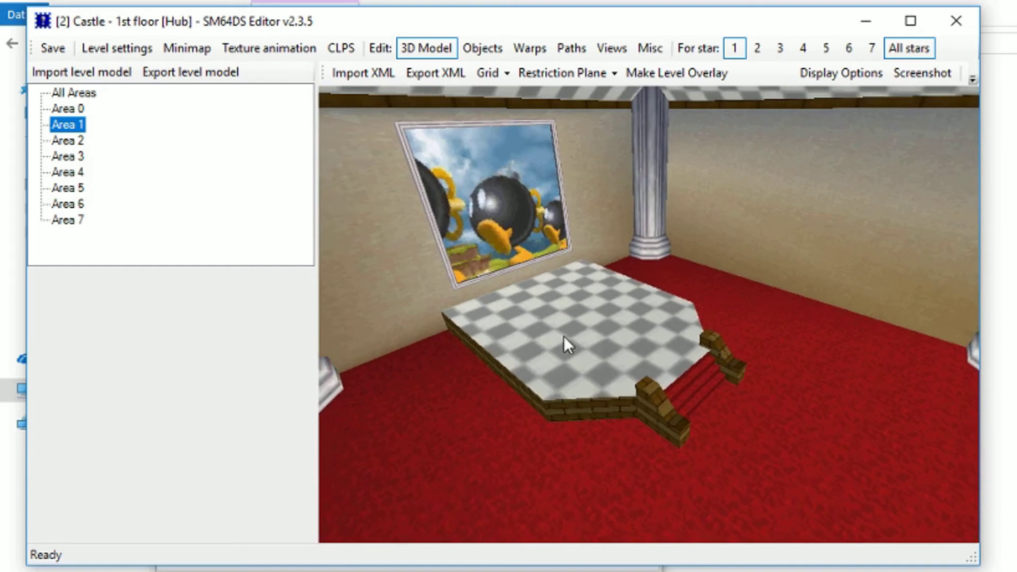
mouse_move(679, 219)
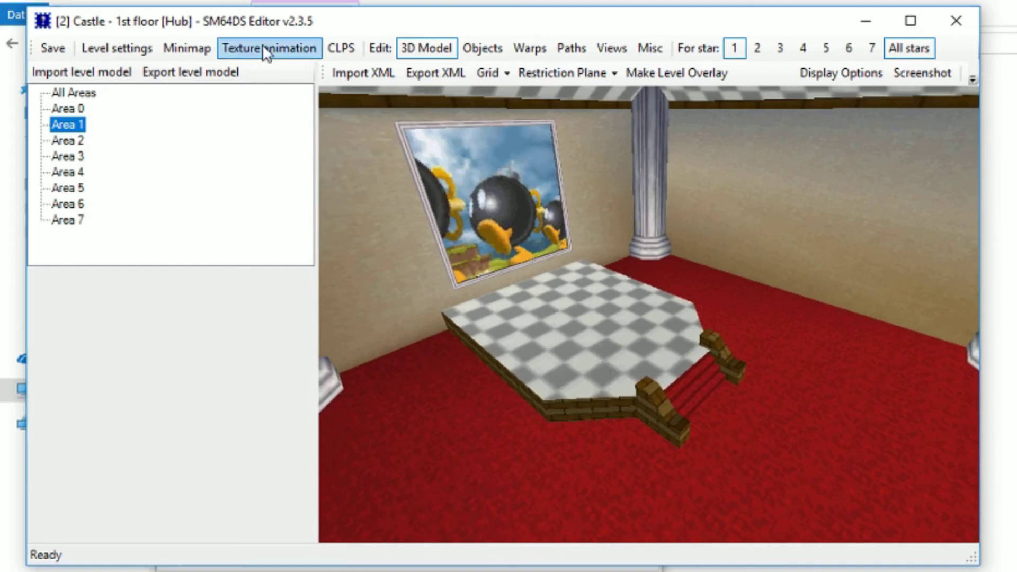
Inspect the existing animation data of Areas 0, 3 and 7 in the texture animation editor.
left_click(268, 48)
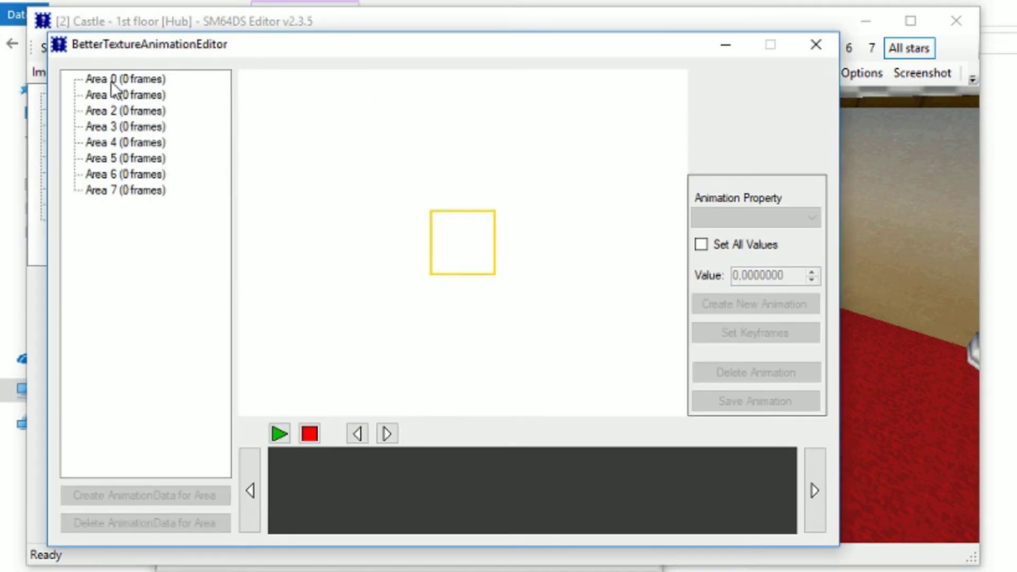
left_click(125, 79)
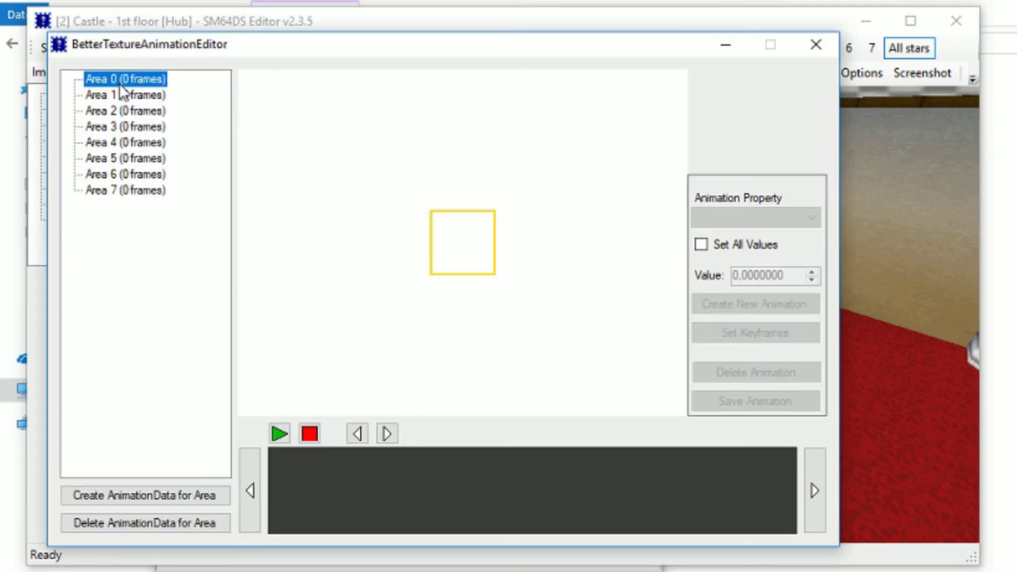
left_click(123, 126)
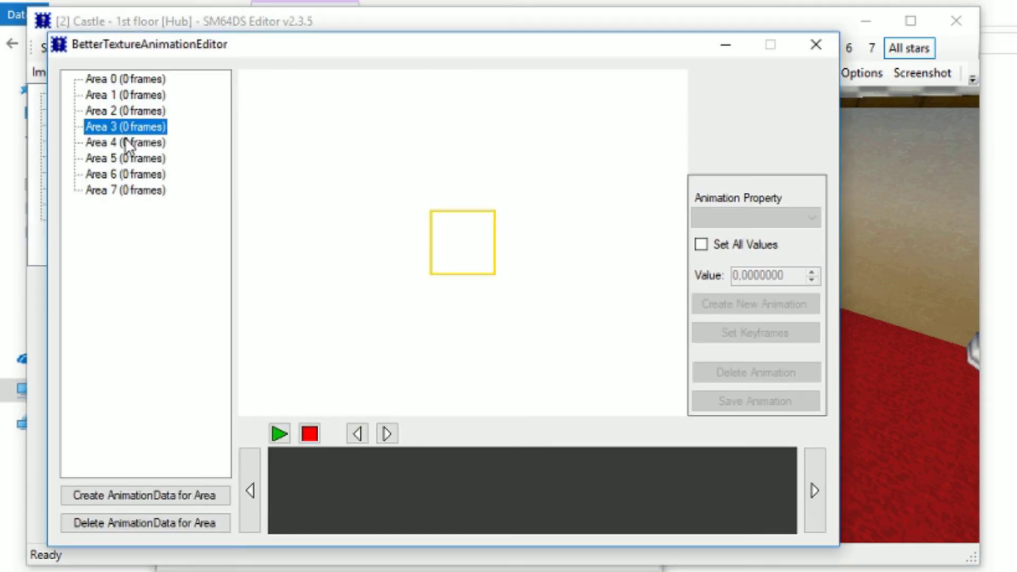
left_click(124, 190)
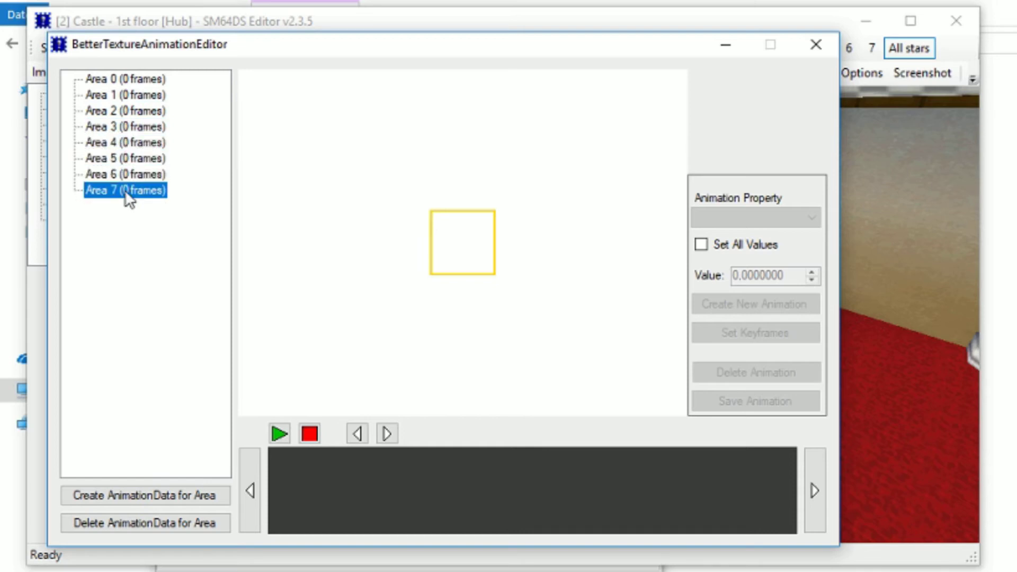
mouse_move(205, 44)
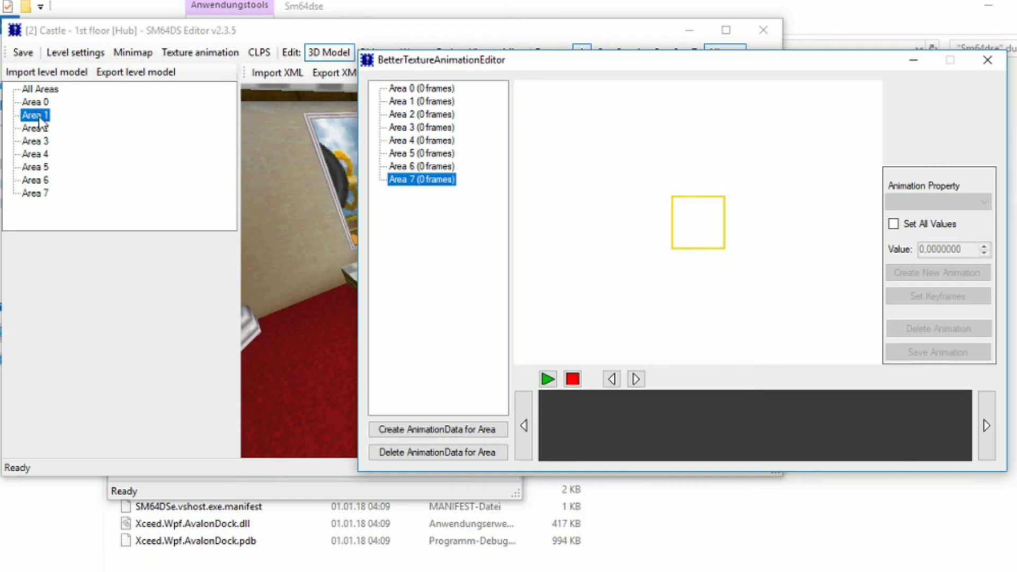
Create 61-frame texture animation data for Area 1.
left_click(420, 102)
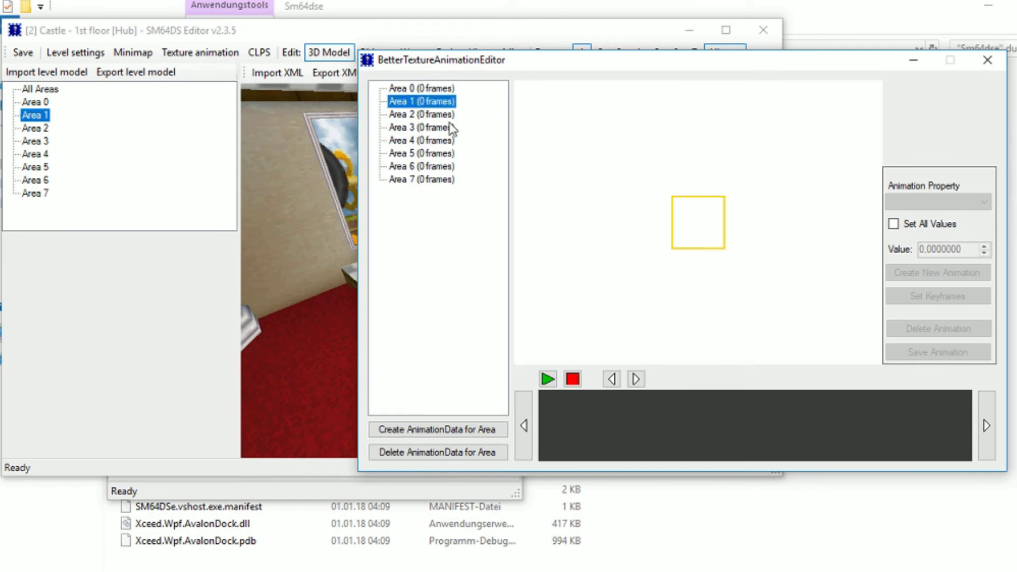
left_click(438, 429)
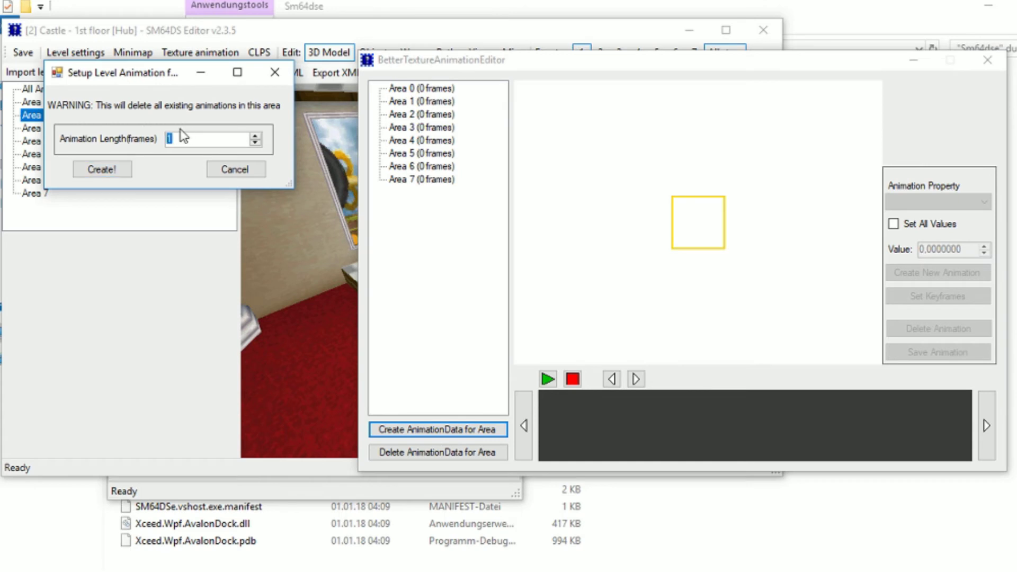
type("61")
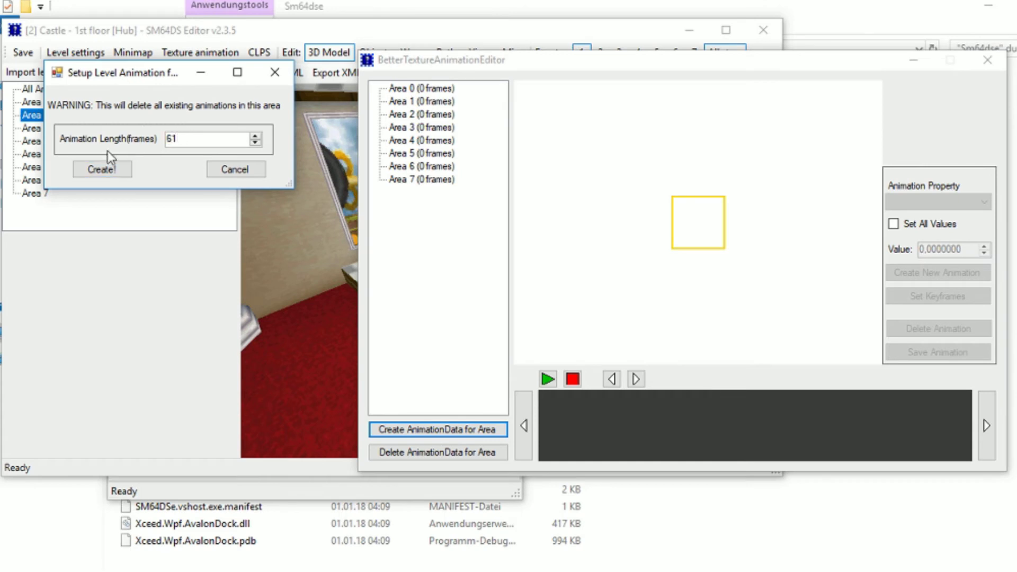
left_click(101, 169)
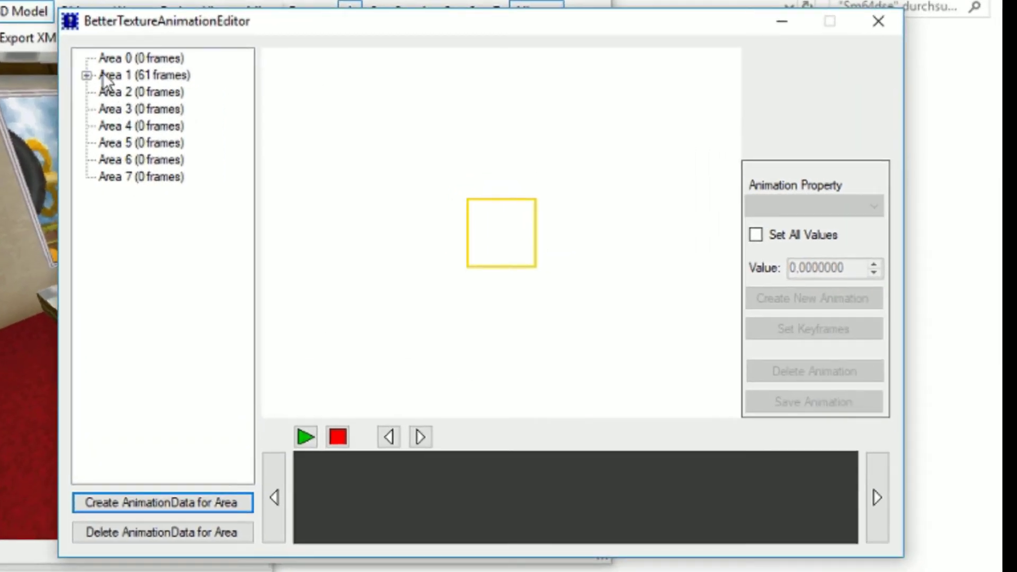
Expand Area 1's materials and preview mat_carpet_1 and mat_checker_1, ending on the checker.
left_click(88, 76)
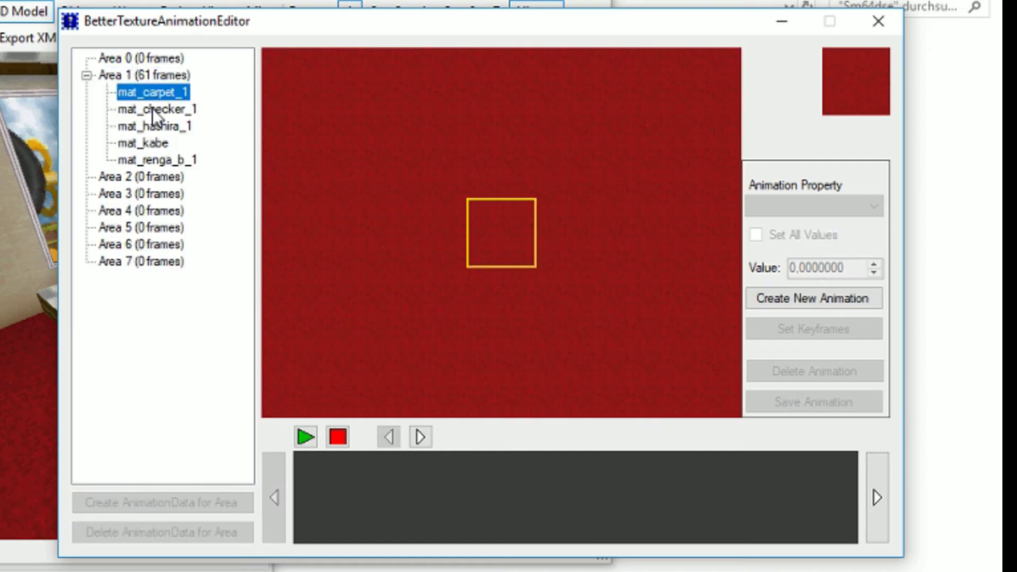
left_click(153, 108)
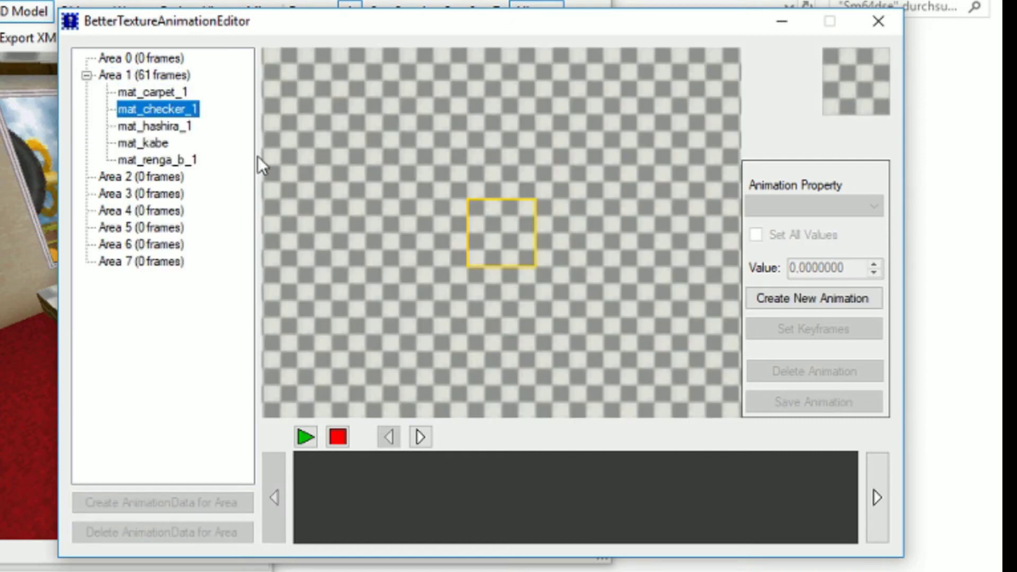
mouse_move(380, 263)
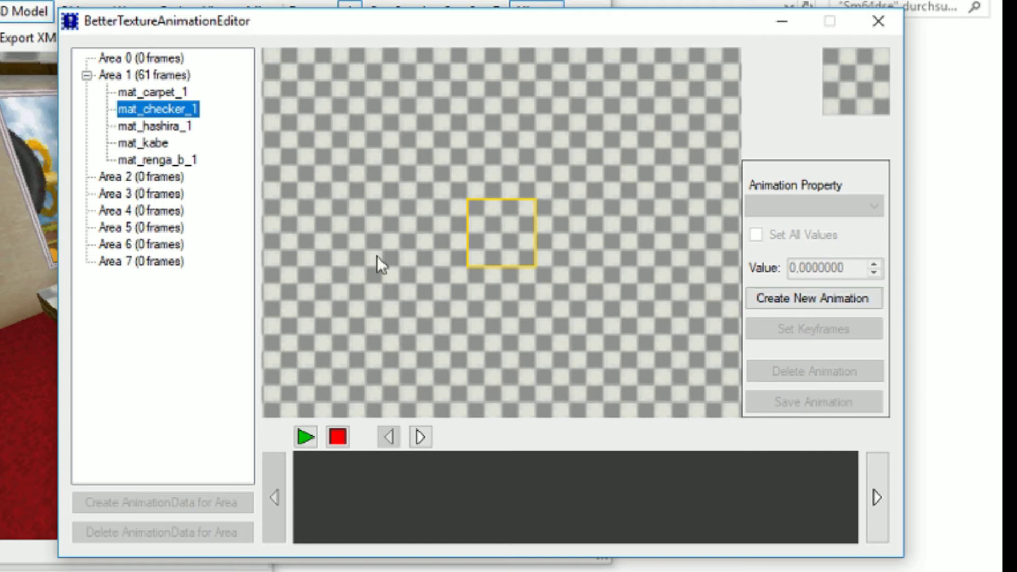
left_click(154, 92)
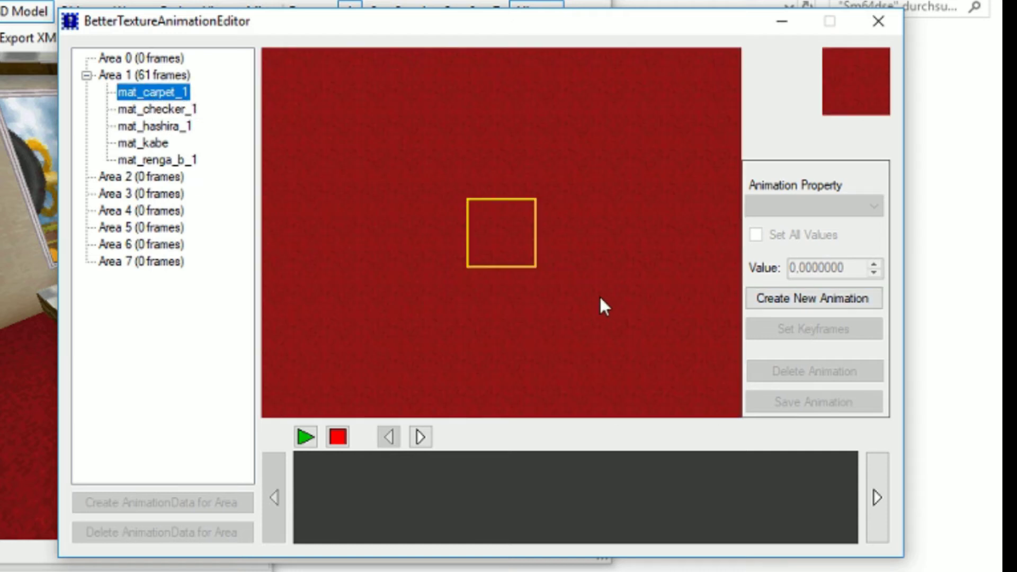
left_click(155, 108)
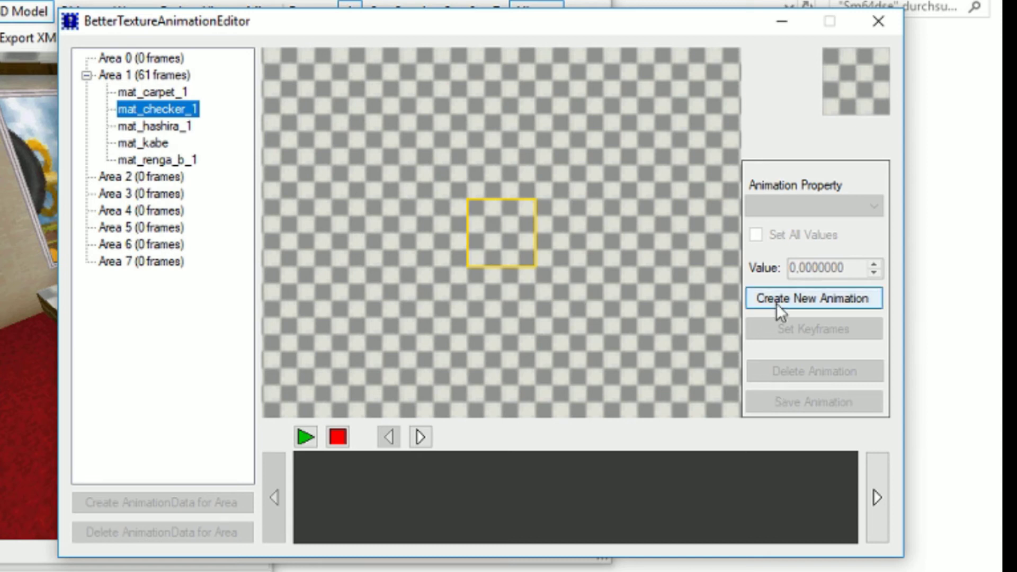
Create a new animation on mat_checker_1 and start its keyframe setup.
left_click(813, 299)
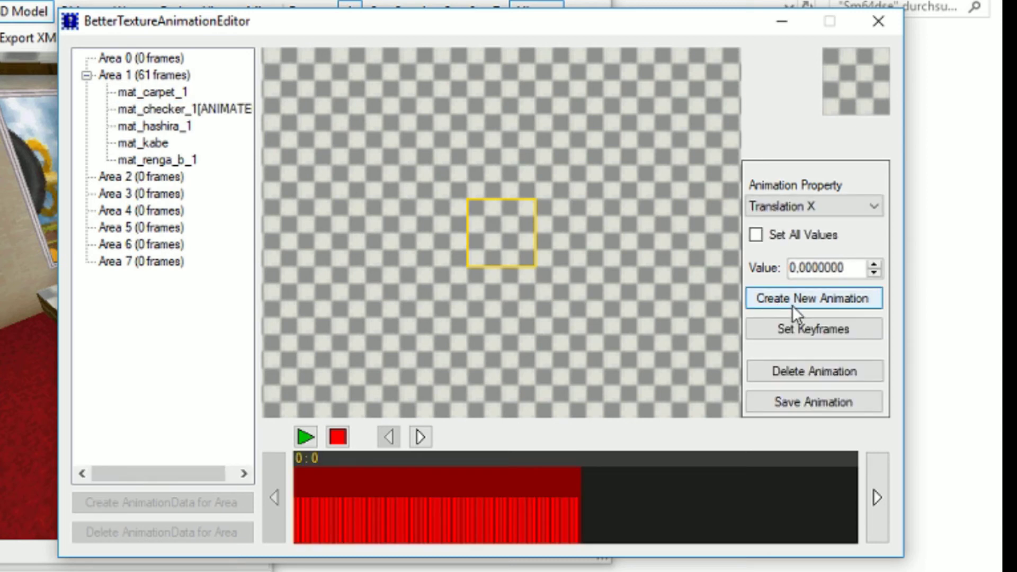
left_click(814, 298)
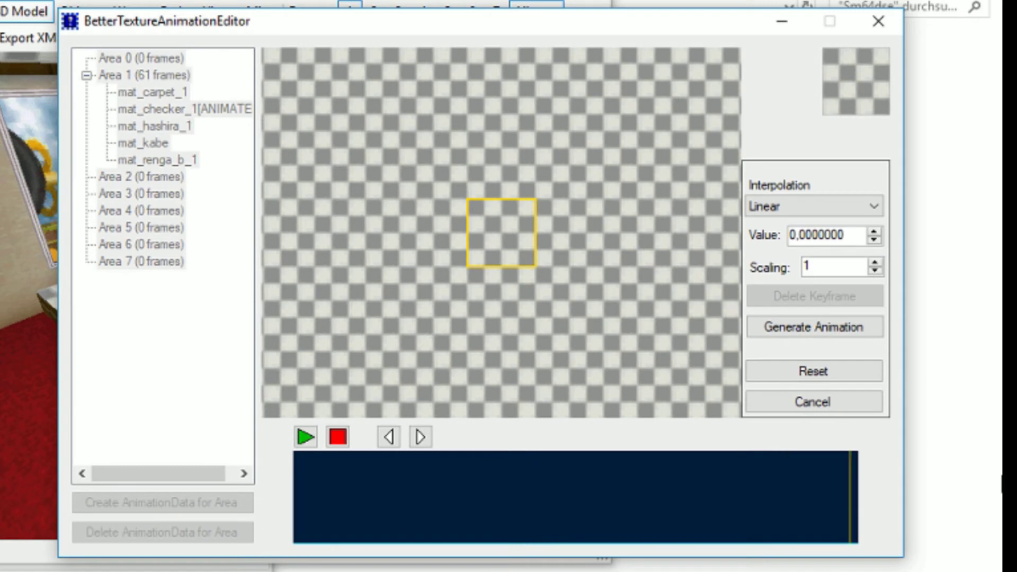
Add zigzag keyframes to the checker shift curve with values around 0.25.
triple_click(833, 235)
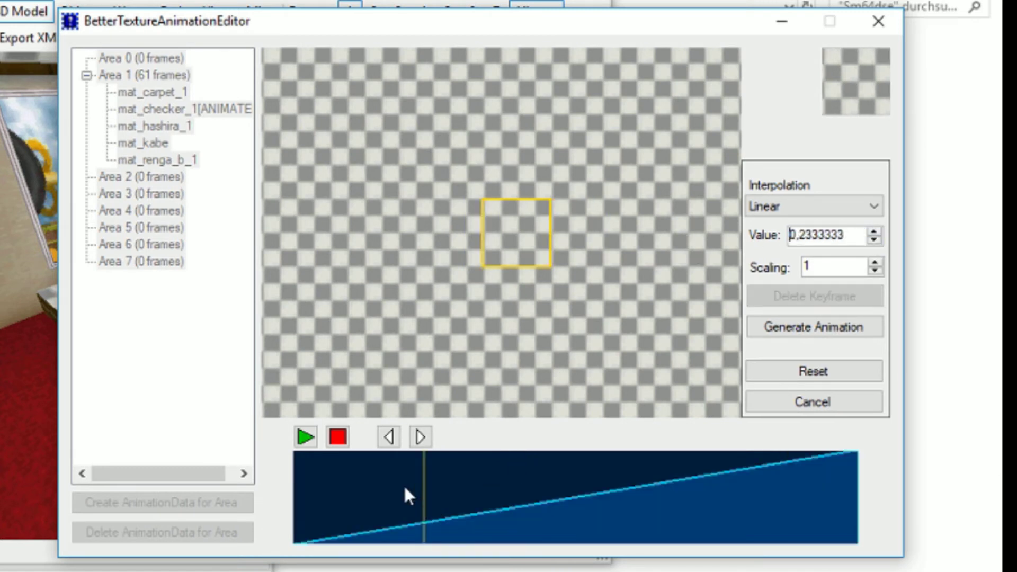
left_click(875, 230)
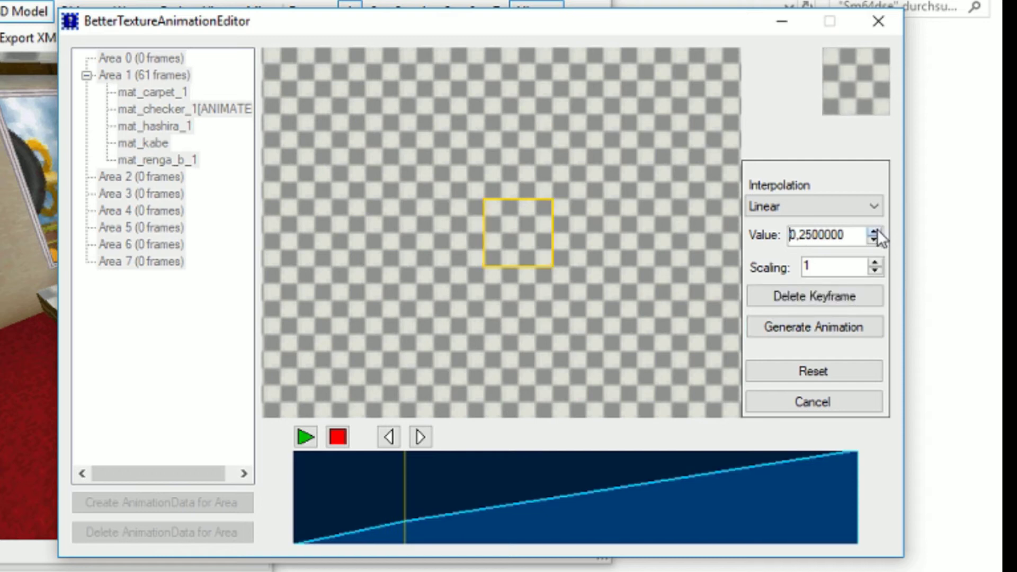
left_click(872, 230)
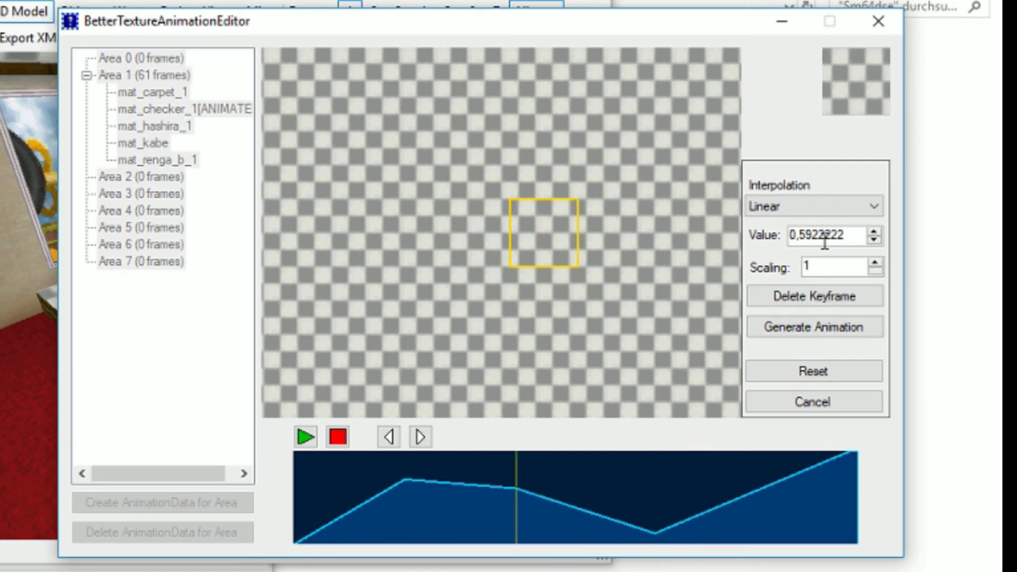
left_click(874, 230)
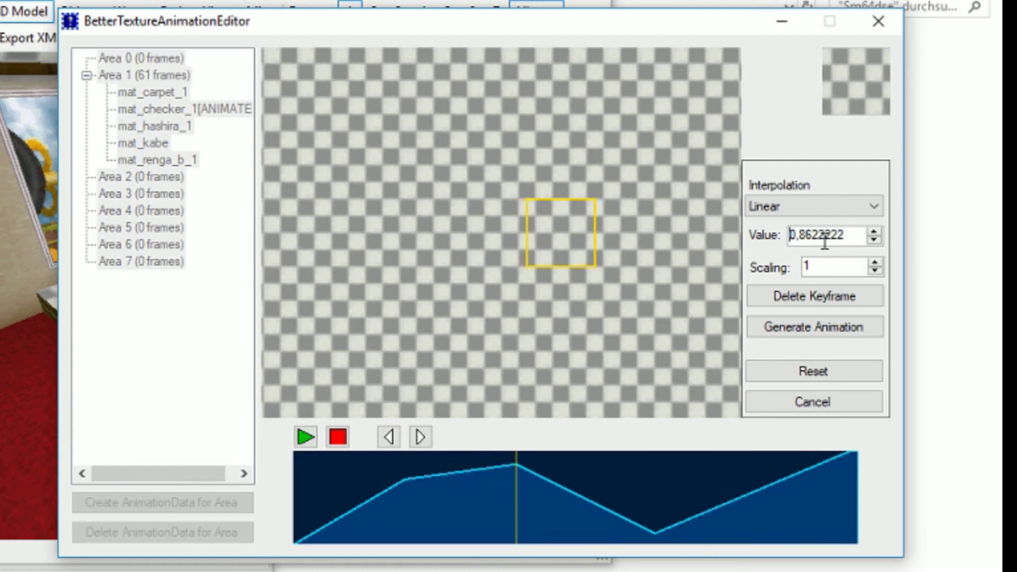
Generate the checker animation from the keyframes and play it back, then stop.
left_click(304, 436)
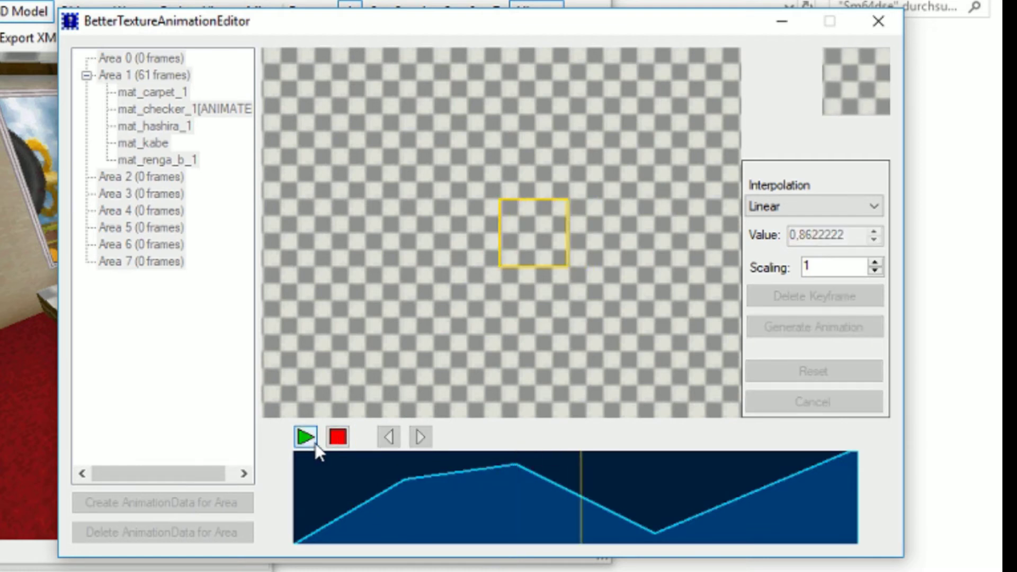
left_click(306, 436)
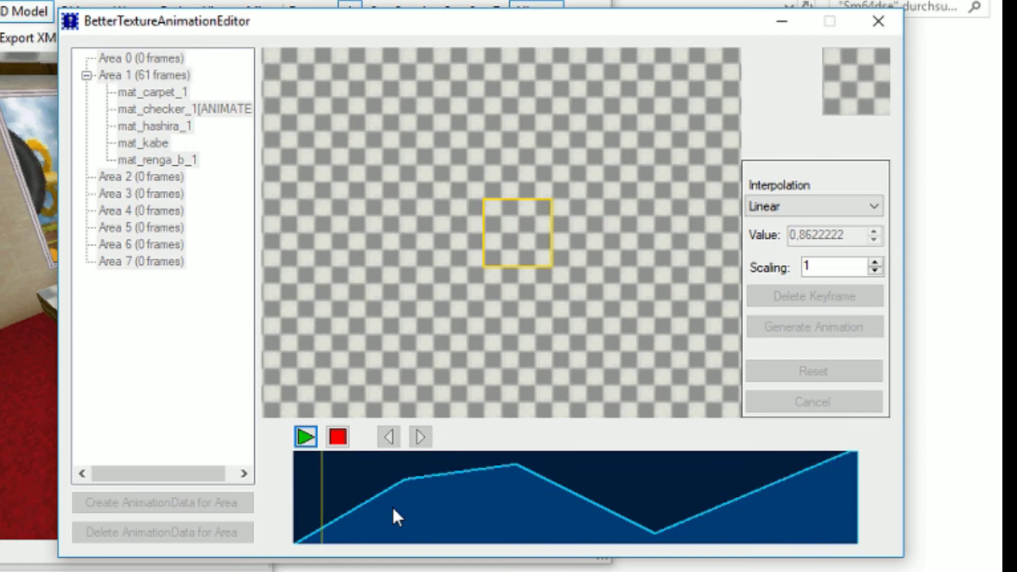
left_click(336, 435)
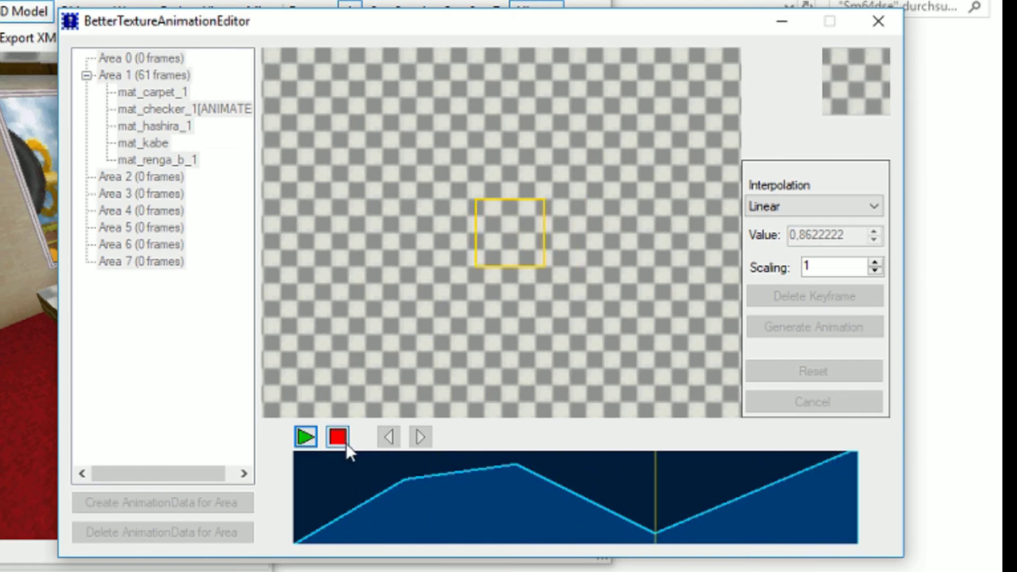
left_click(337, 435)
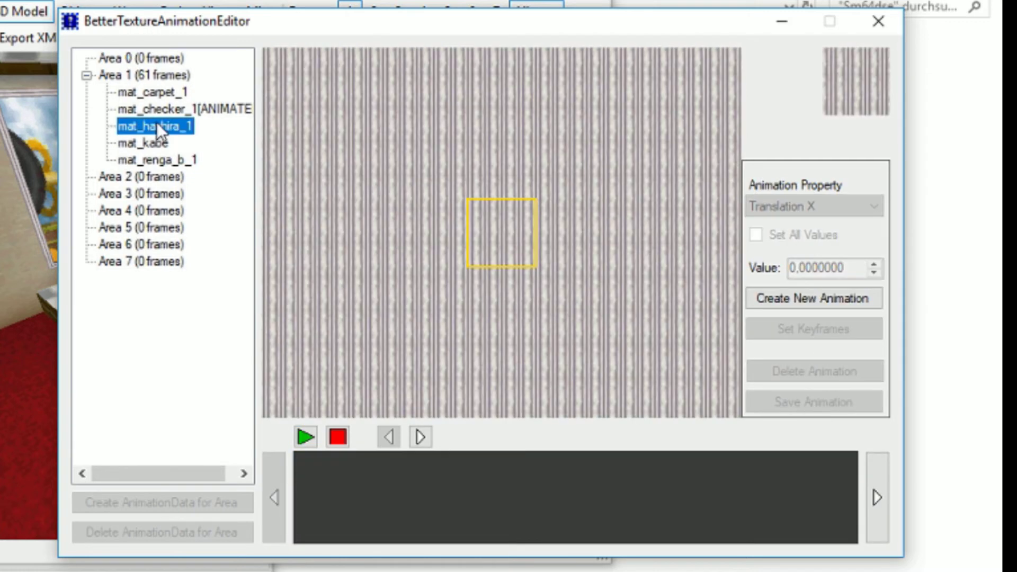
Preview mat_hashira_1 and mat_carpet_1, then create a new animation on mat_renga_b_1.
left_click(150, 91)
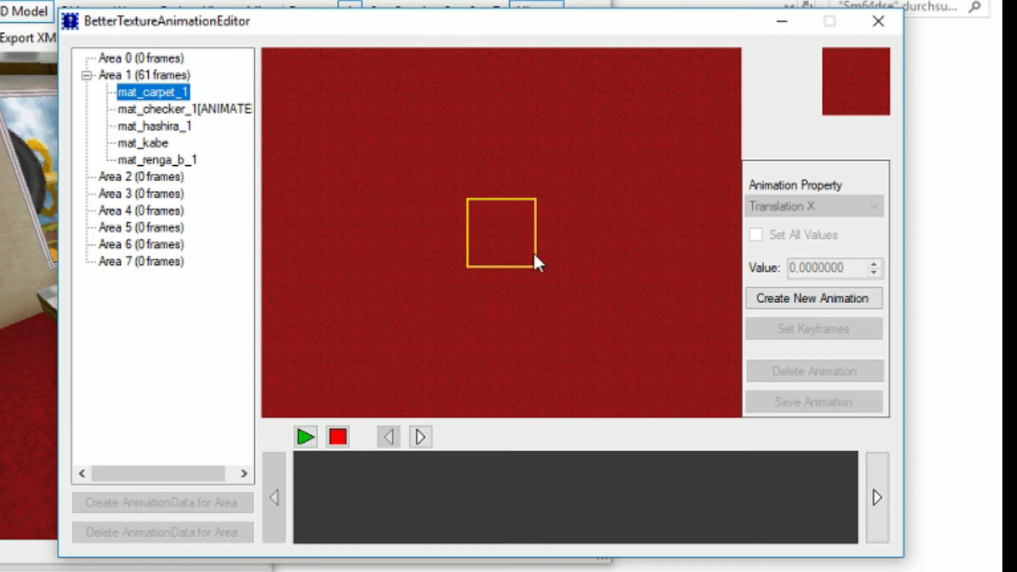
left_click(155, 160)
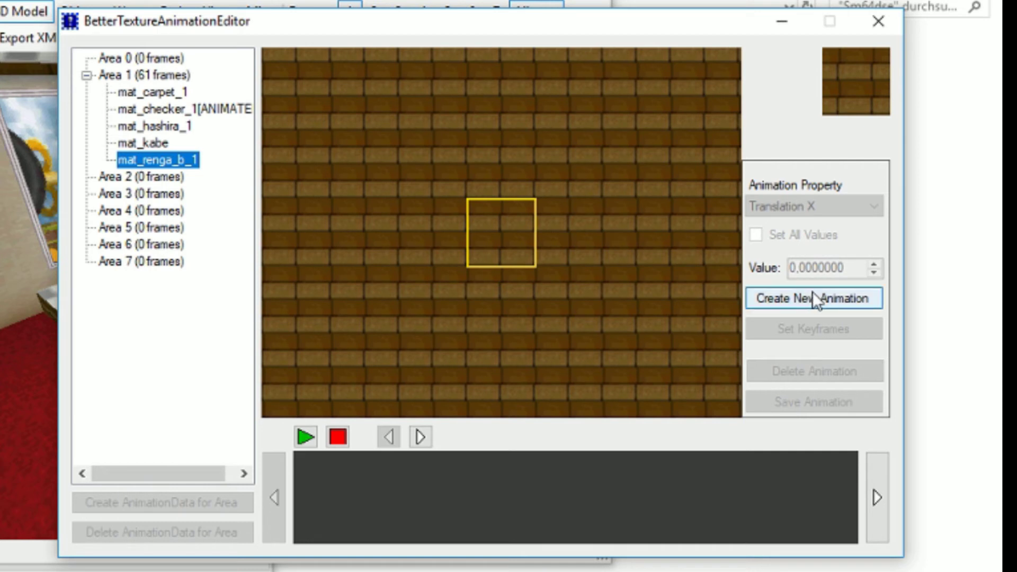
left_click(814, 299)
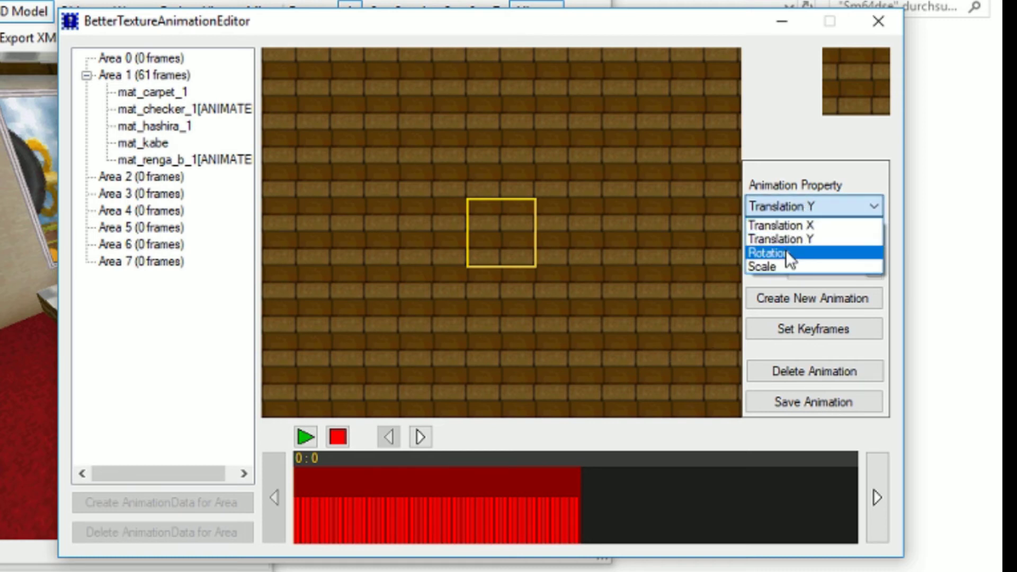
Animate mat_renga_b_1's Rotation property with a keyframe value raised to 1.
left_click(770, 252)
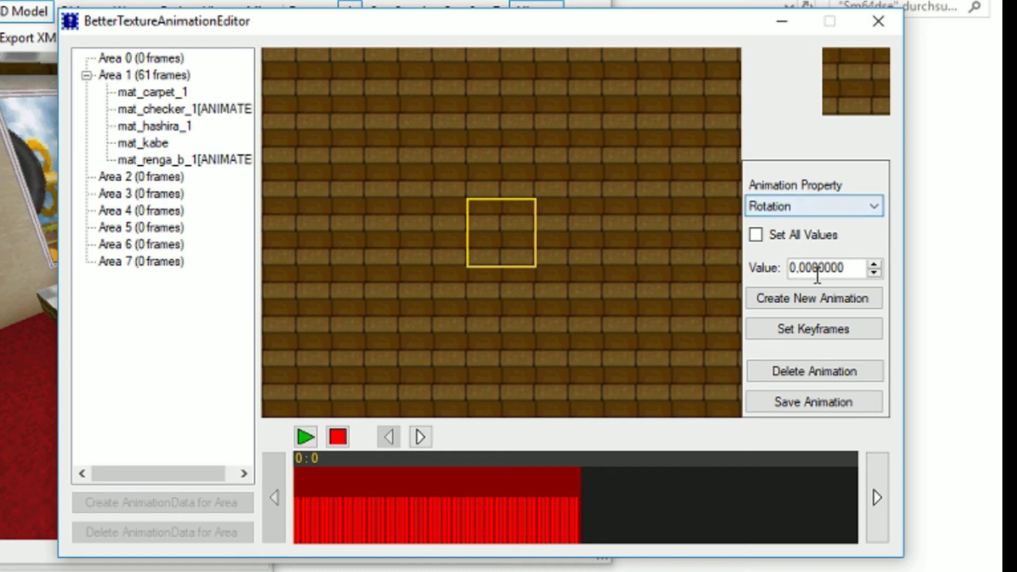
left_click(813, 329)
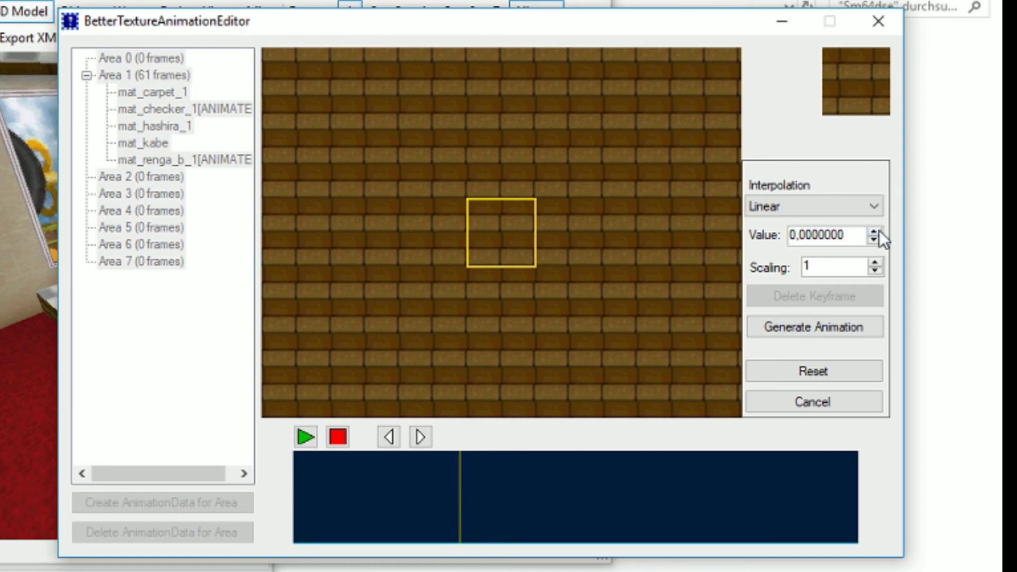
left_click(875, 230)
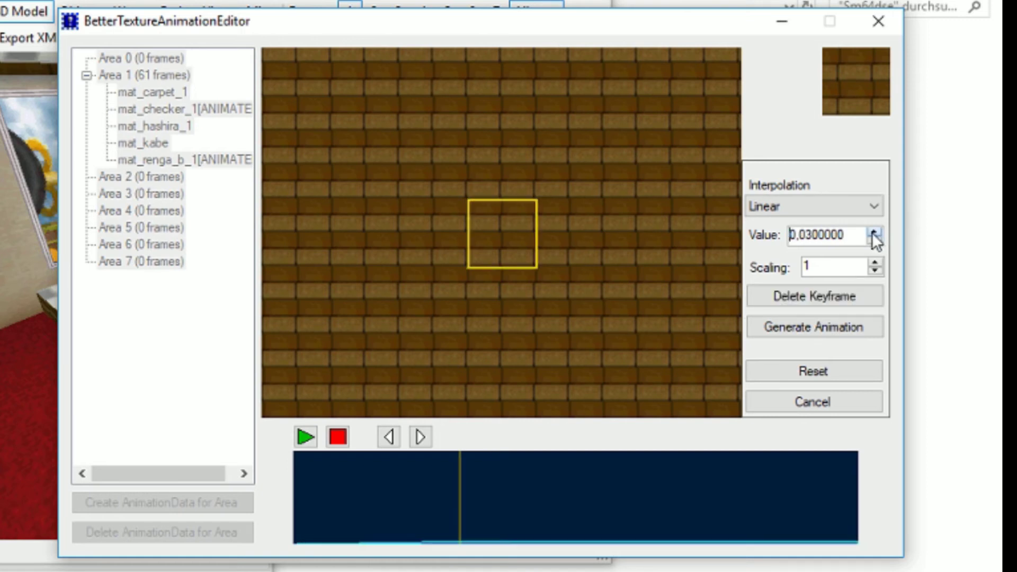
left_click(874, 235)
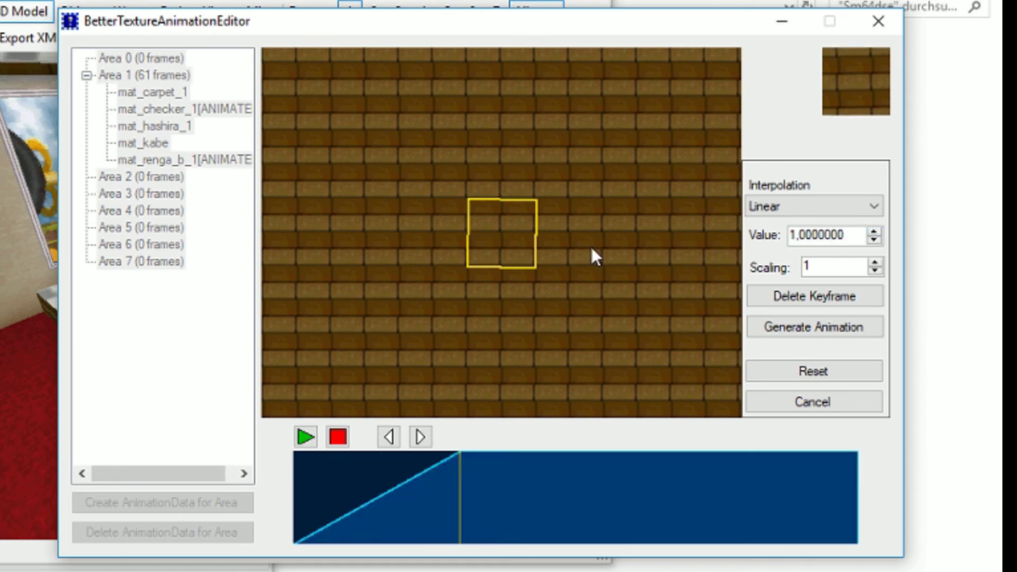
mouse_move(795, 257)
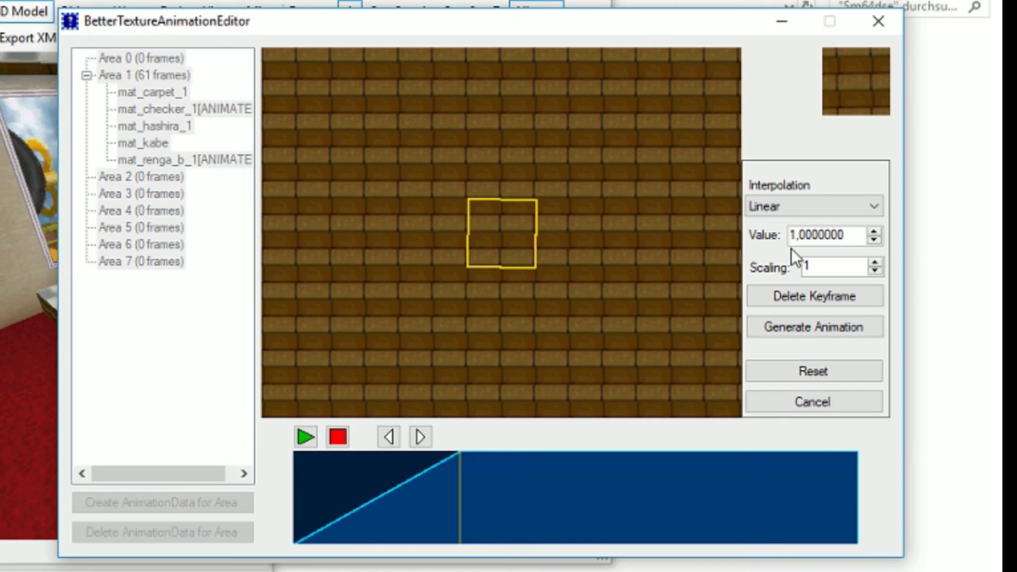
Set the rotation scaling to 360 and preview the animation from the start.
triple_click(810, 267)
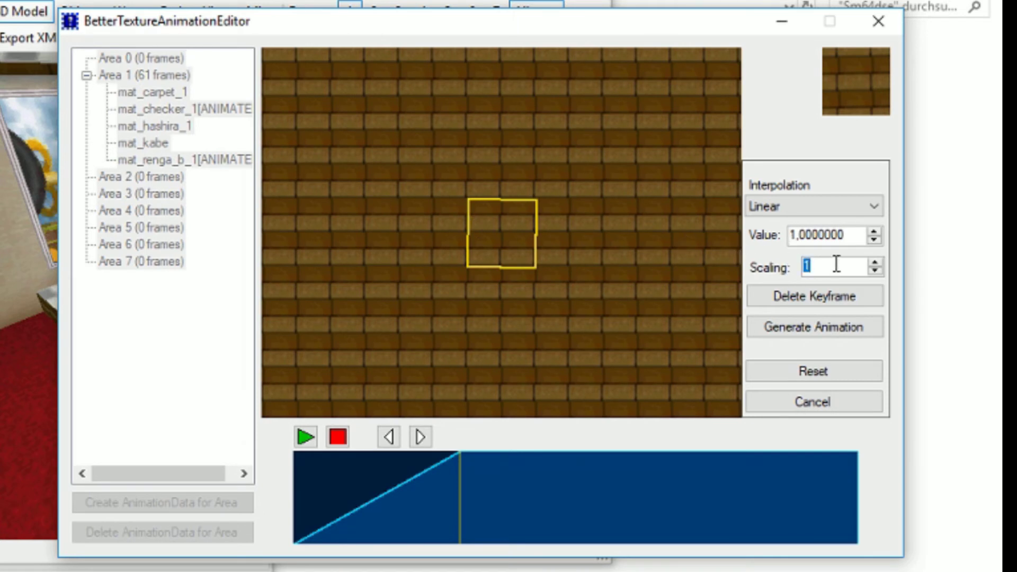
type("3")
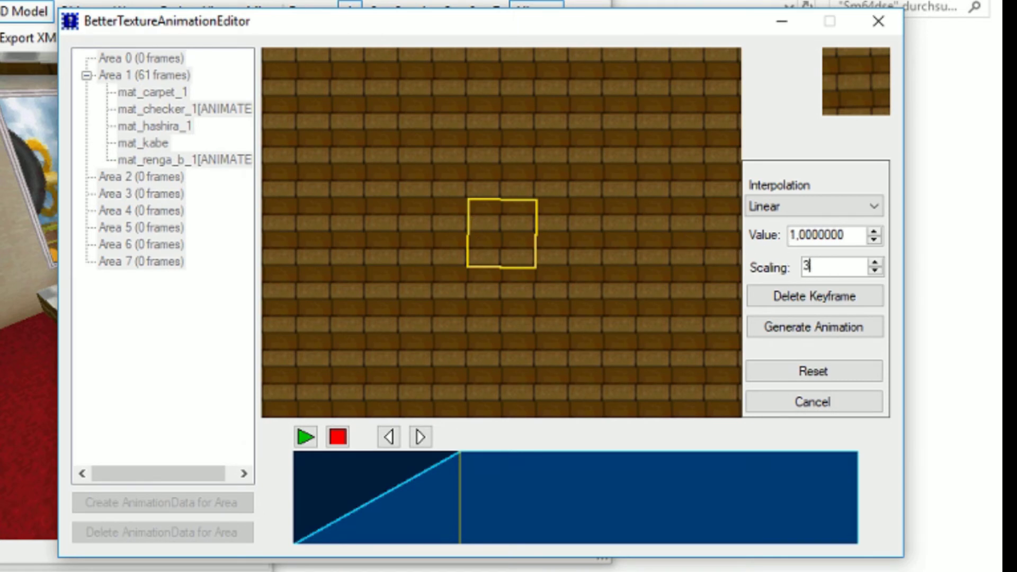
type("360")
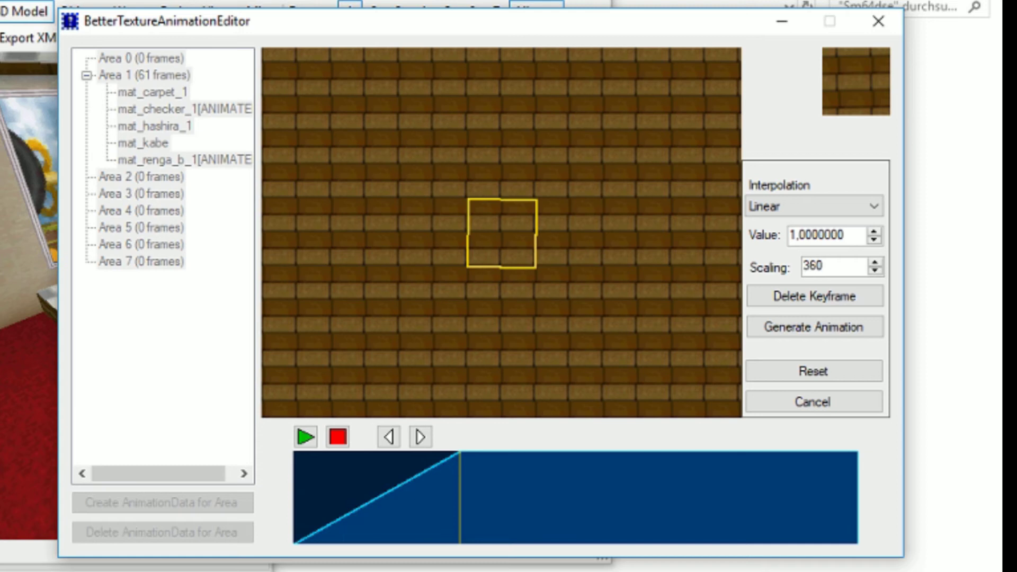
left_click(838, 267)
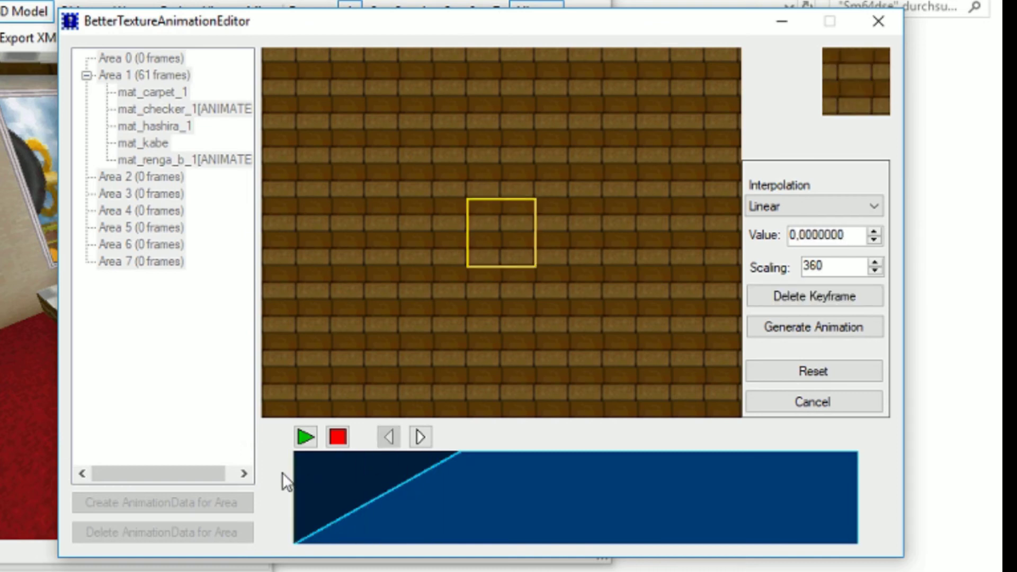
left_click(305, 435)
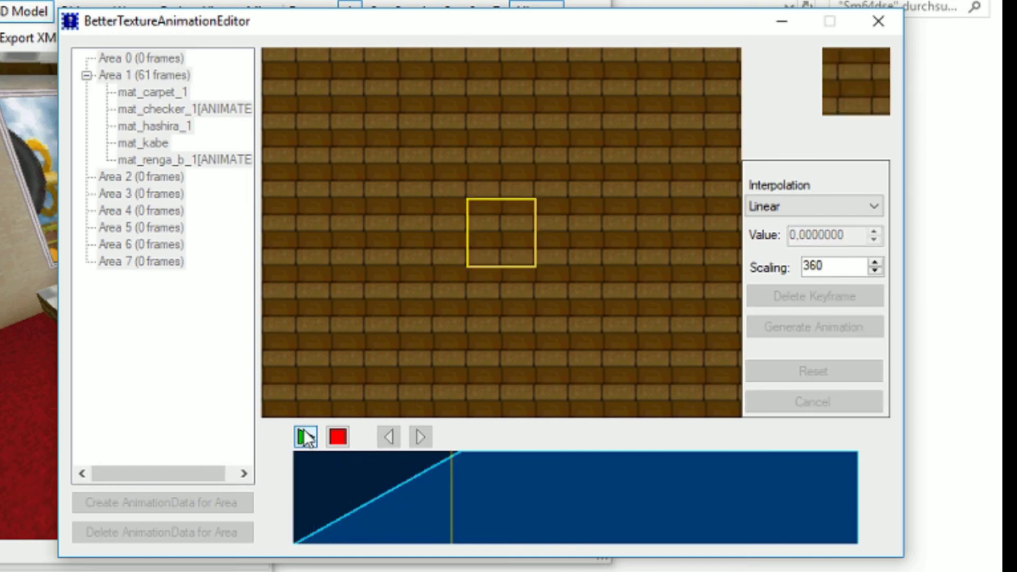
left_click(305, 437)
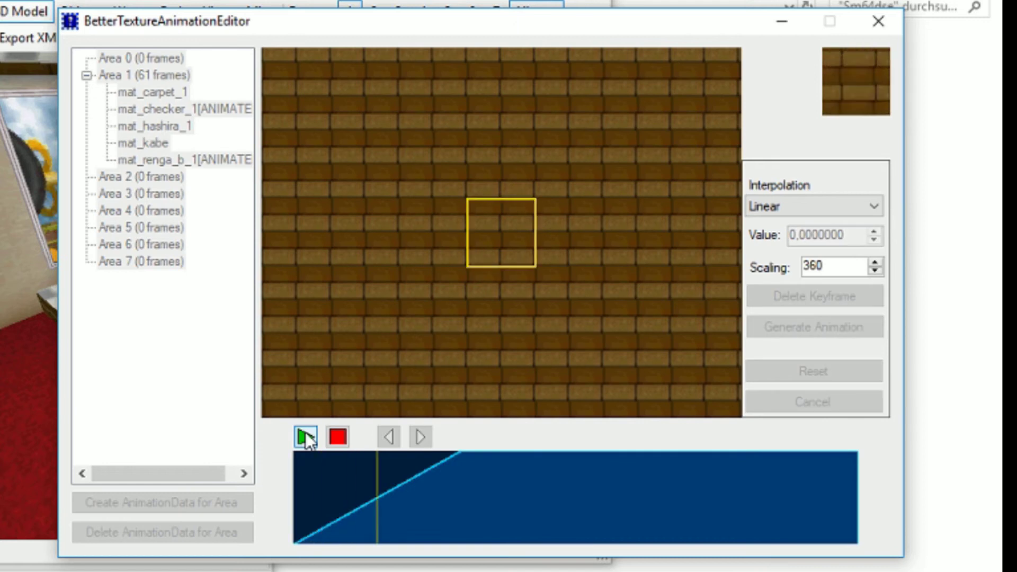
left_click(304, 436)
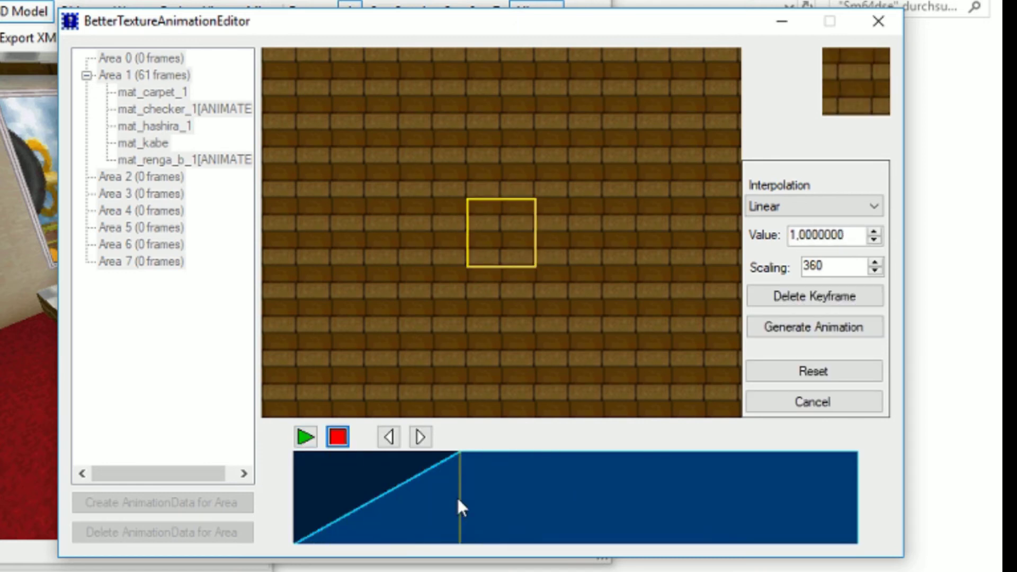
mouse_move(412, 495)
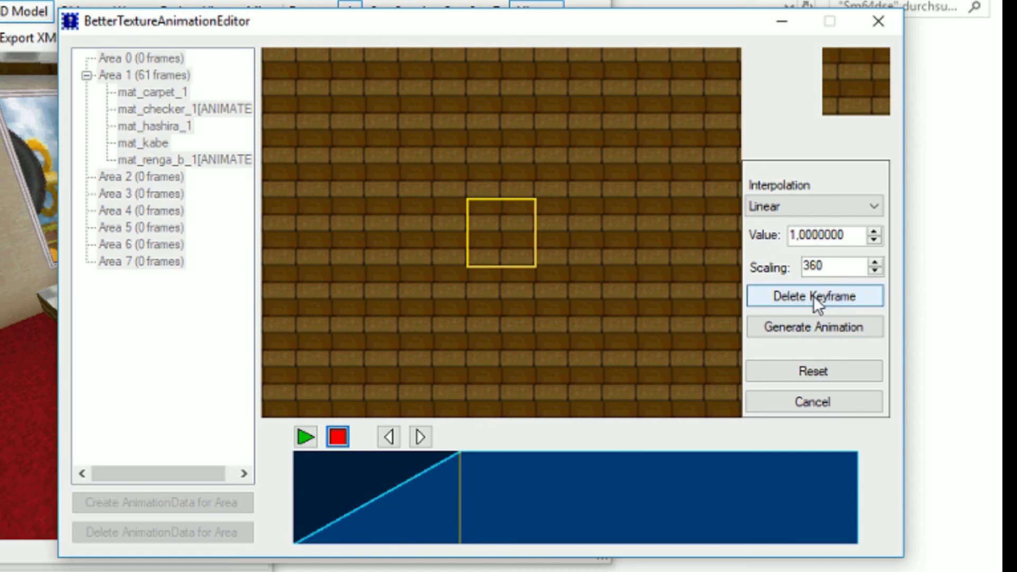
Delete the keyframe and raise the last frame's rotation value to 1.
left_click(815, 297)
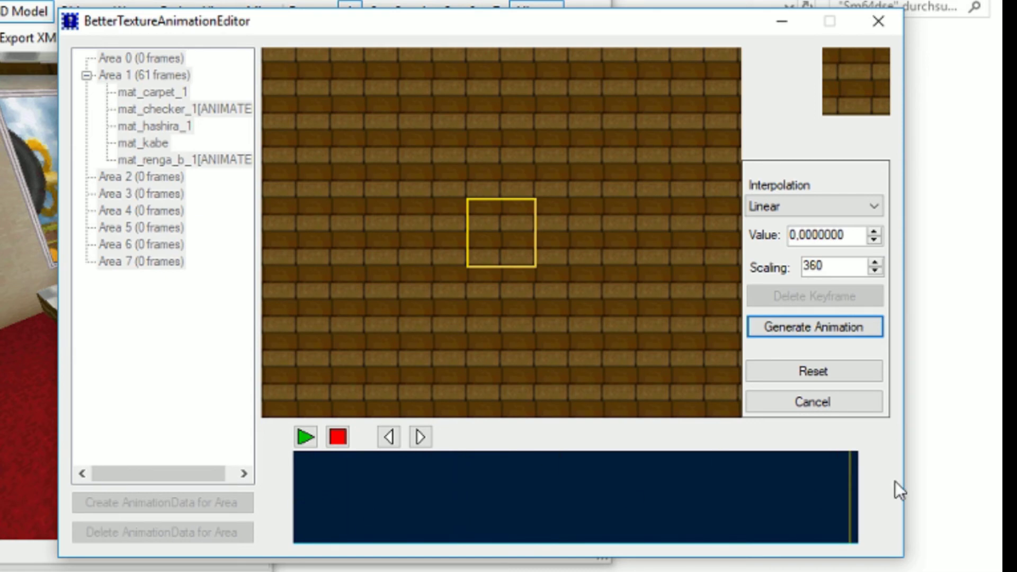
mouse_move(739, 305)
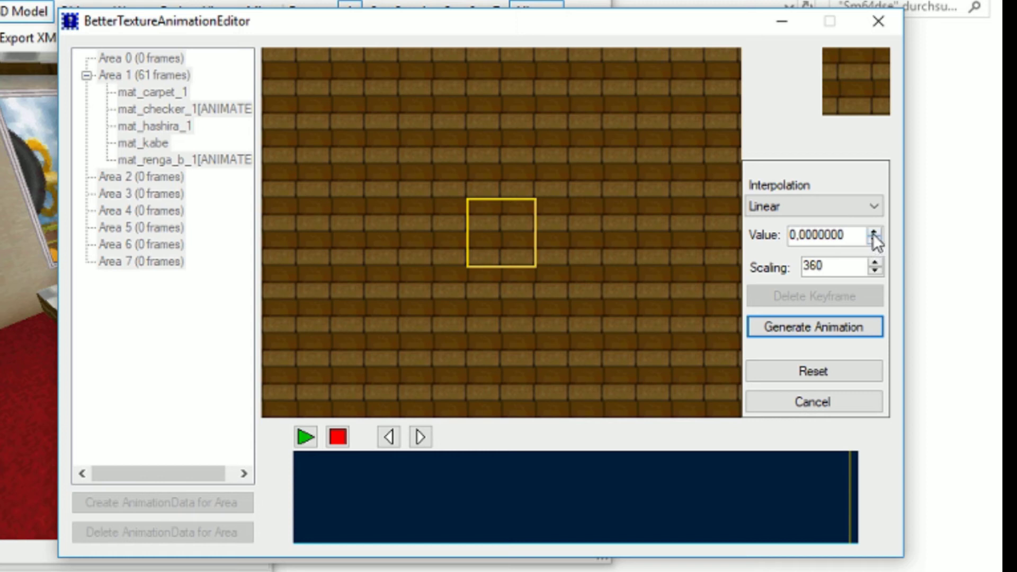
left_click(872, 233)
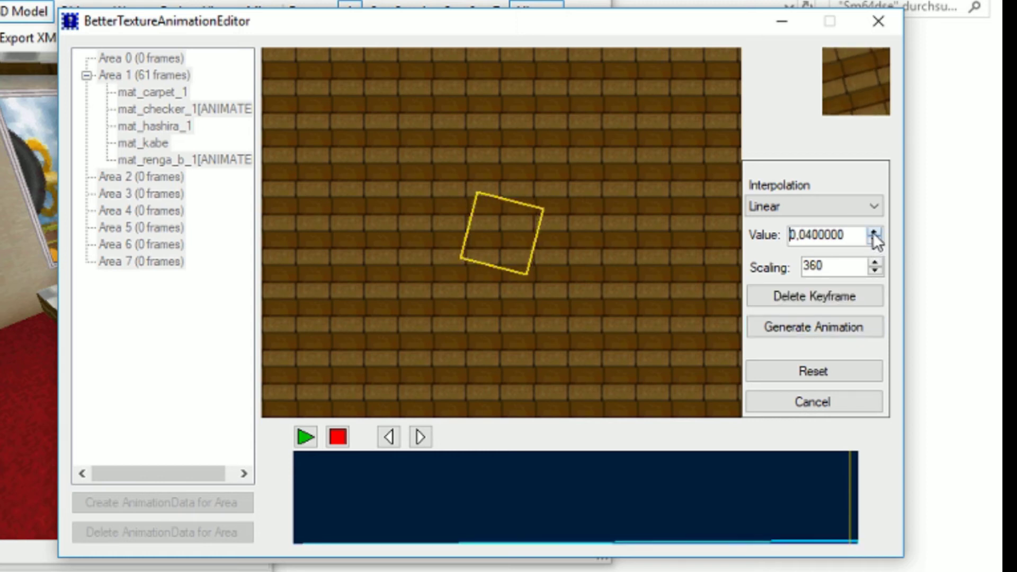
left_click(875, 232)
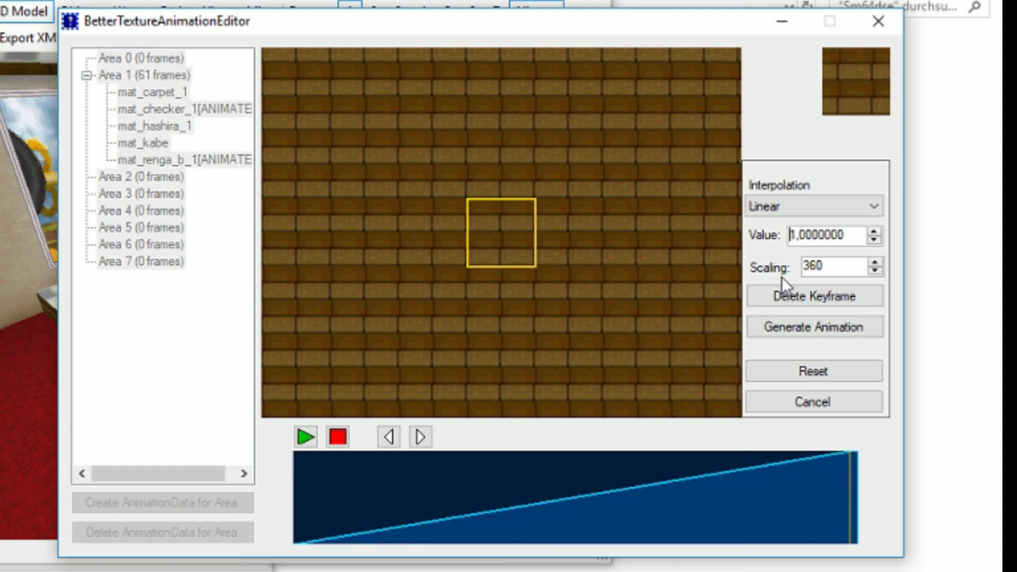
Add intermediate keyframes at an early and a later frame bending the ramp through about 0.34 and 0.87.
left_click(425, 507)
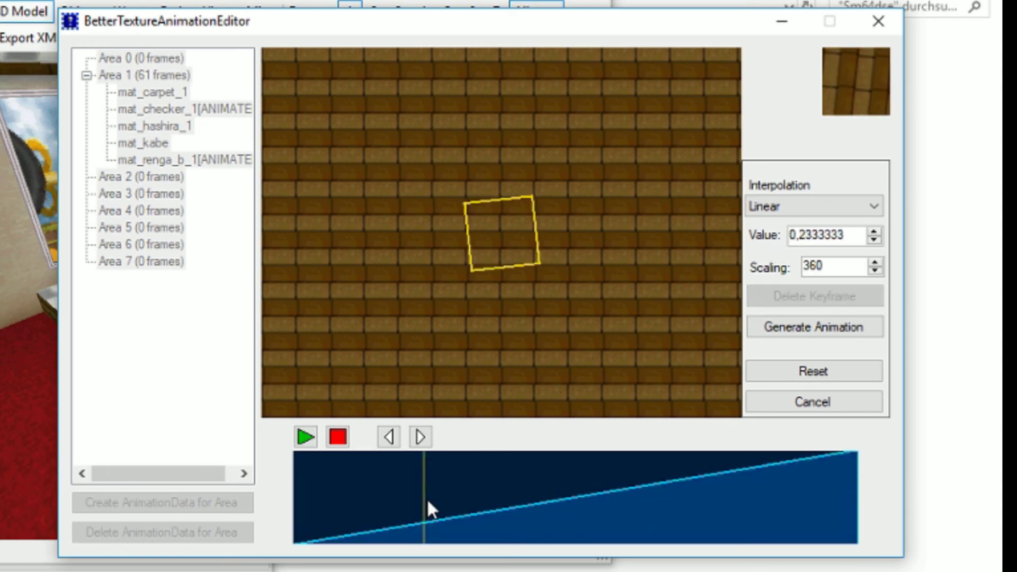
left_click(874, 231)
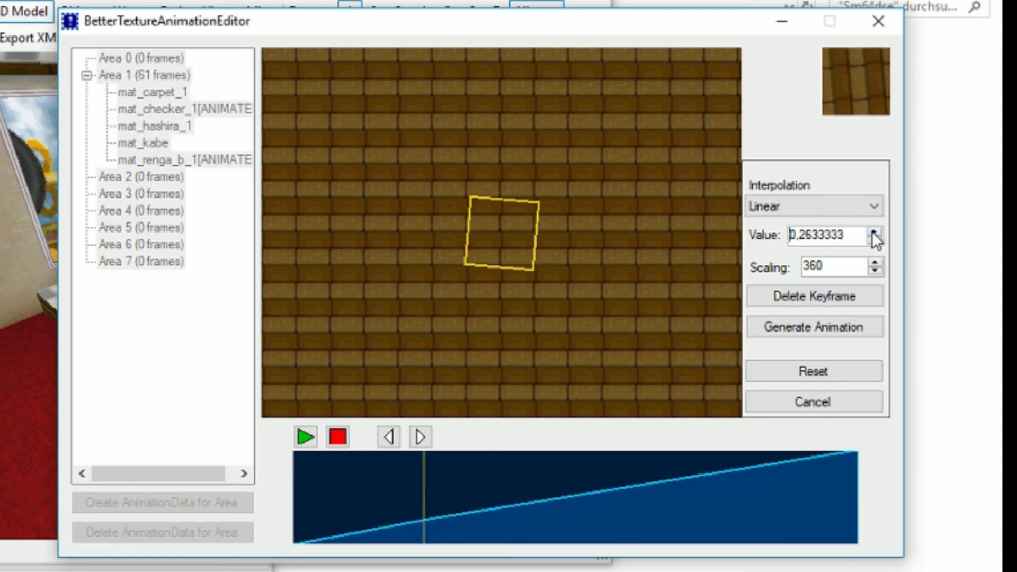
left_click(873, 231)
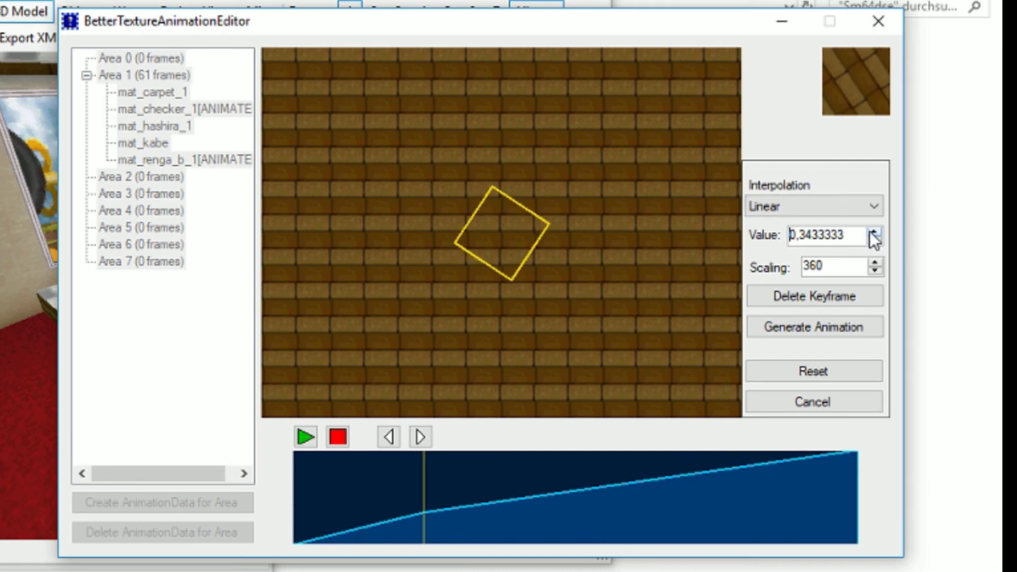
left_click(872, 230)
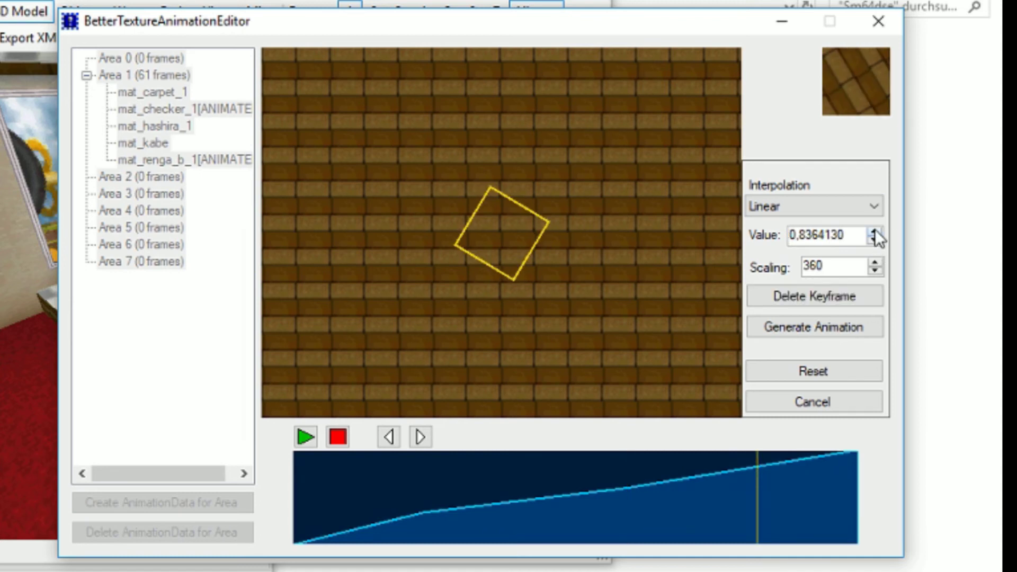
left_click(874, 230)
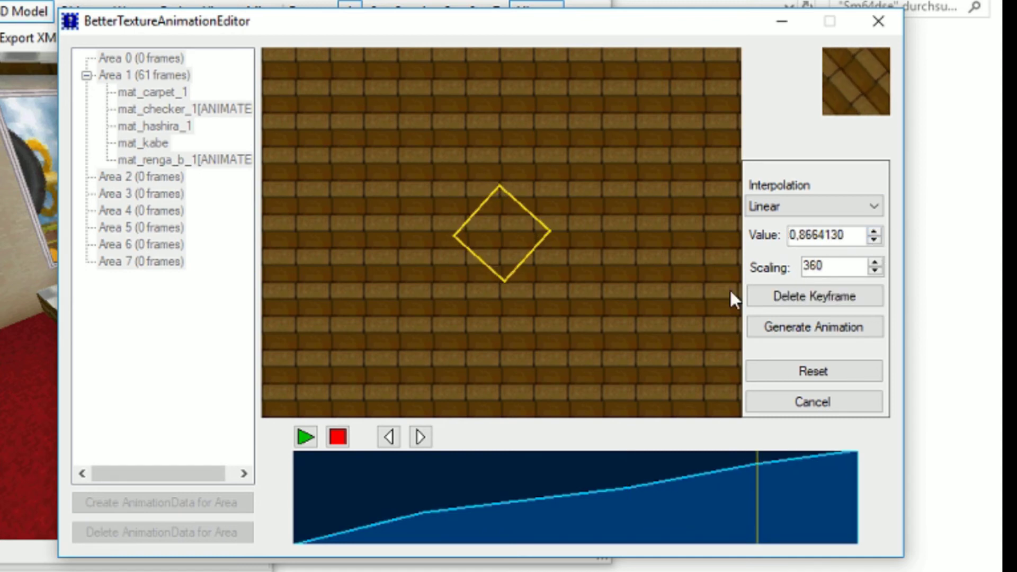
Preview the bent rotation animation playing and bring up the interpolation choices.
left_click(304, 436)
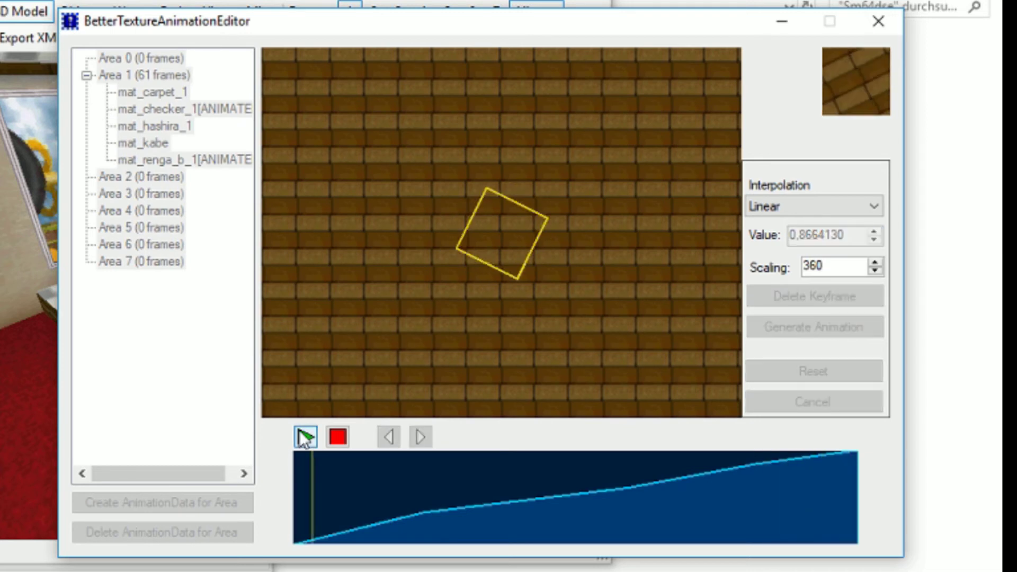
left_click(305, 436)
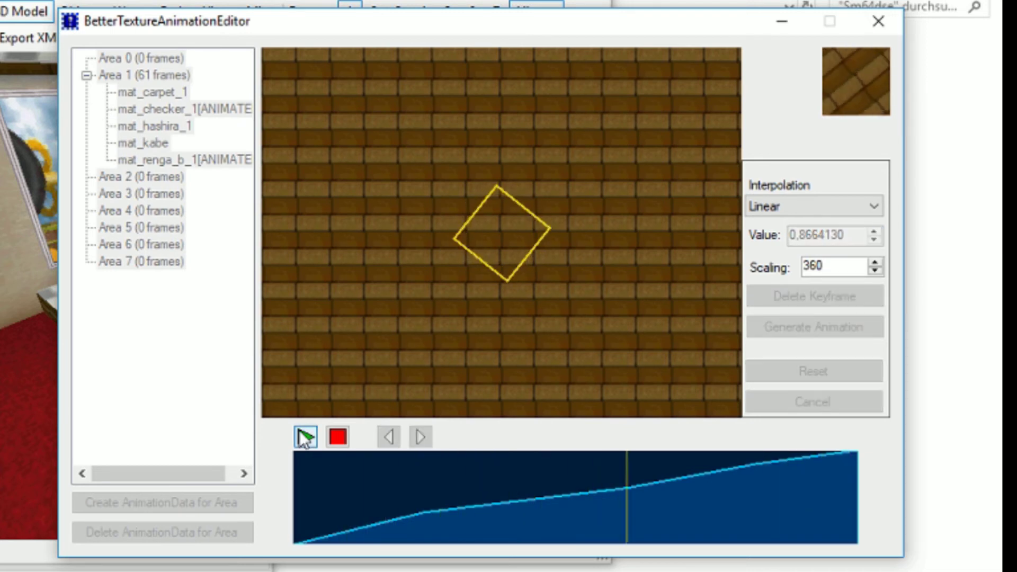
left_click(304, 435)
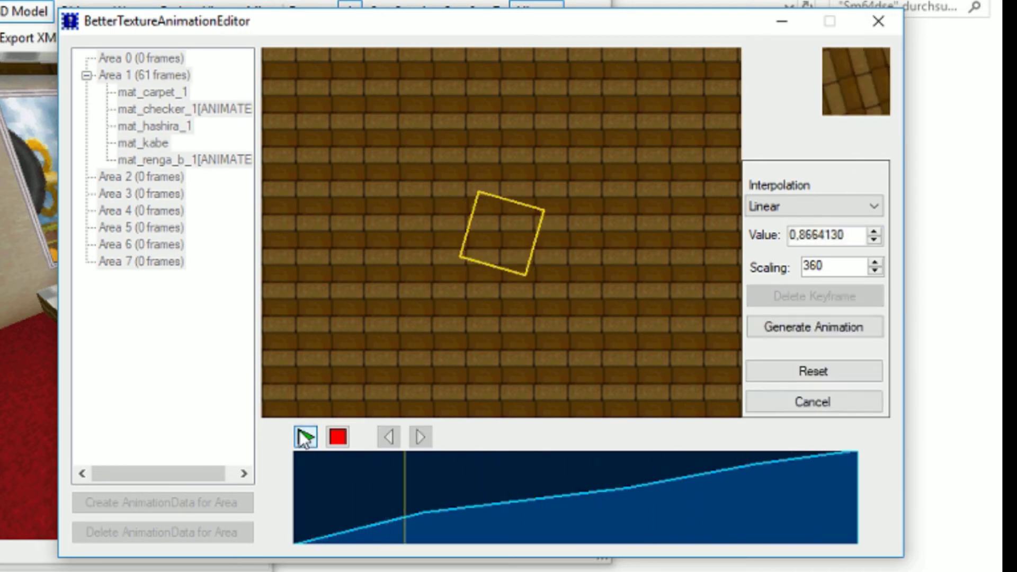
left_click(305, 437)
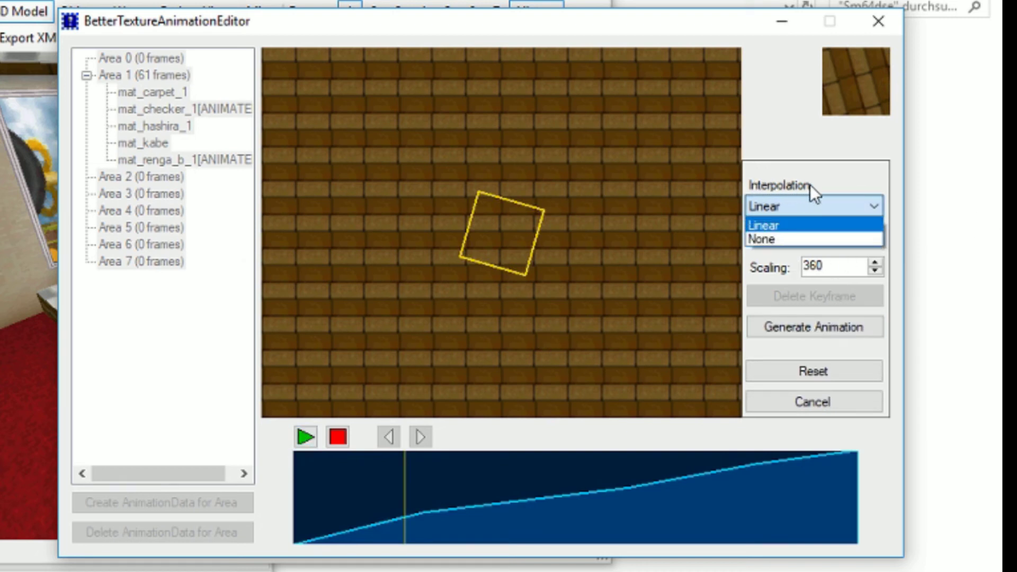
mouse_move(773, 239)
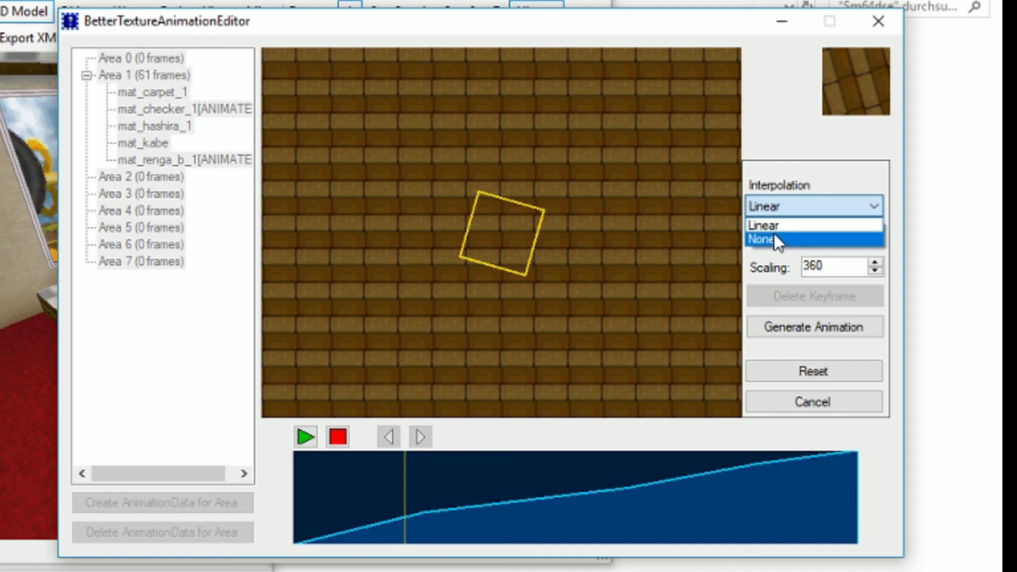
Switch the rotation to no interpolation for stepped jumps, preview it and generate the animation.
left_click(765, 239)
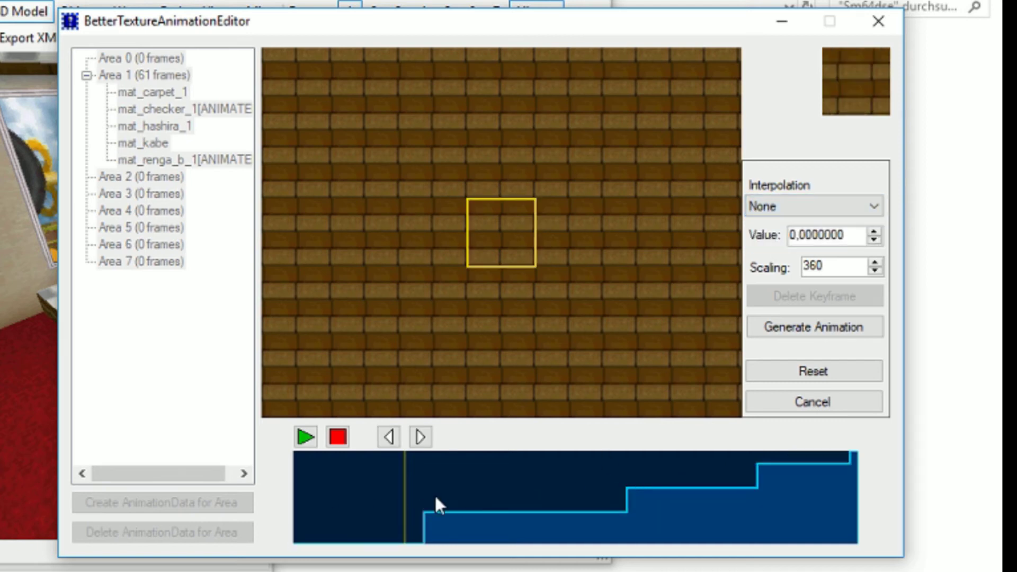
mouse_move(342, 487)
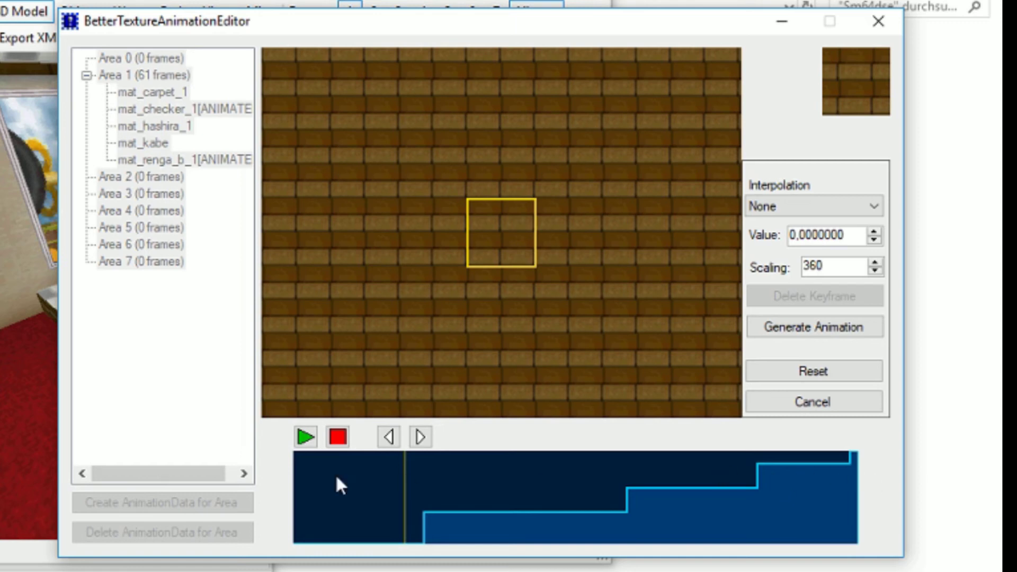
left_click(304, 436)
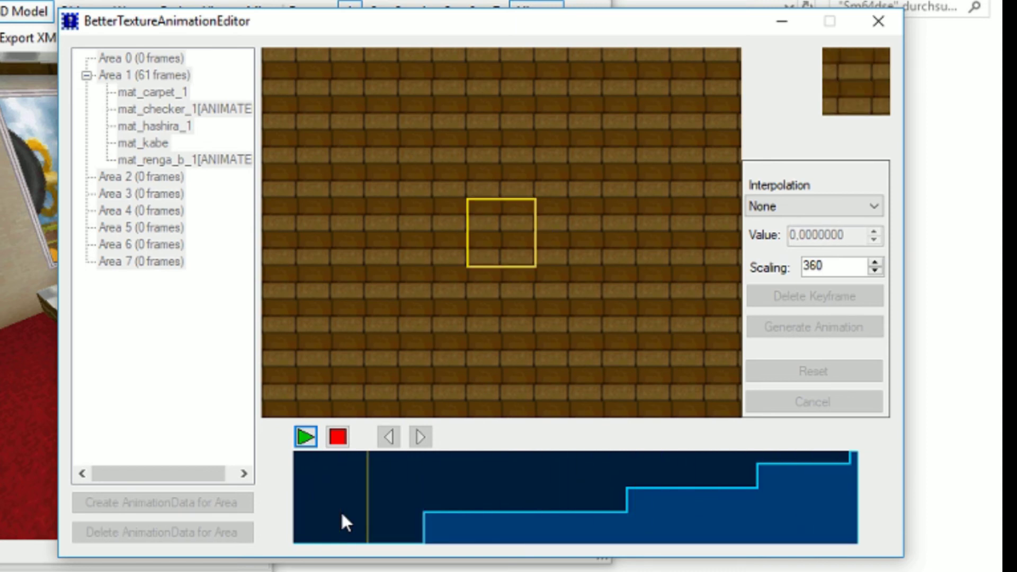
left_click(304, 437)
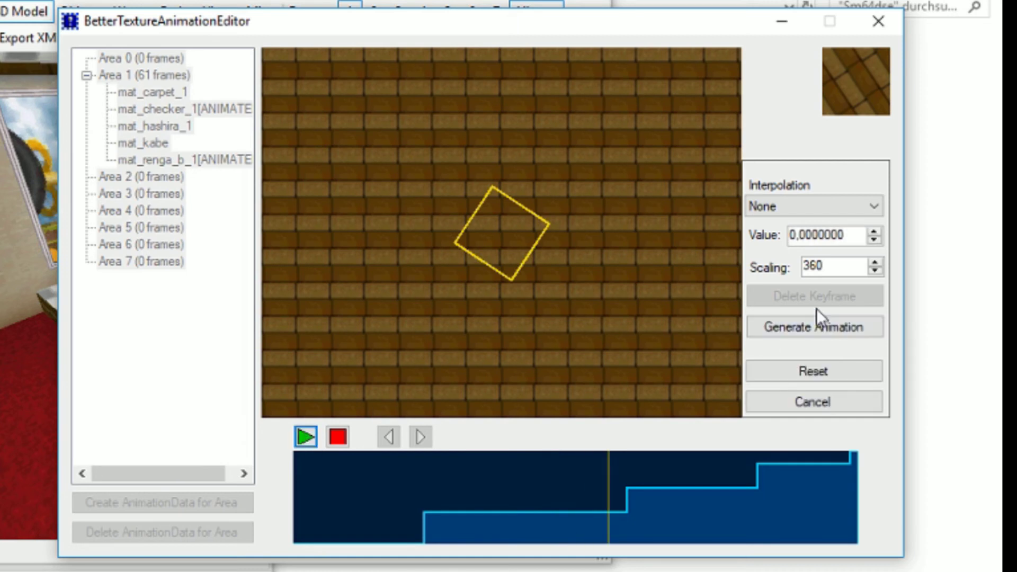
left_click(813, 325)
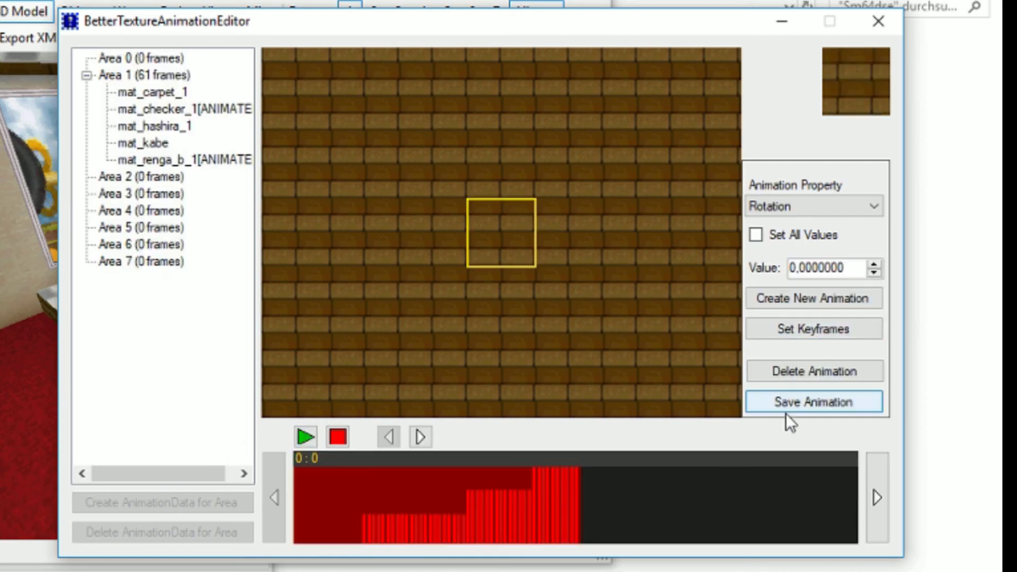
mouse_move(877, 21)
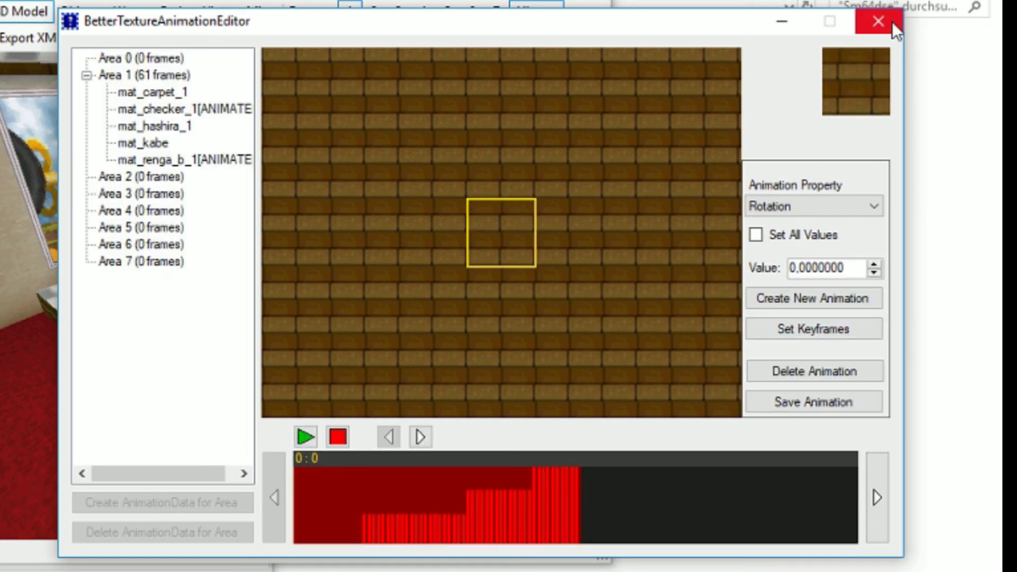
Close the texture animation editor, saving the unsaved files, and save the castle level.
left_click(877, 21)
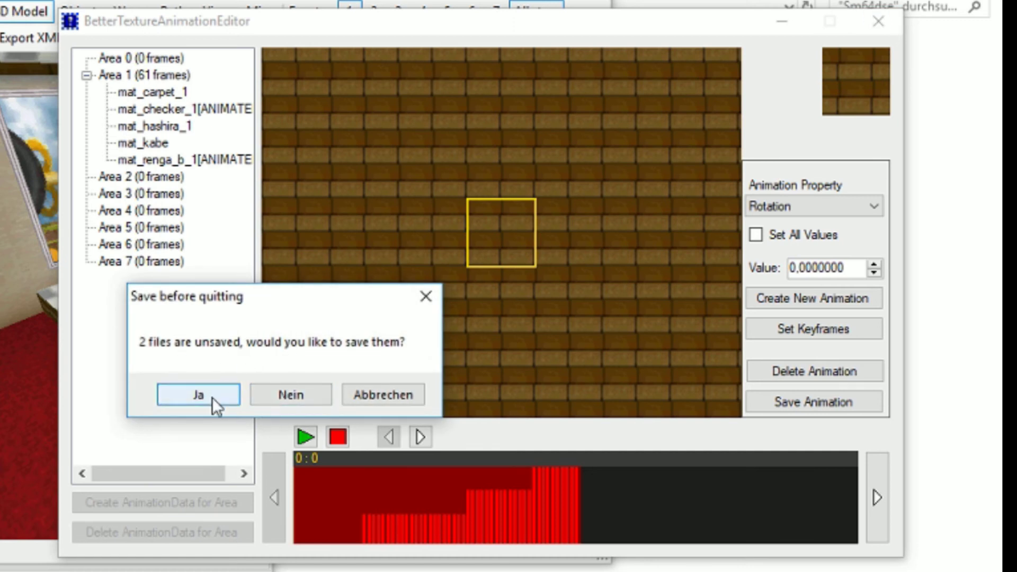
left_click(198, 394)
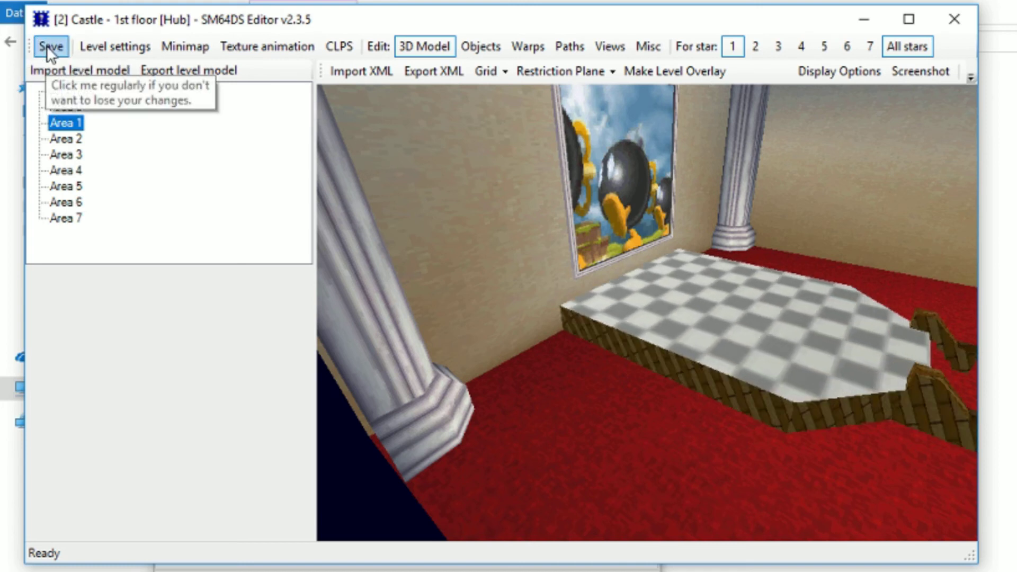
left_click(51, 45)
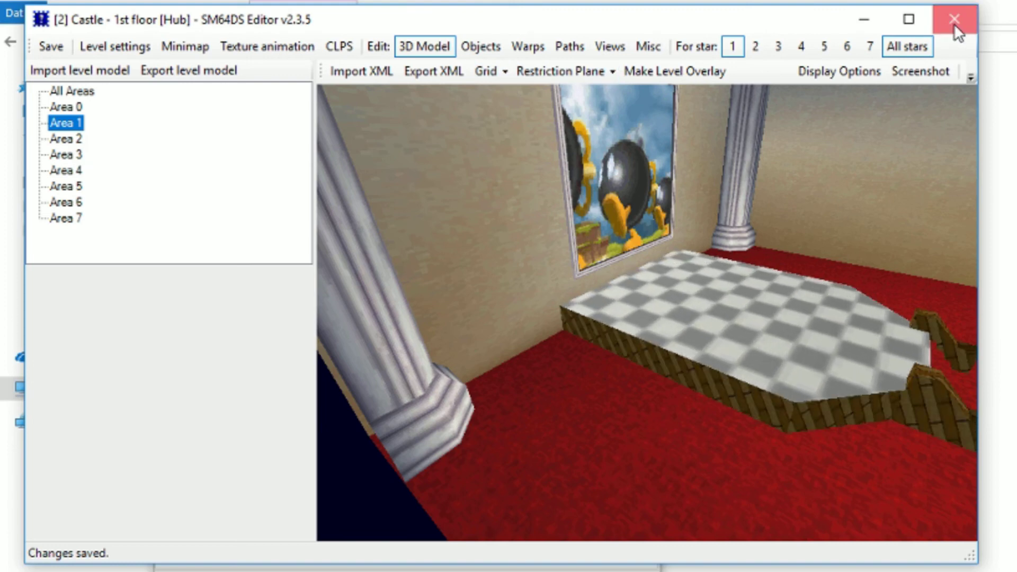
Close the castle level windows, leaving the Sm64dse program folder in front.
left_click(952, 19)
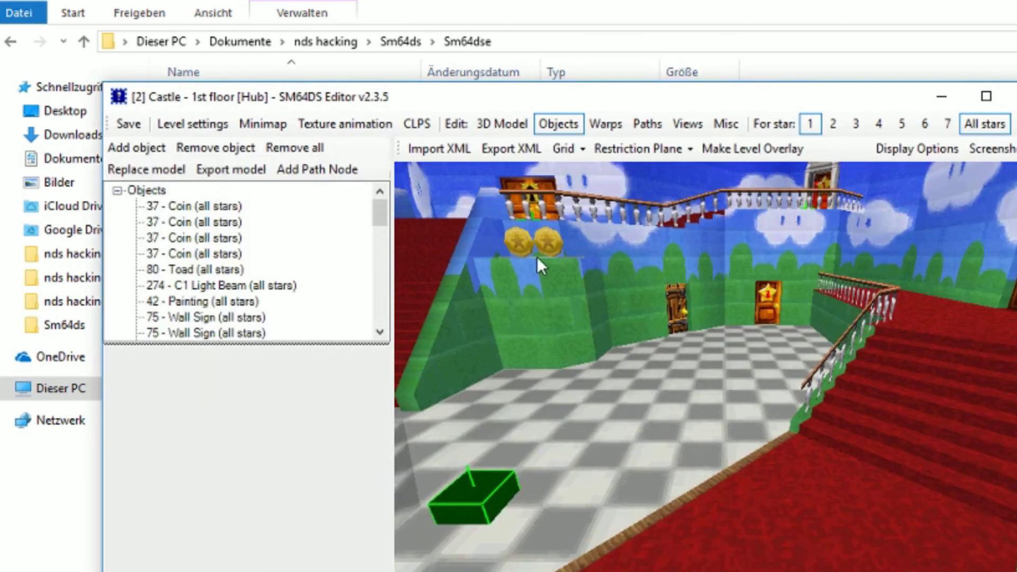
left_click(501, 124)
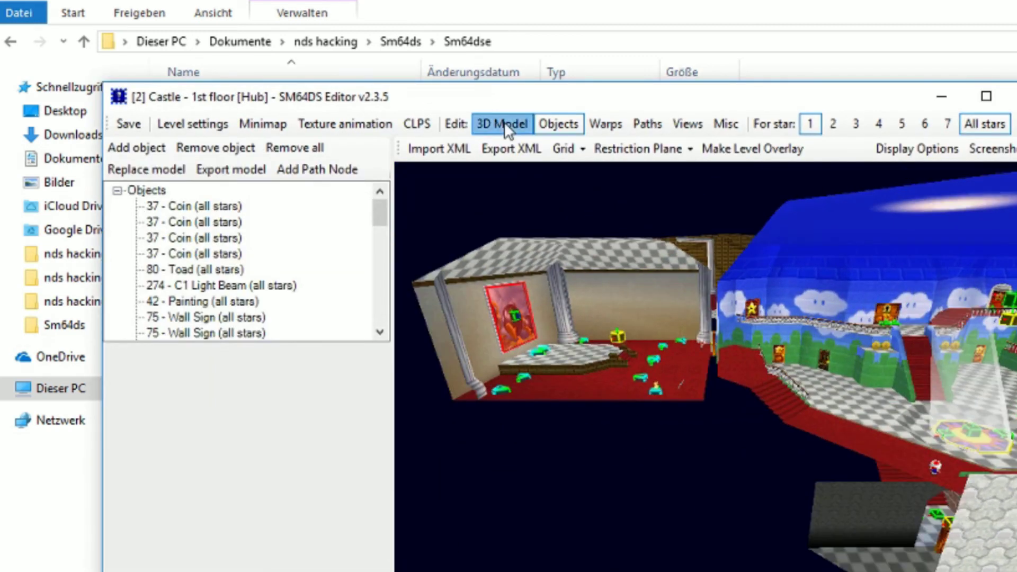
left_click(502, 124)
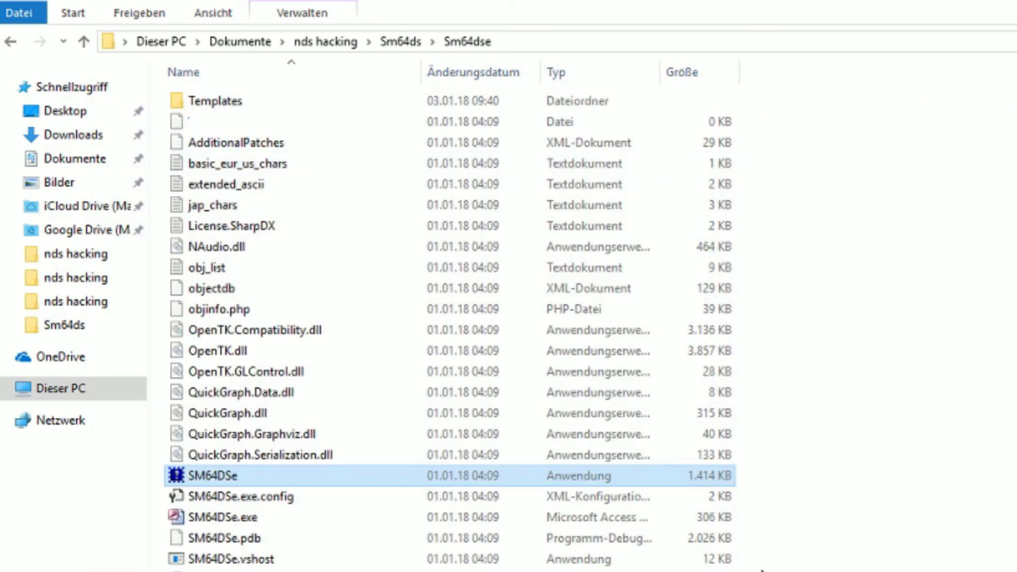
Relaunch SM64DSe.exe from the Sm64dse folder with no ROM loaded.
double_click(211, 476)
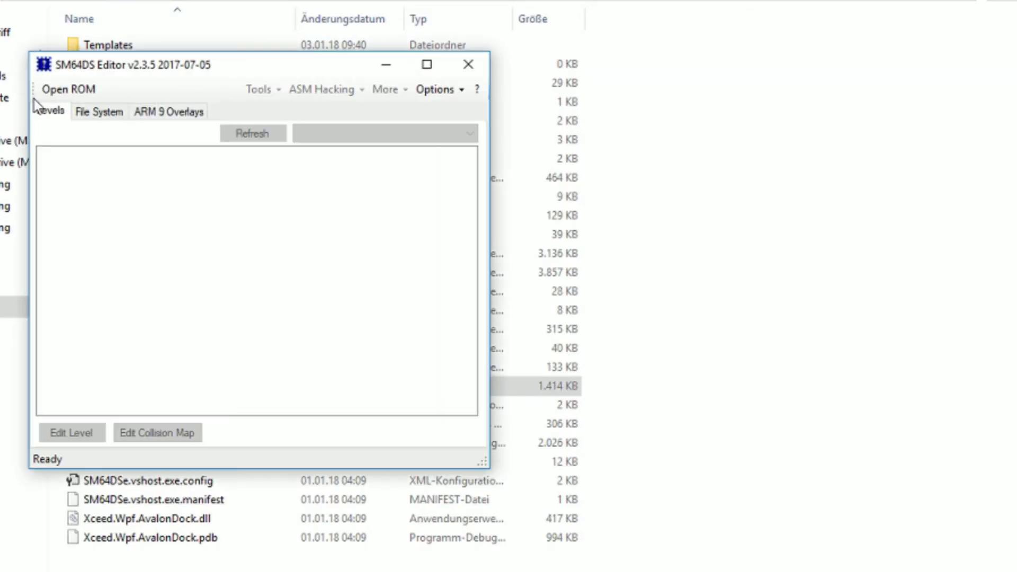
Load the TextureAnimations .nds ROM into the editor.
left_click(68, 89)
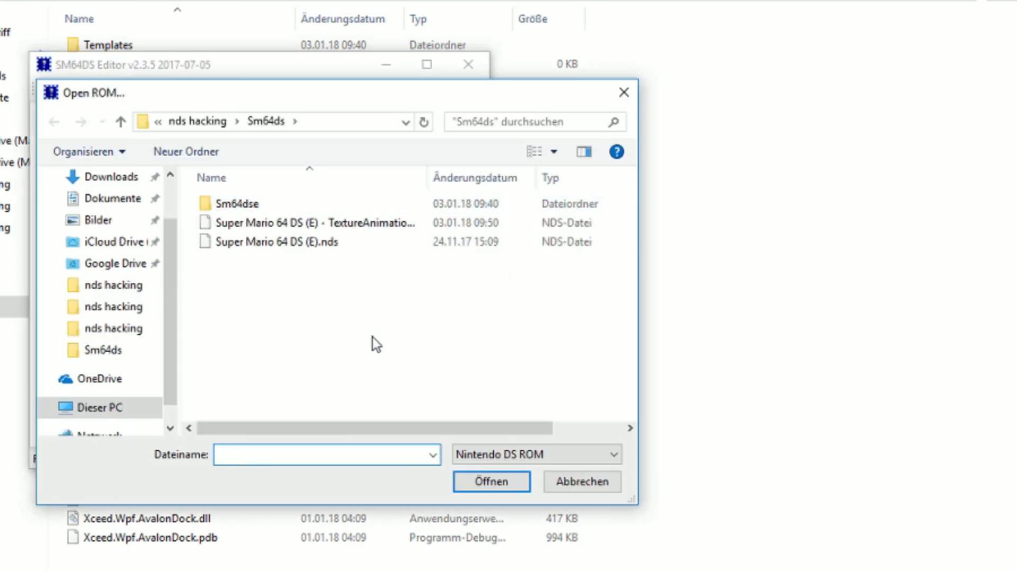
left_click(312, 223)
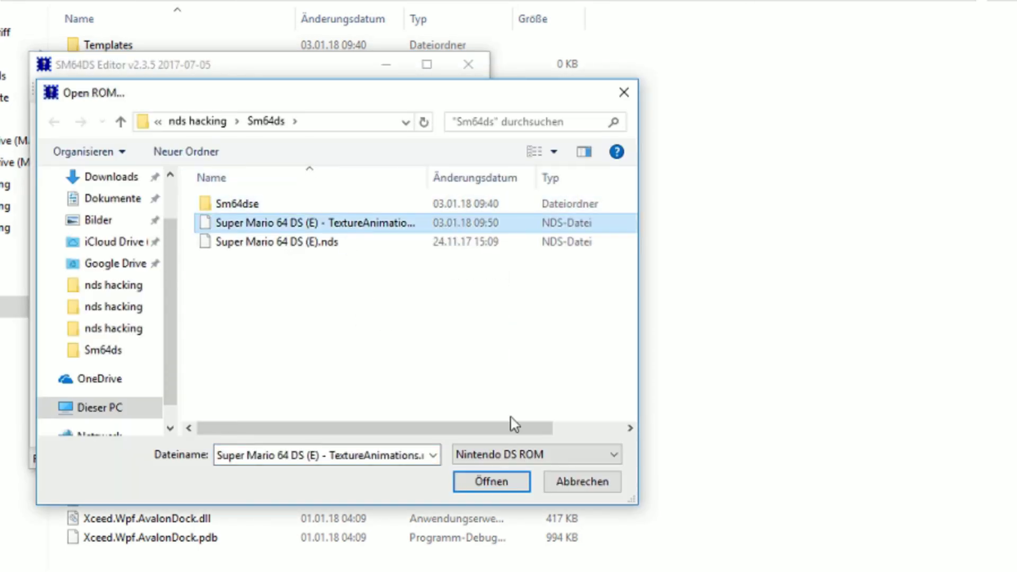
left_click(491, 481)
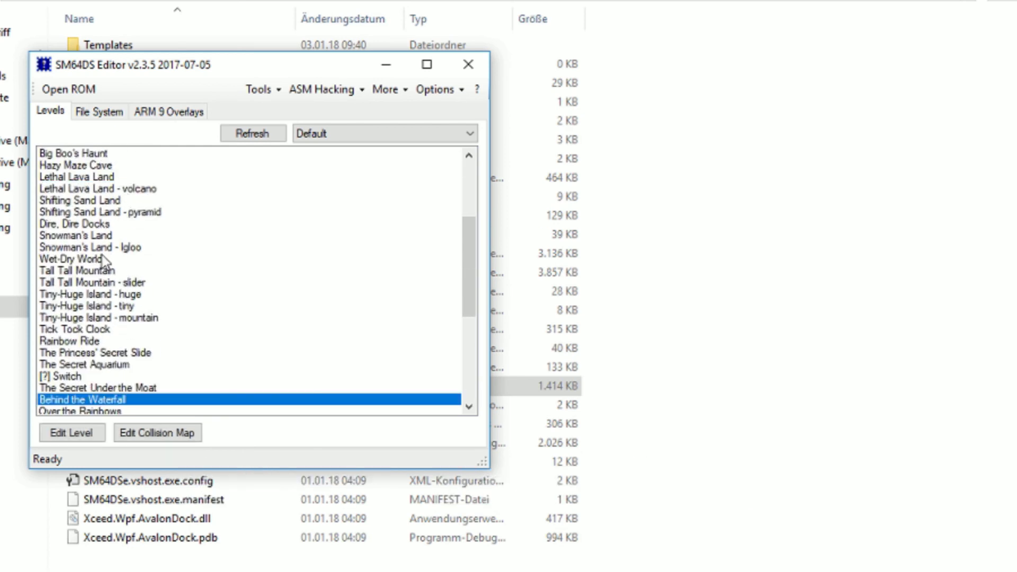
mouse_move(201, 300)
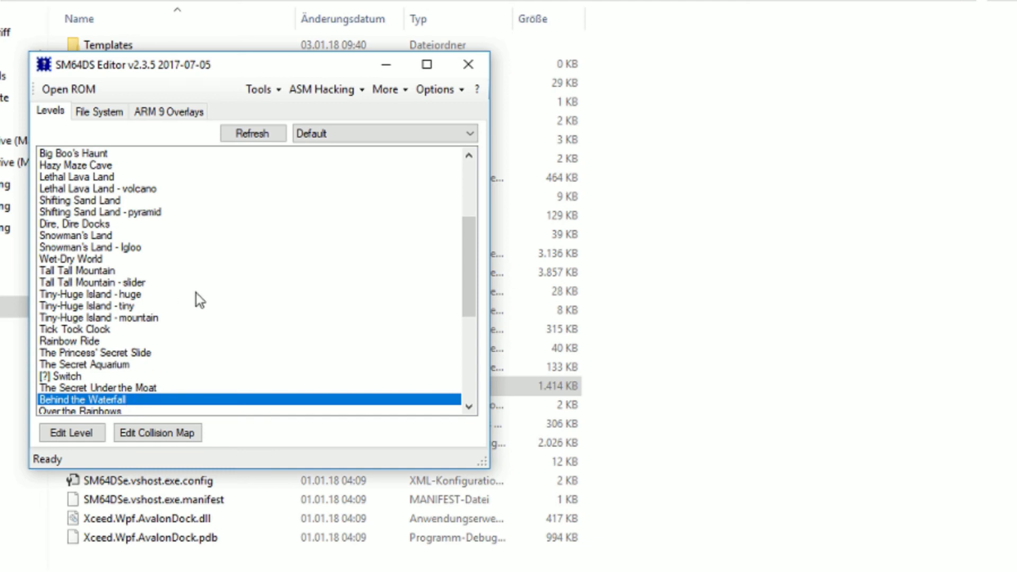
Edit the Behind the Waterfall level in 3D Model mode showing All Areas.
left_click(71, 433)
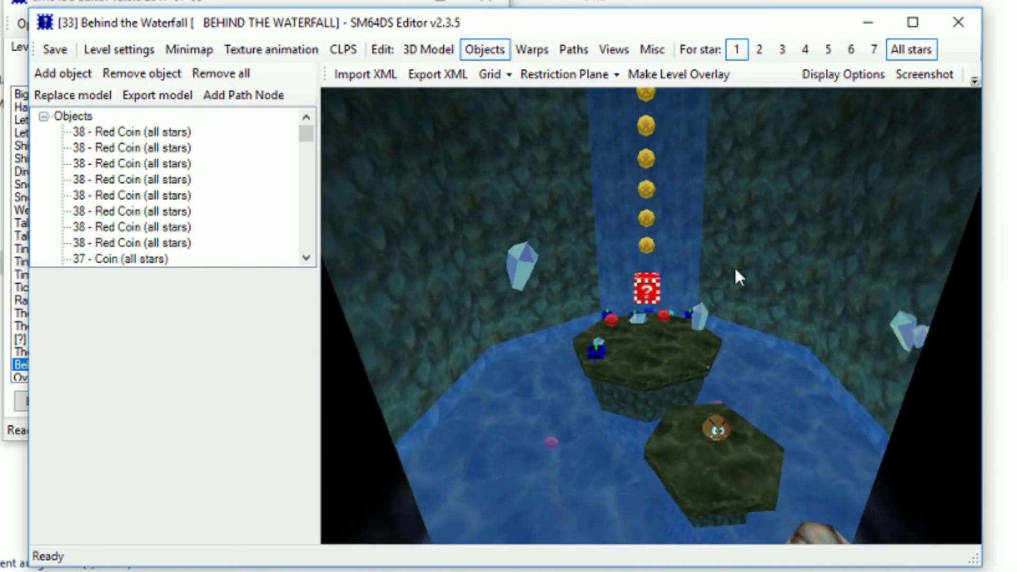
mouse_move(465, 327)
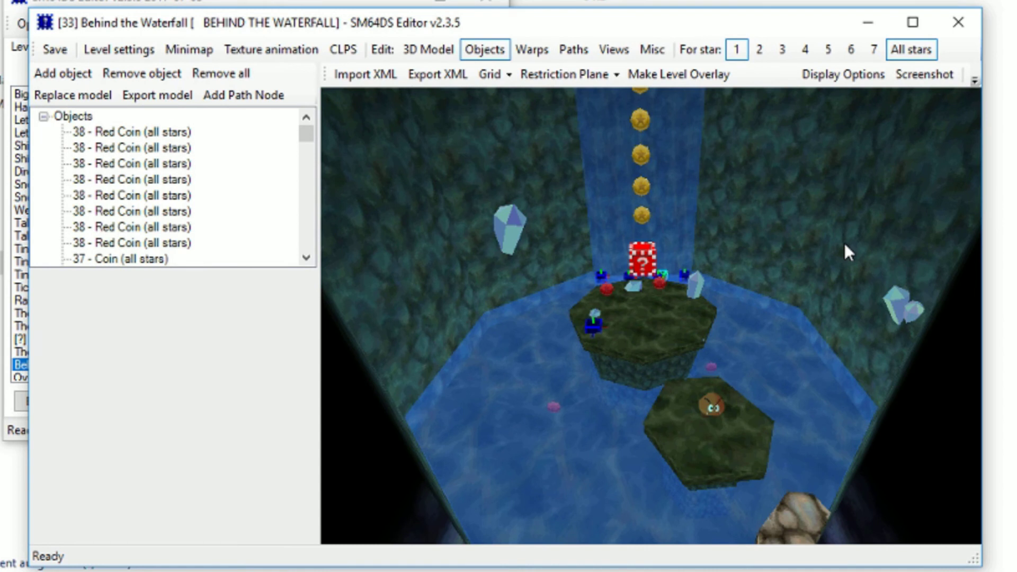
left_click(427, 50)
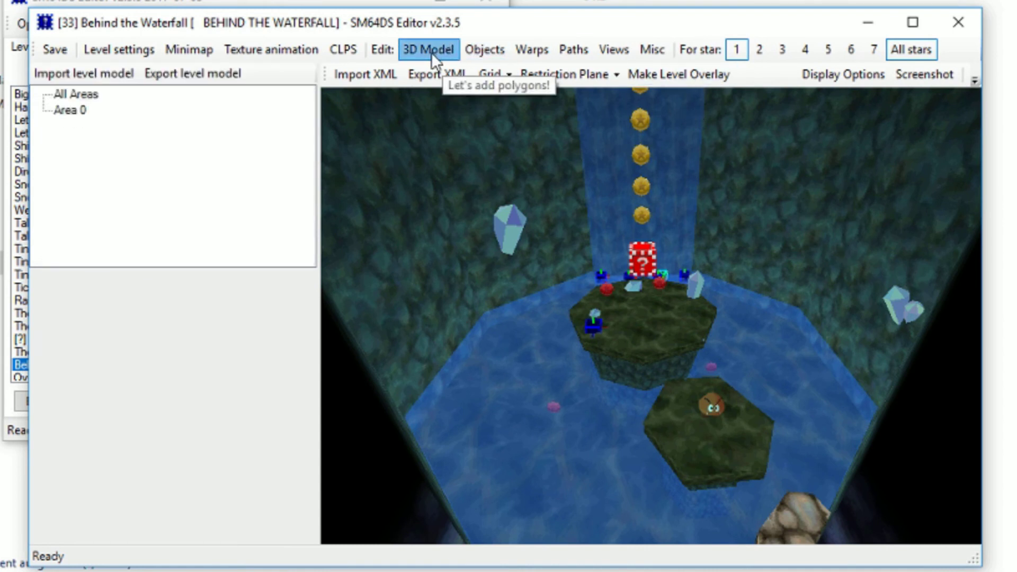
left_click(69, 110)
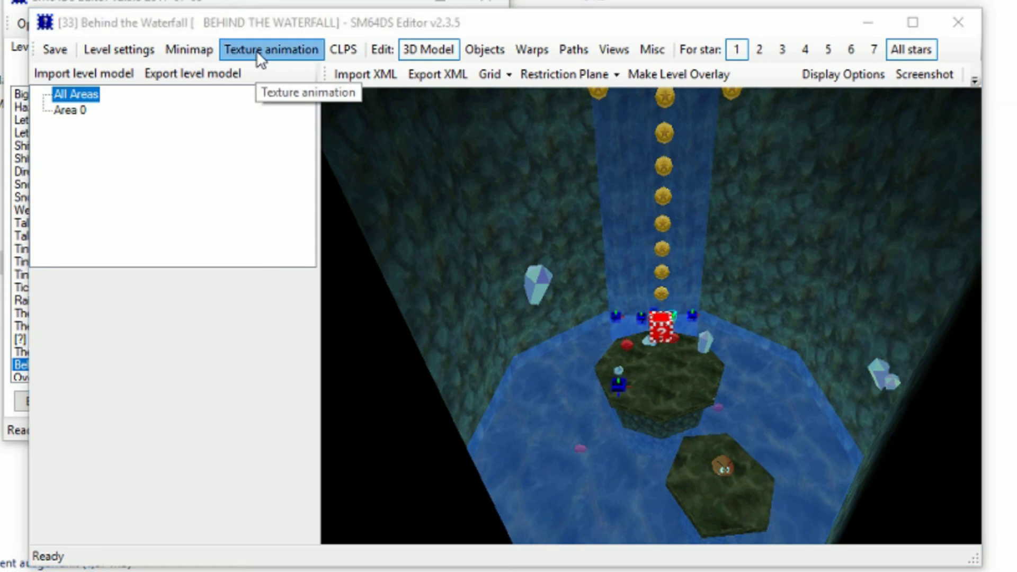
left_click(272, 50)
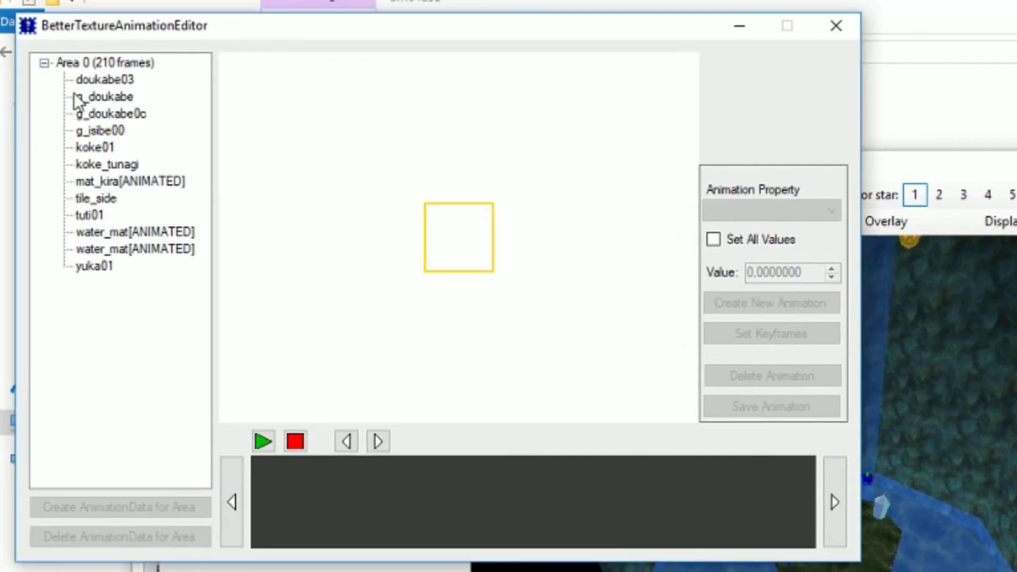
left_click(130, 181)
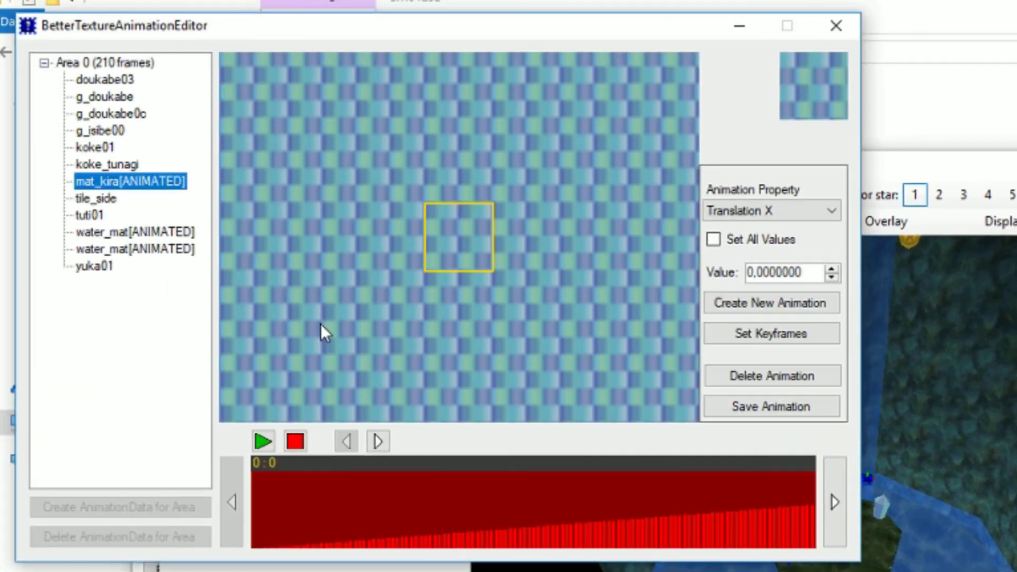
mouse_move(315, 405)
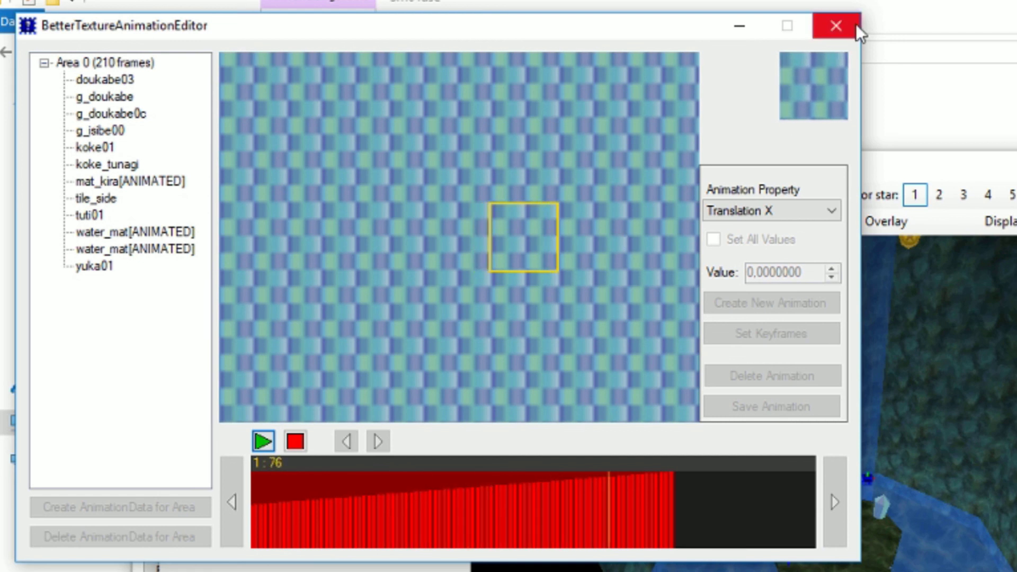
left_click(836, 26)
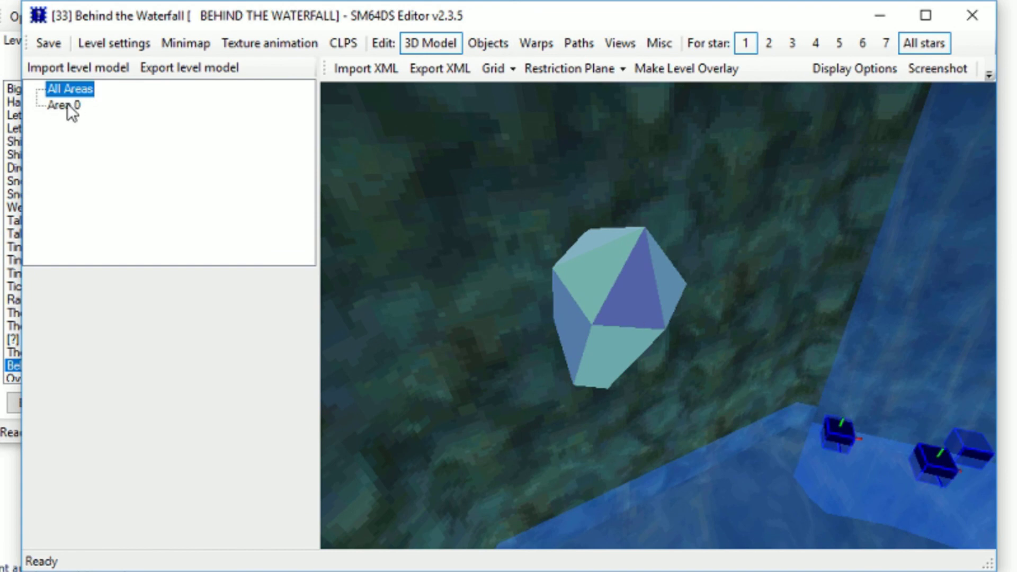
mouse_move(639, 253)
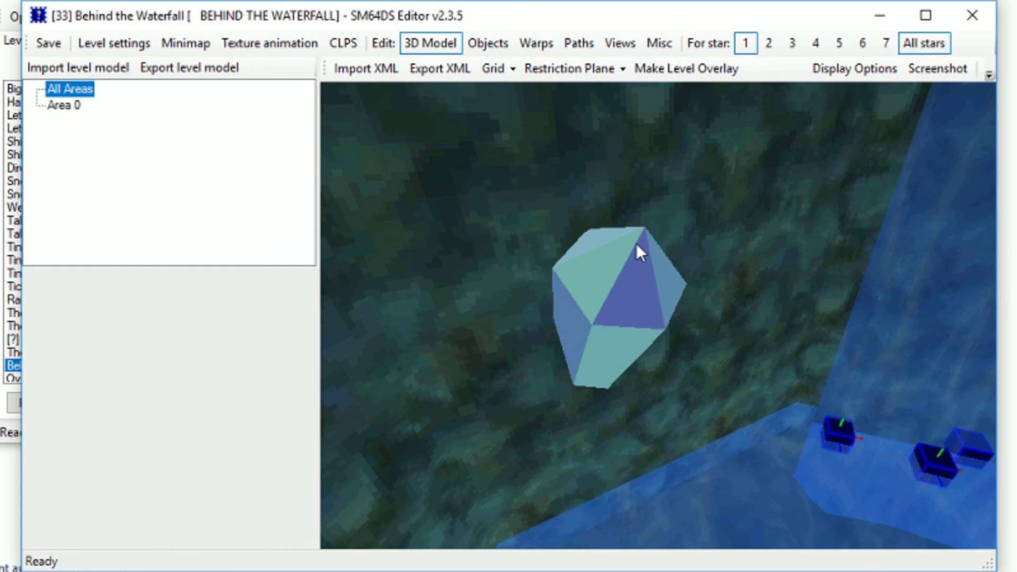
mouse_move(655, 285)
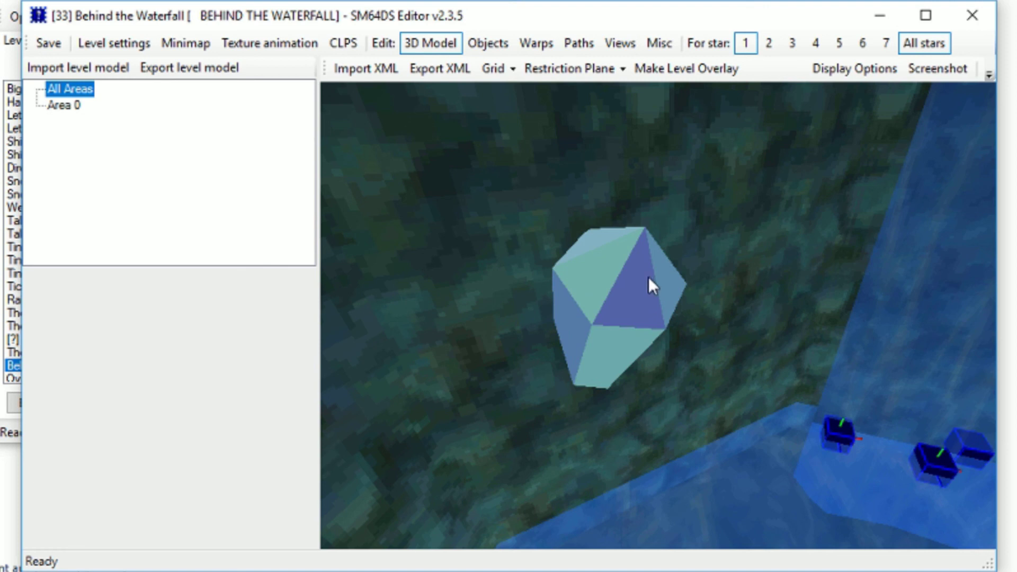
mouse_move(560, 250)
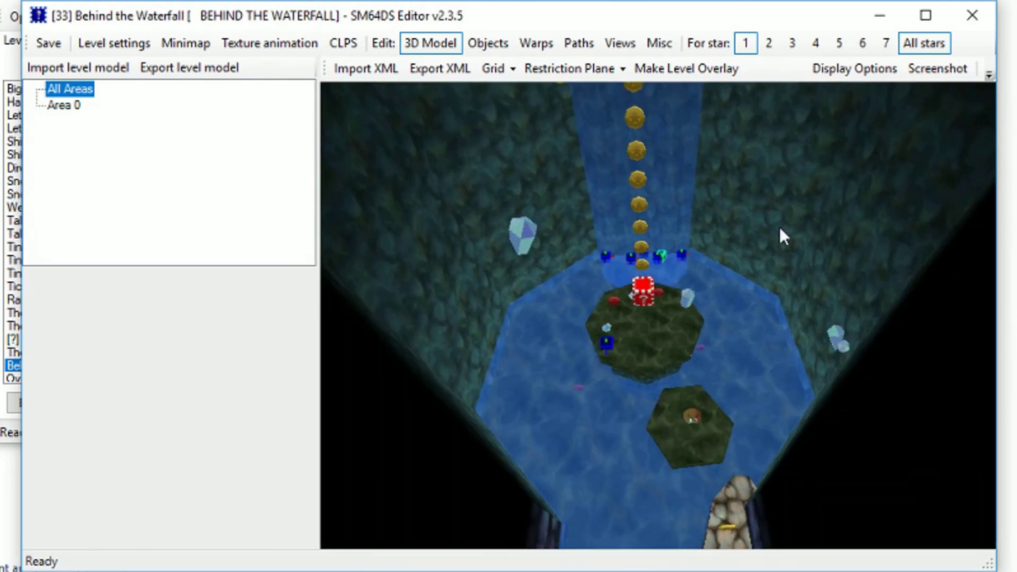
Close the Behind the Waterfall level window, returning to the level list.
left_click(972, 15)
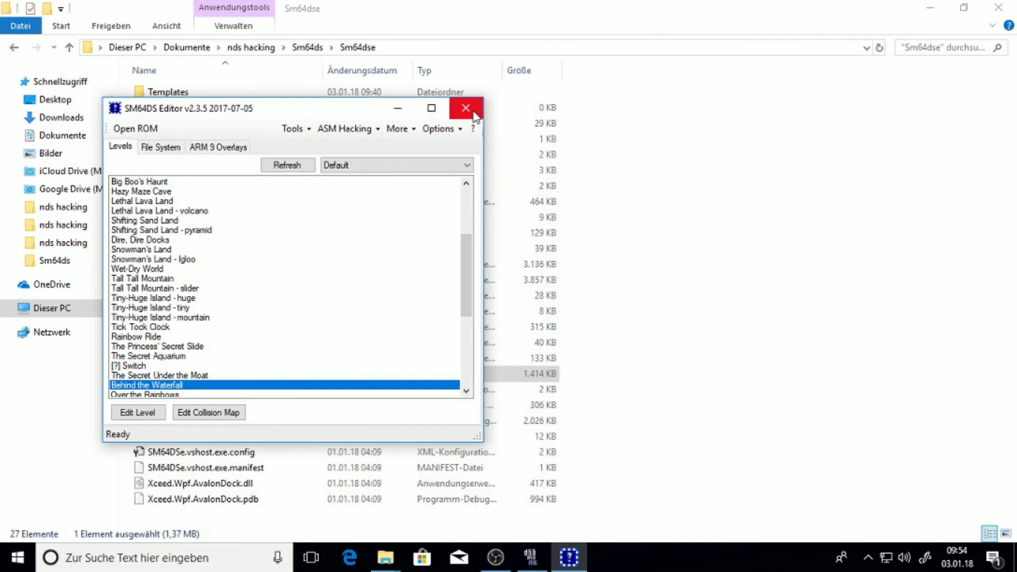
Quit SM64DS Editor and switch to DeSmuME's File menu.
left_click(465, 108)
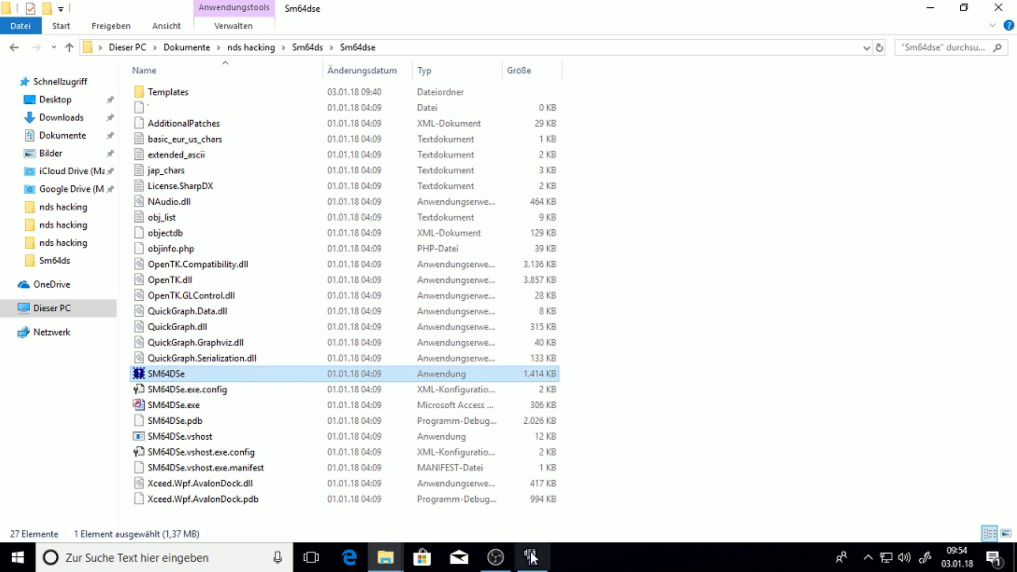
left_click(10, 24)
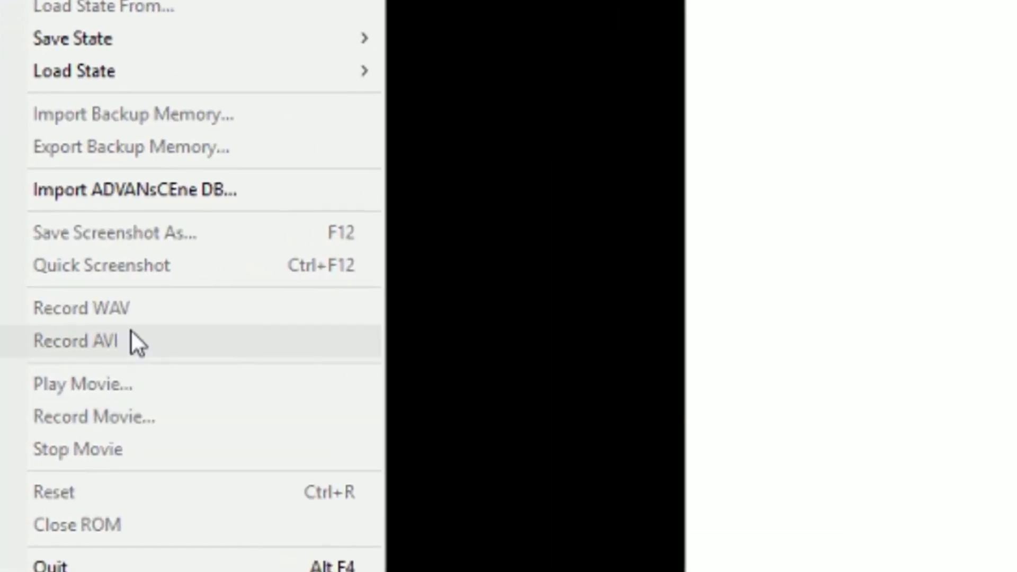
mouse_move(548, 347)
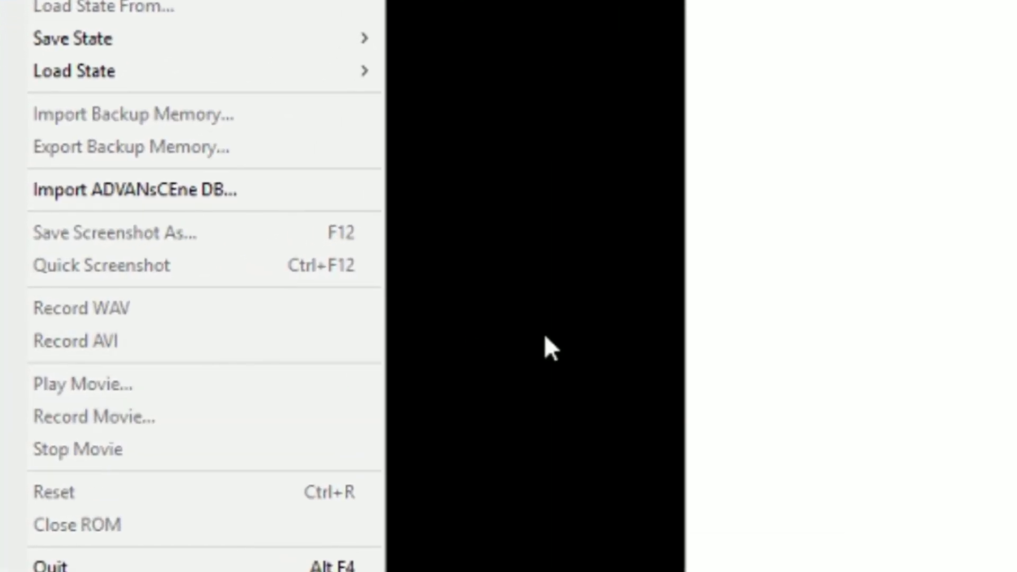
mouse_move(612, 310)
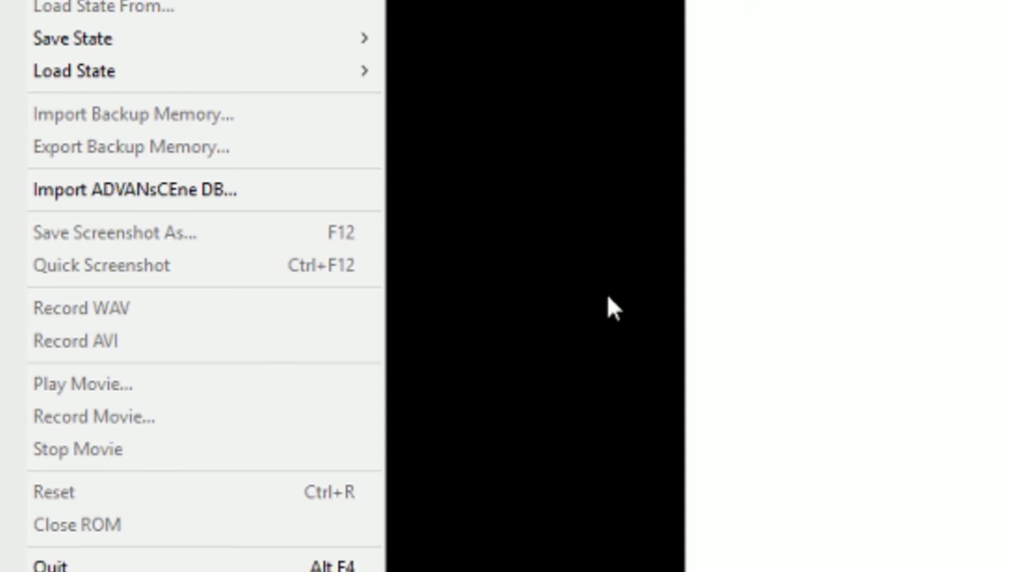